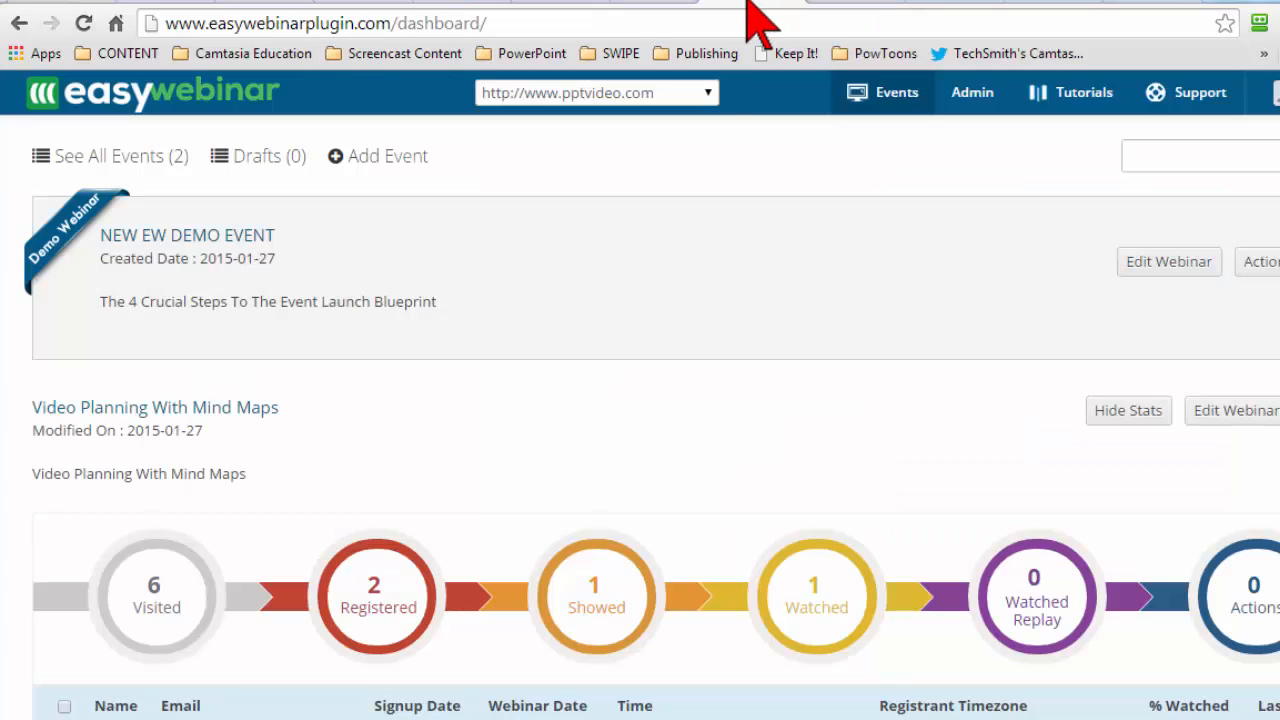
mouse_move(236, 290)
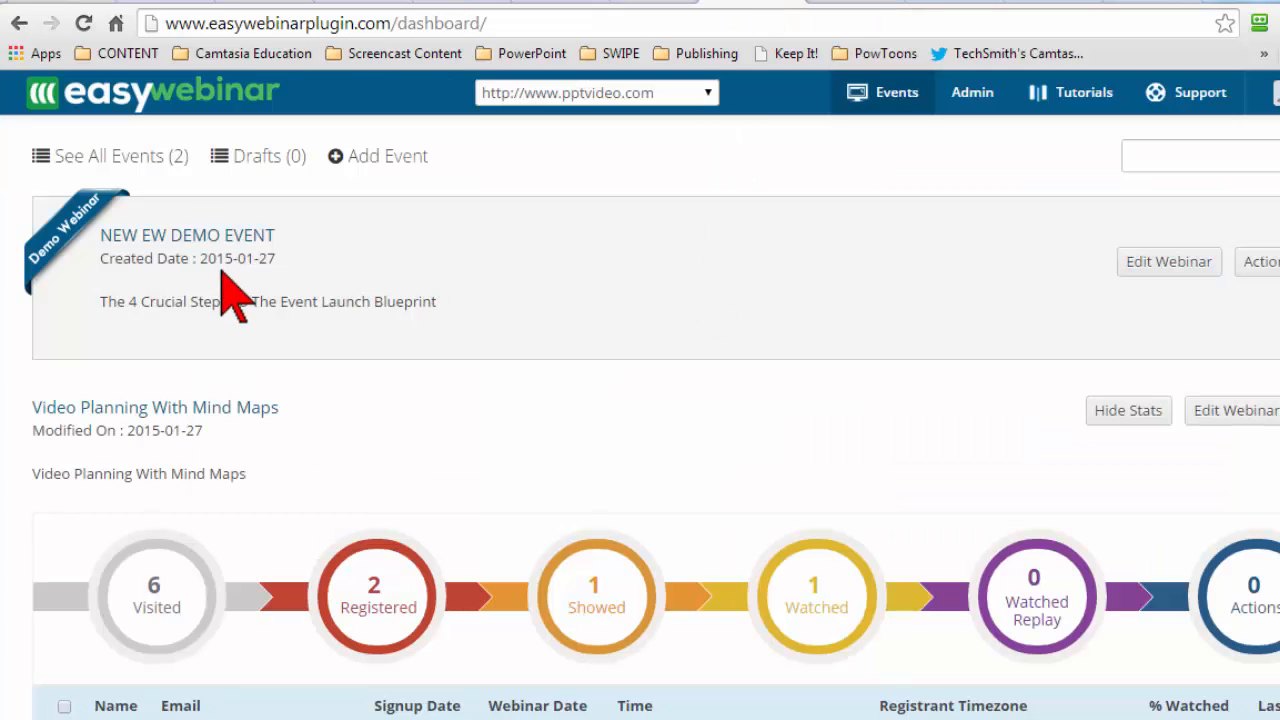
mouse_move(690, 290)
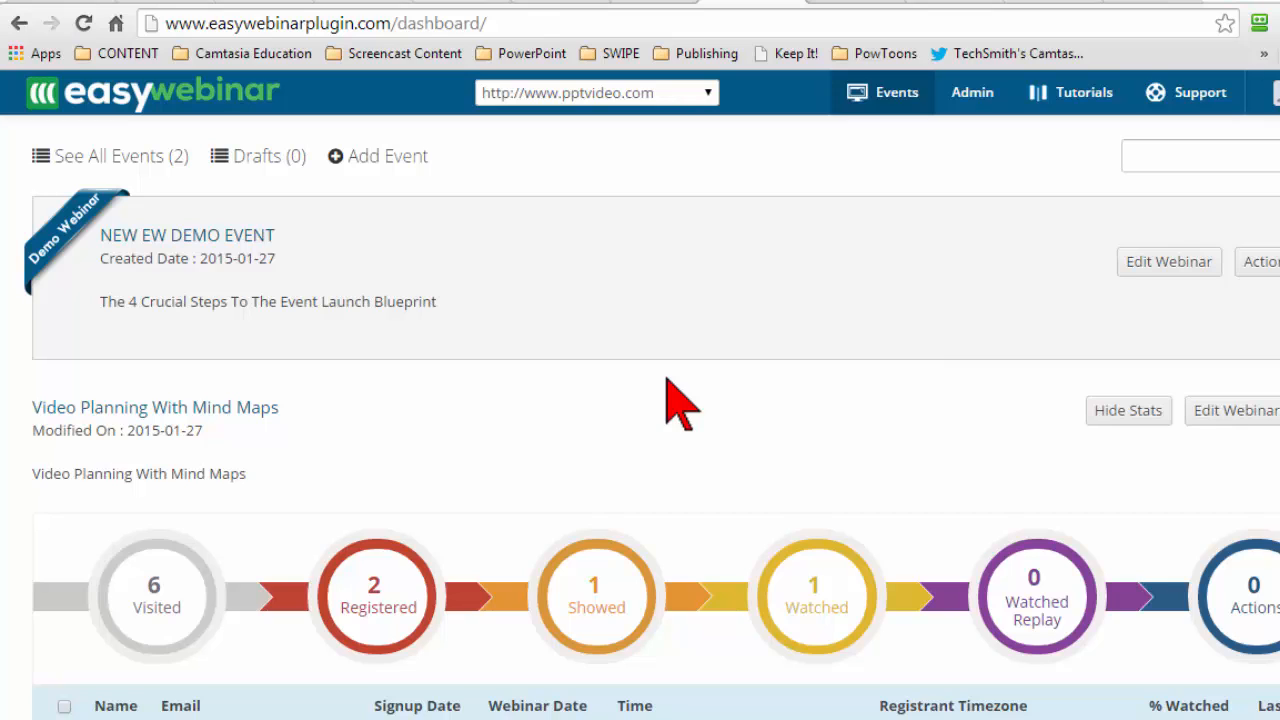
mouse_move(624, 410)
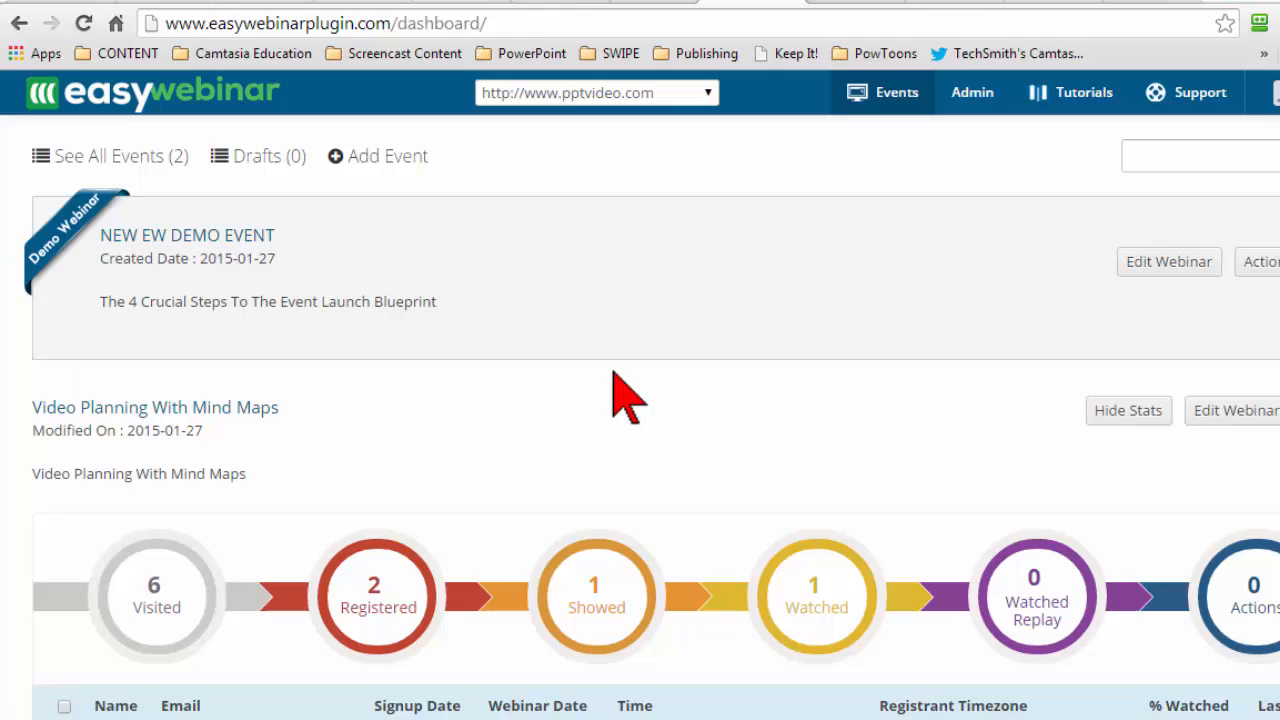
mouse_move(498, 20)
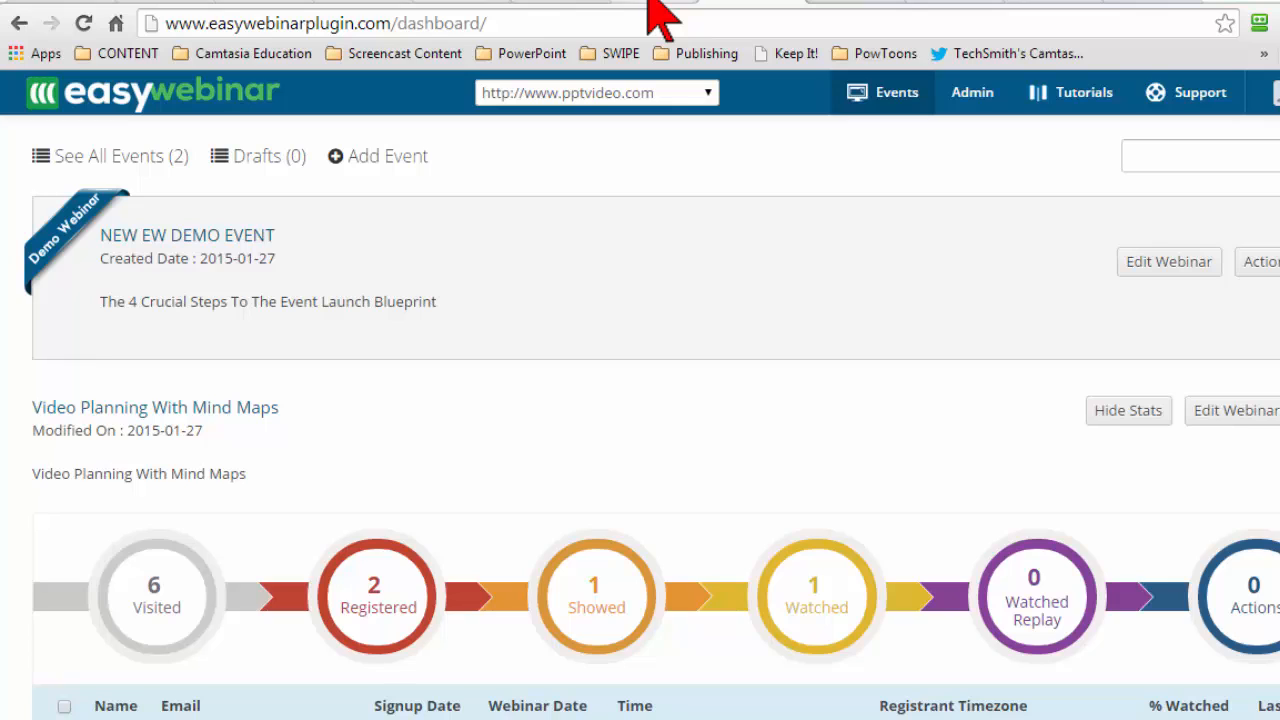
mouse_move(610, 460)
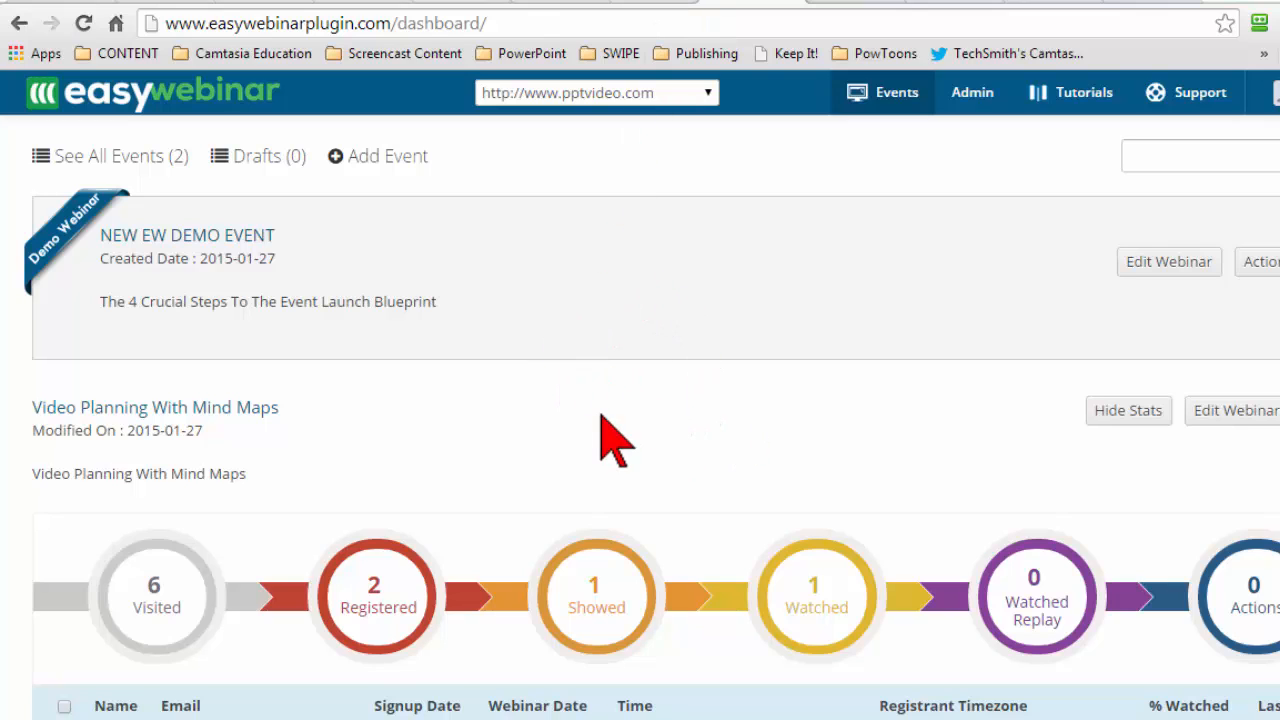
mouse_move(656, 438)
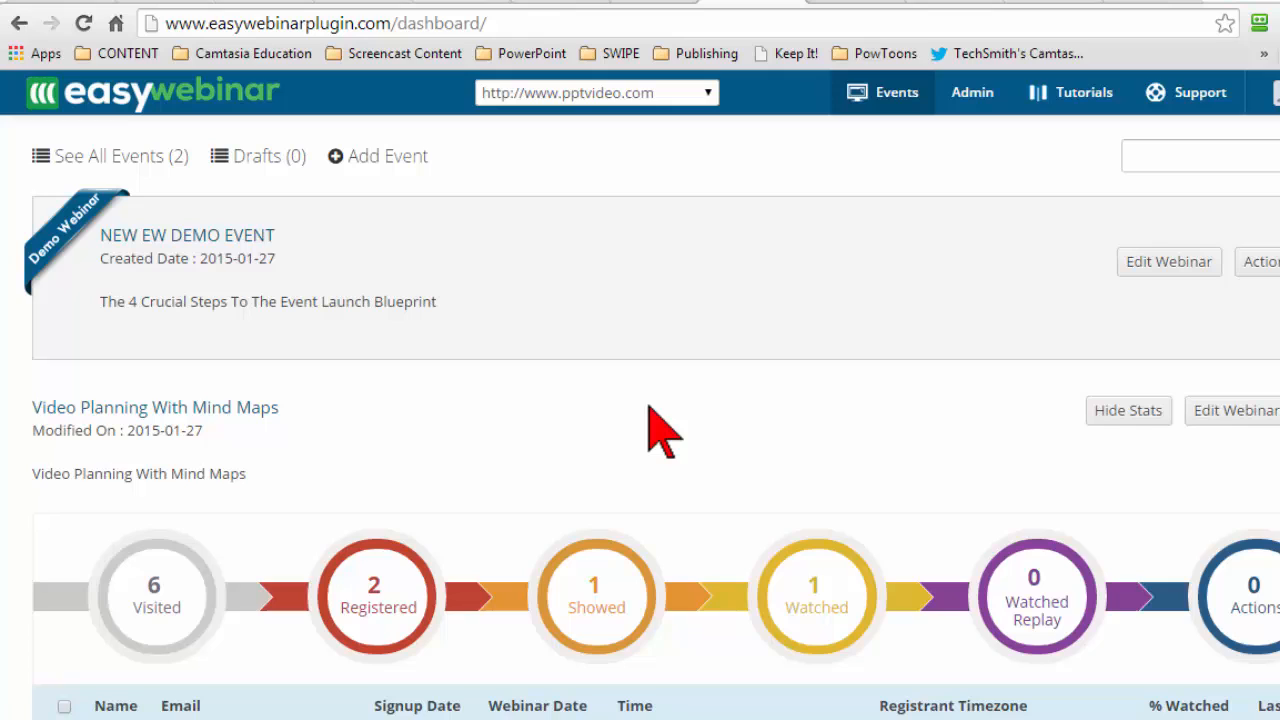
mouse_move(748, 430)
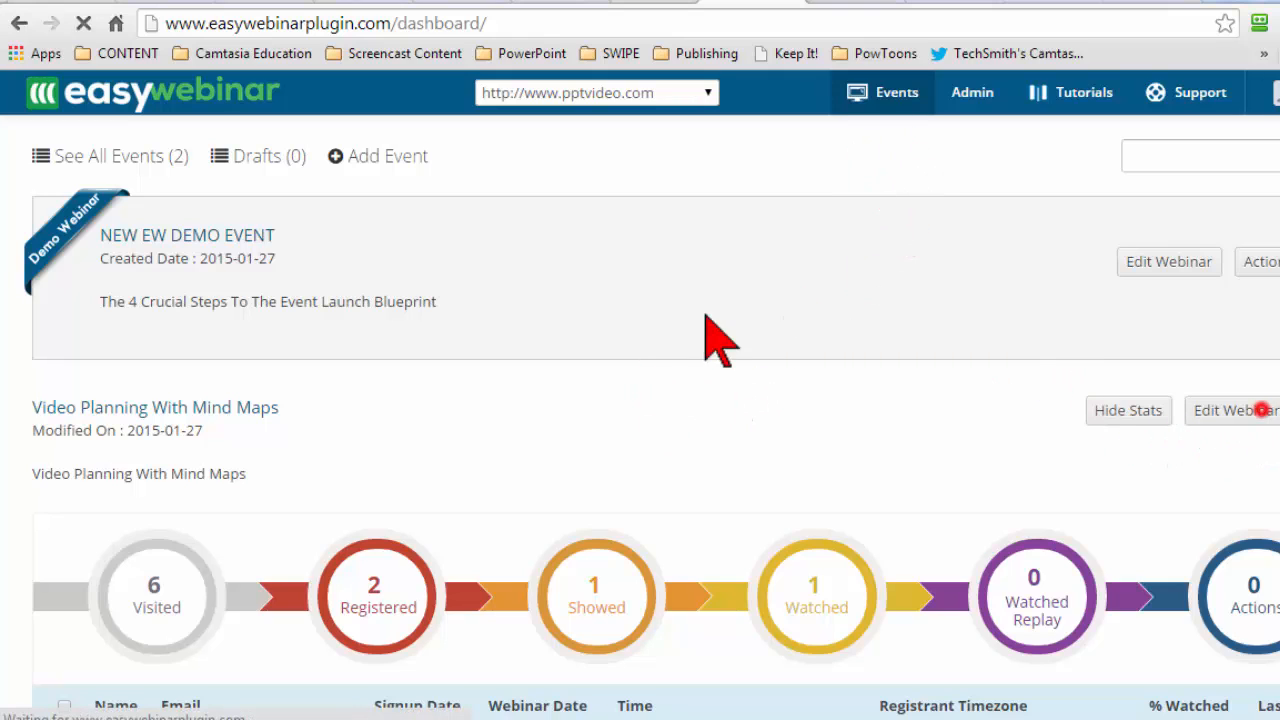
mouse_move(690, 360)
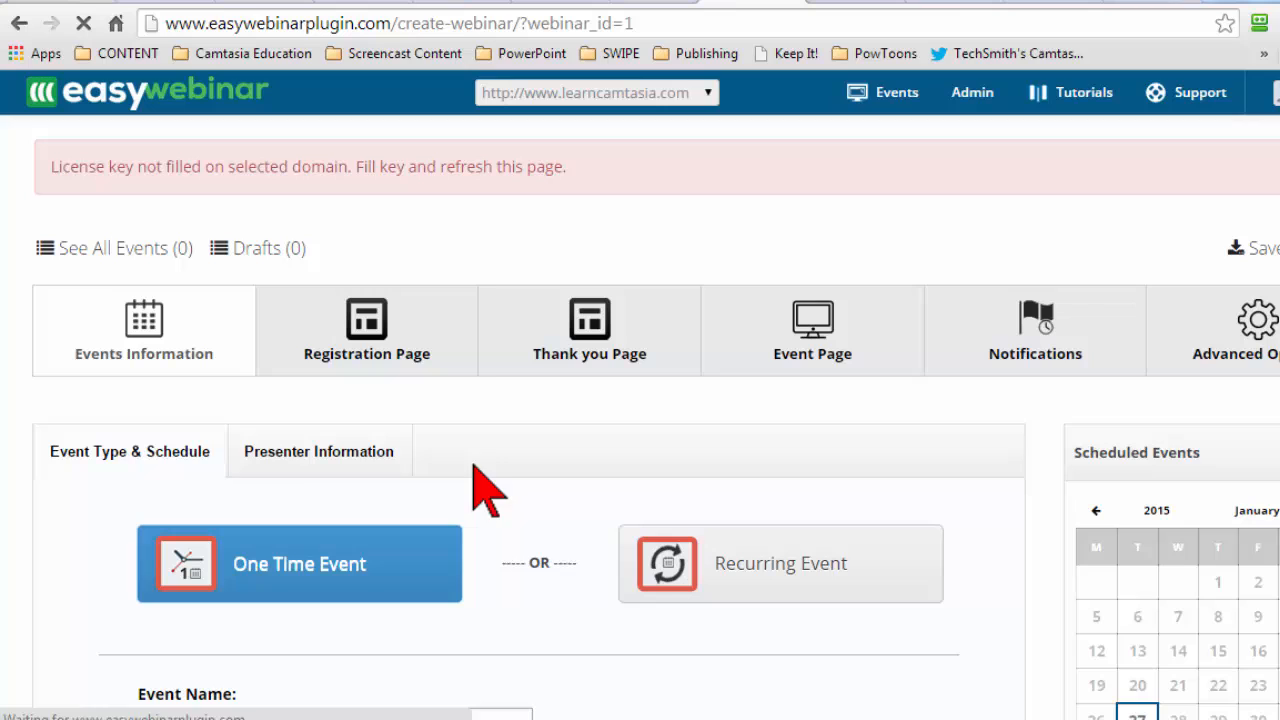
mouse_move(24, 344)
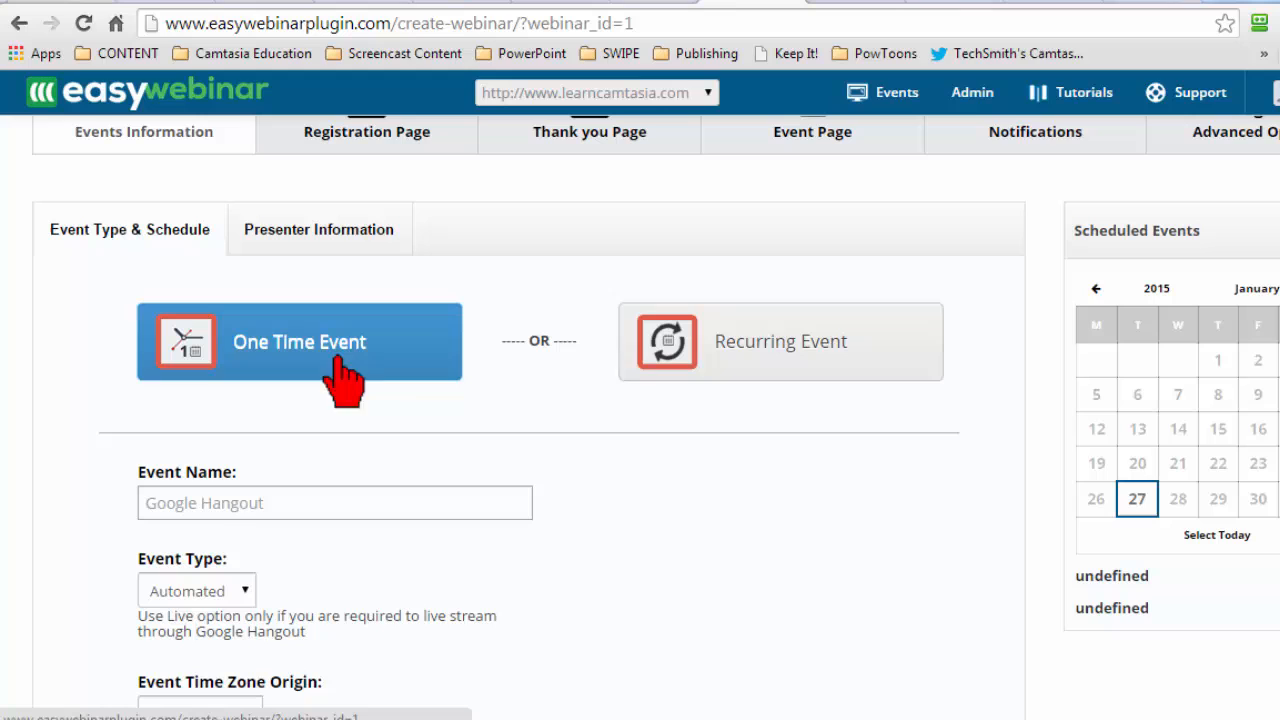
Toggle the event type to Recurring and back to One Time, then review the schedule settings.
click(810, 340)
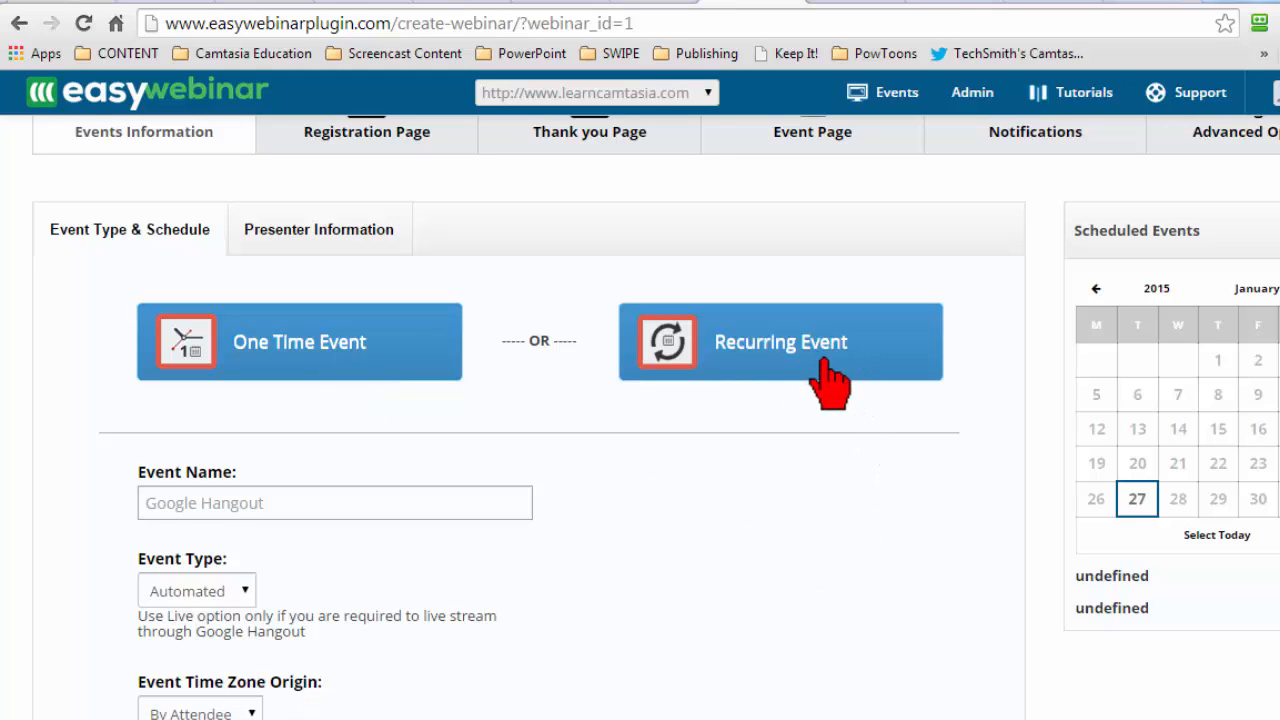
click(300, 340)
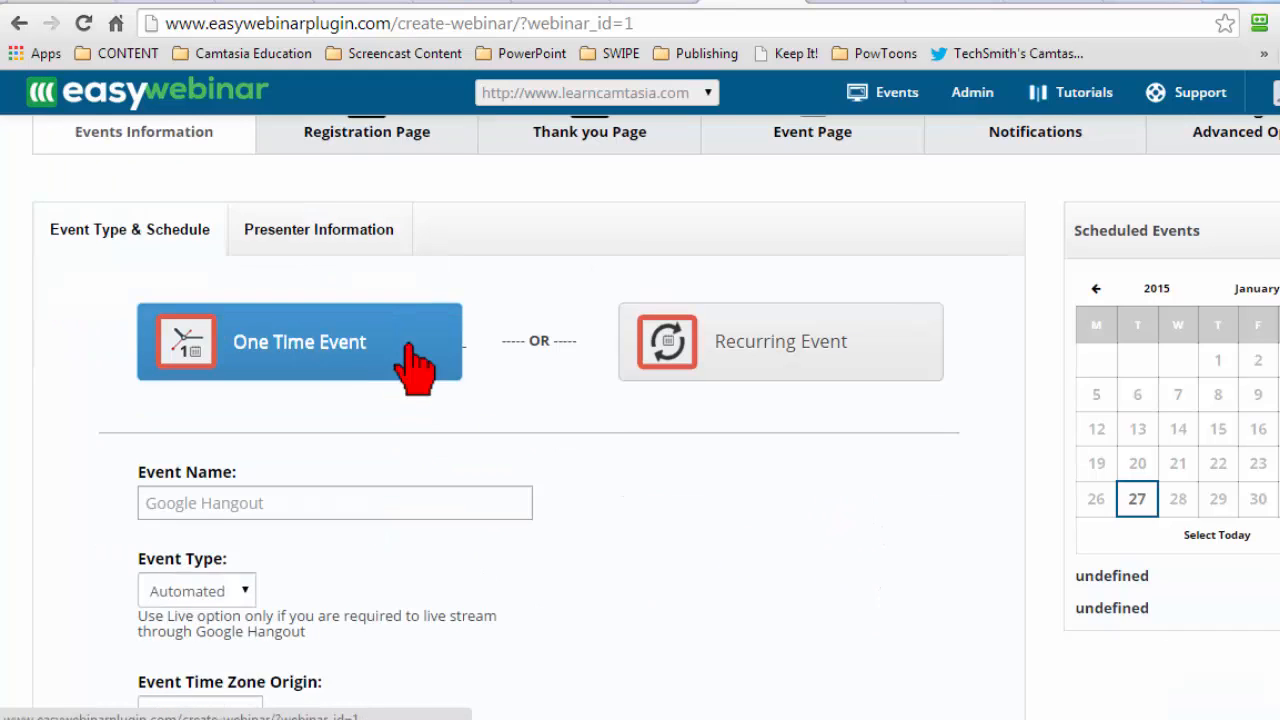
scroll(down, 3)
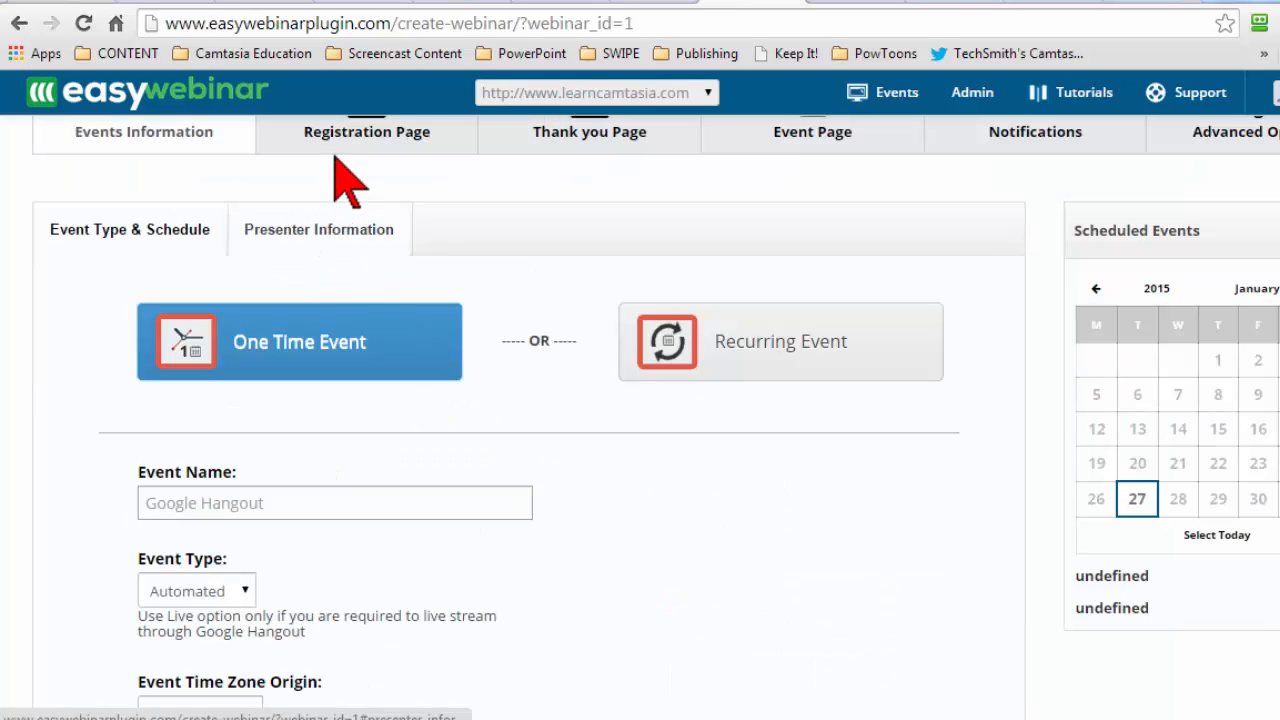
Browse the registration page settings and its template options.
click(368, 132)
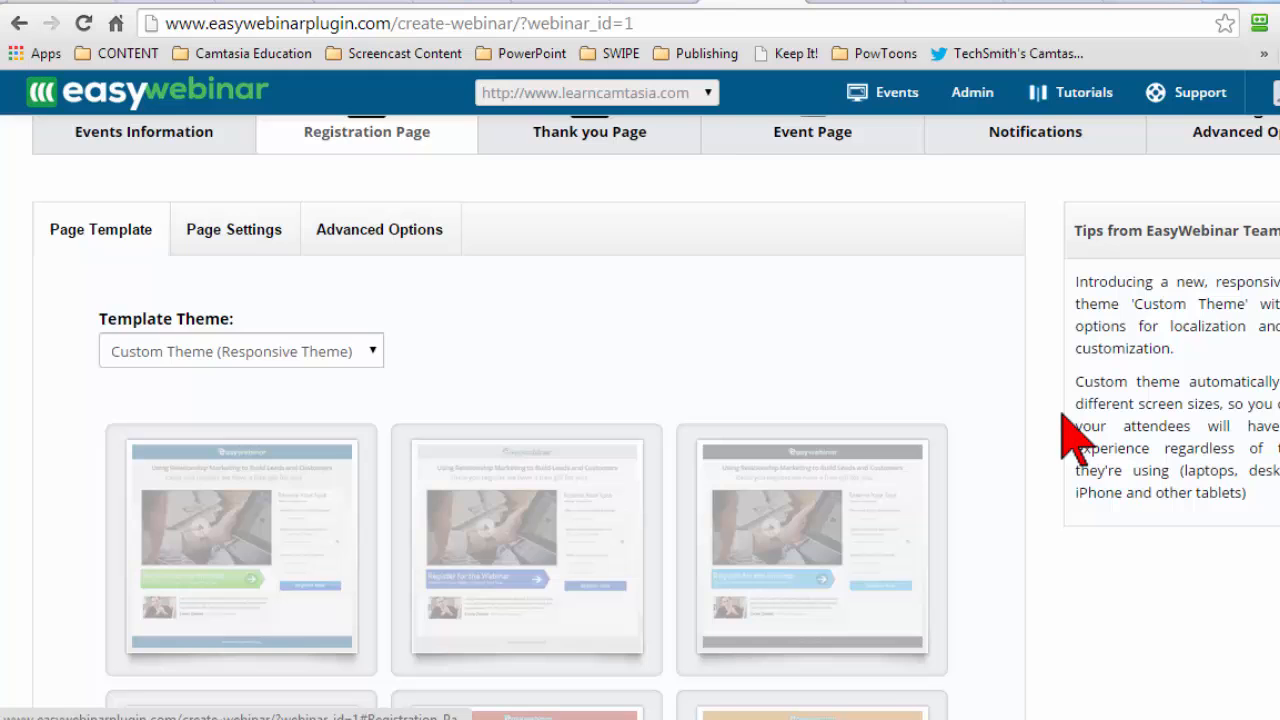
scroll(down, 3)
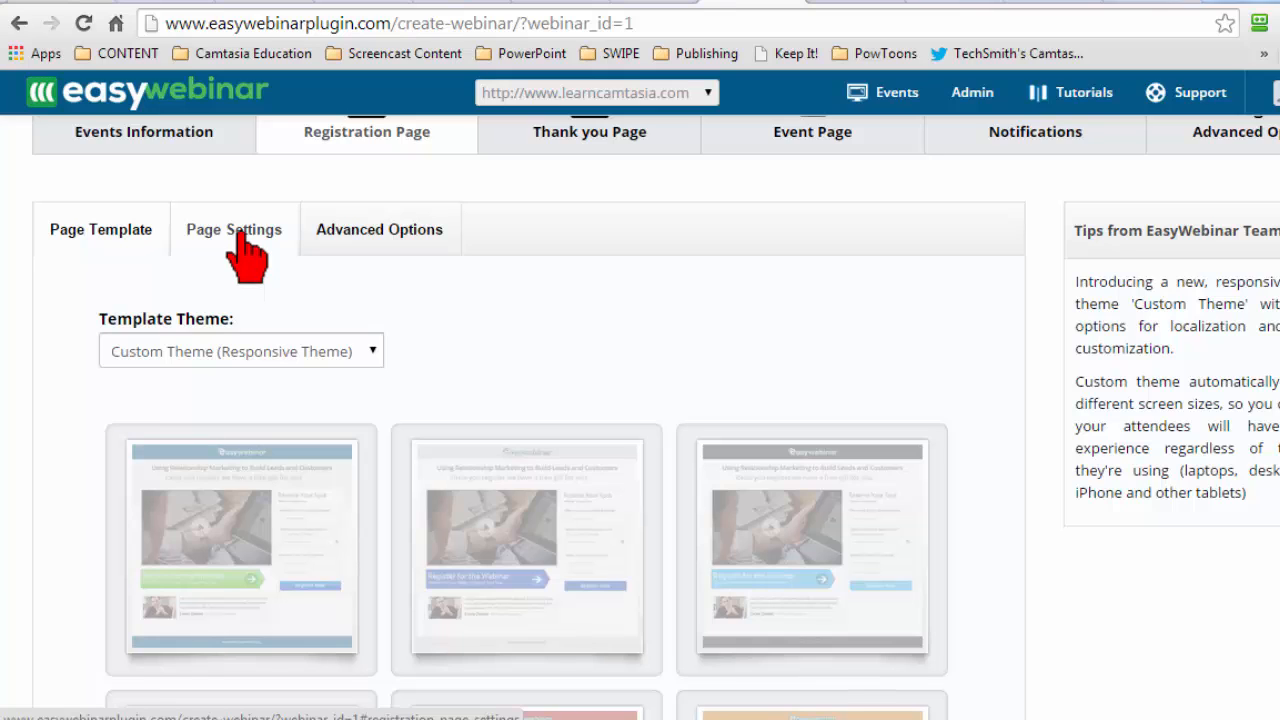
mouse_move(1020, 540)
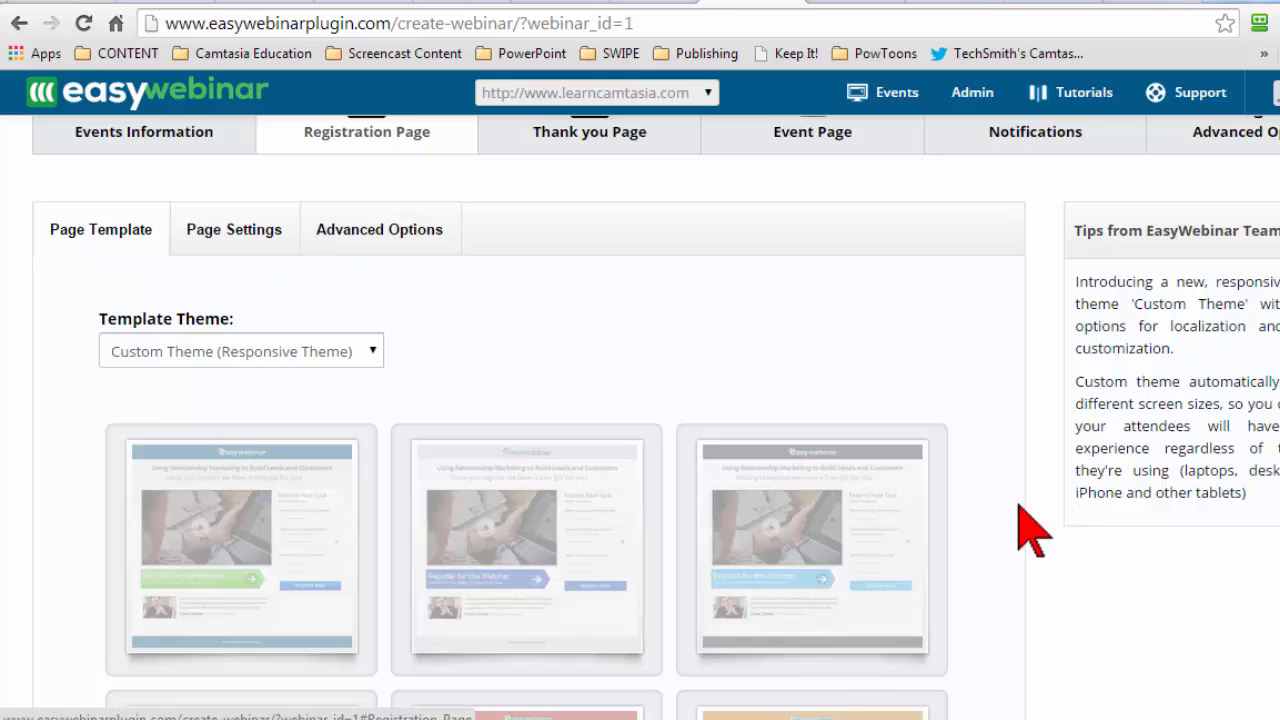
scroll(down, 3)
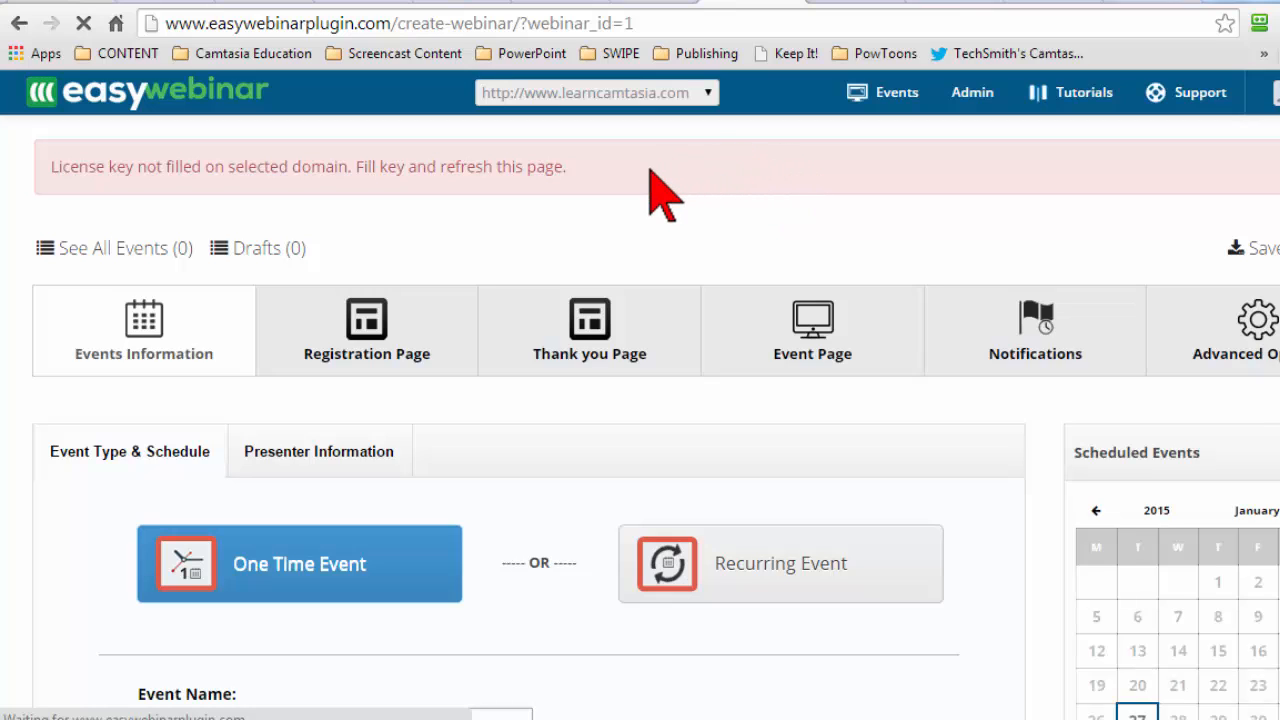
mouse_move(620, 256)
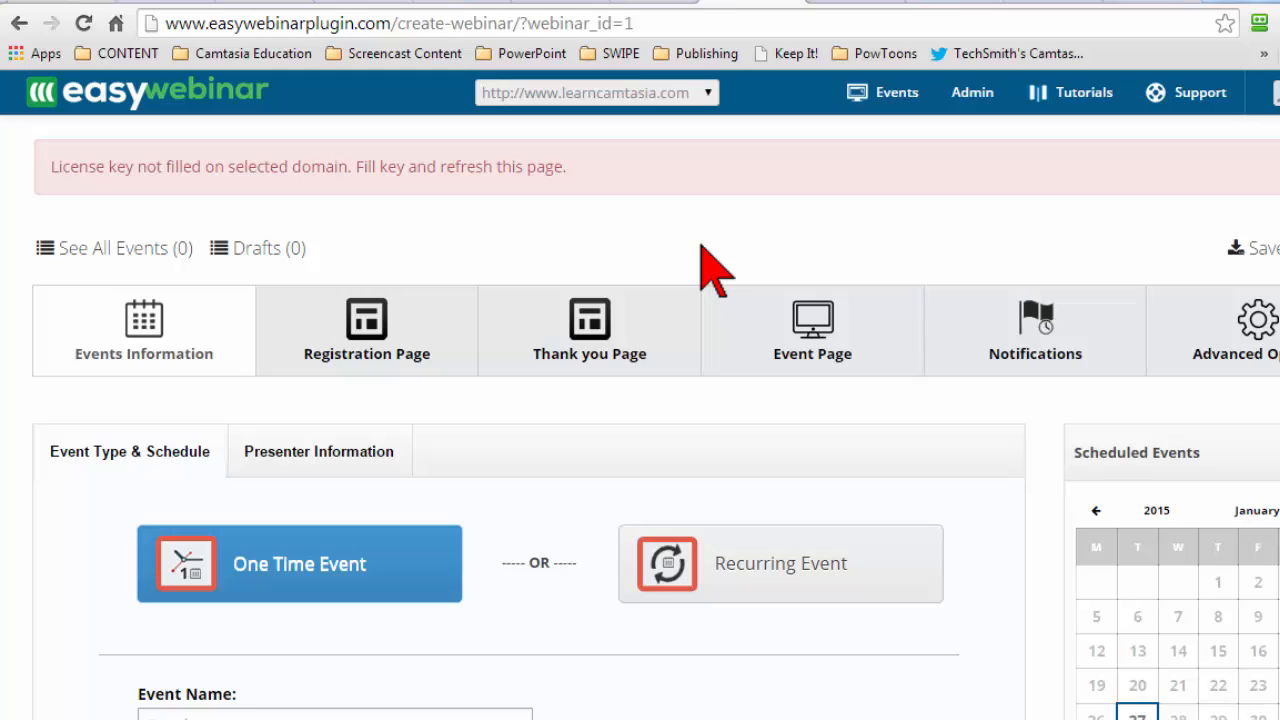
mouse_move(876, 250)
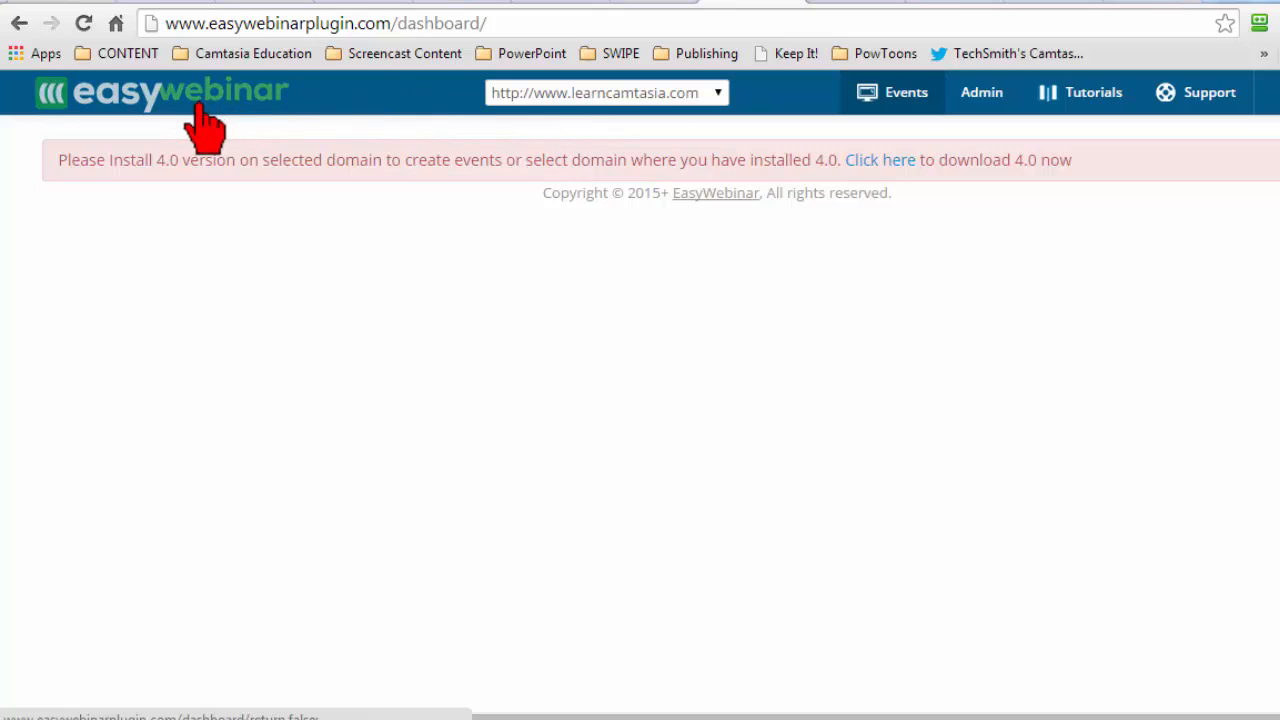
mouse_move(196, 108)
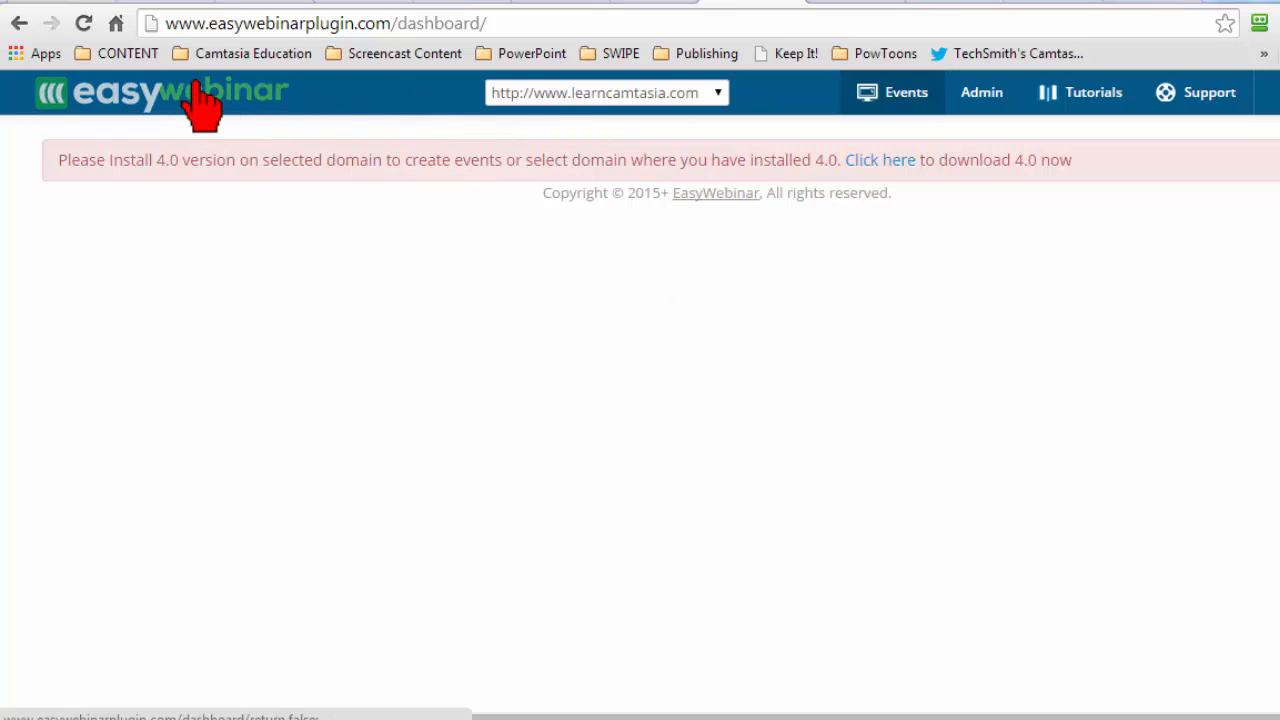
mouse_move(742, 450)
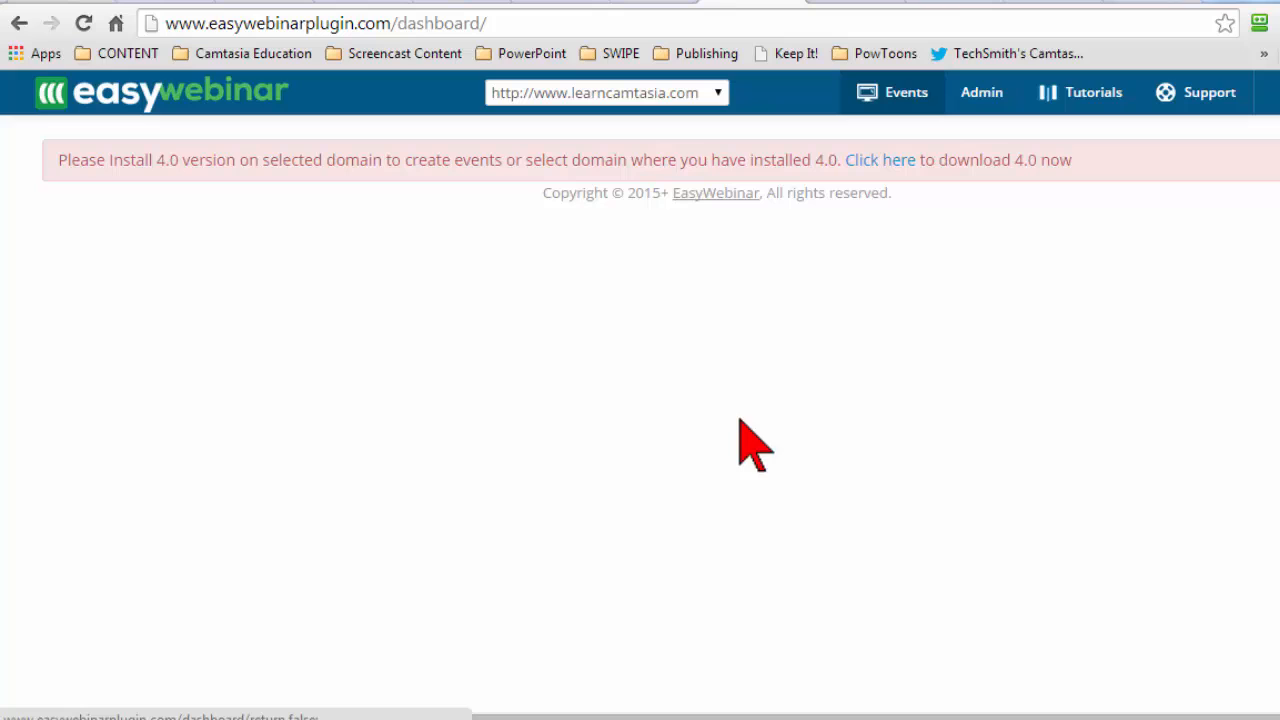
mouse_move(982, 552)
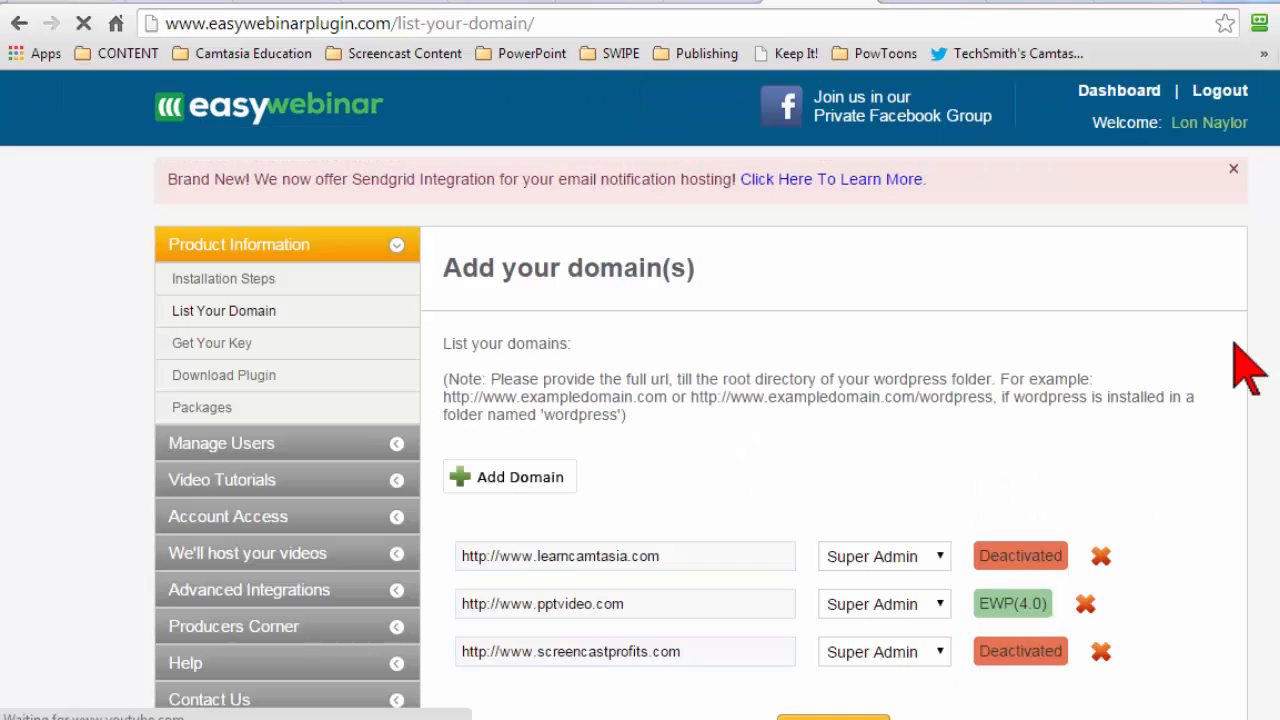
Remove the deactivated learncamtasia.com and screencastprofits.com domains, leaving only pptvideo.com.
scroll(down, 3)
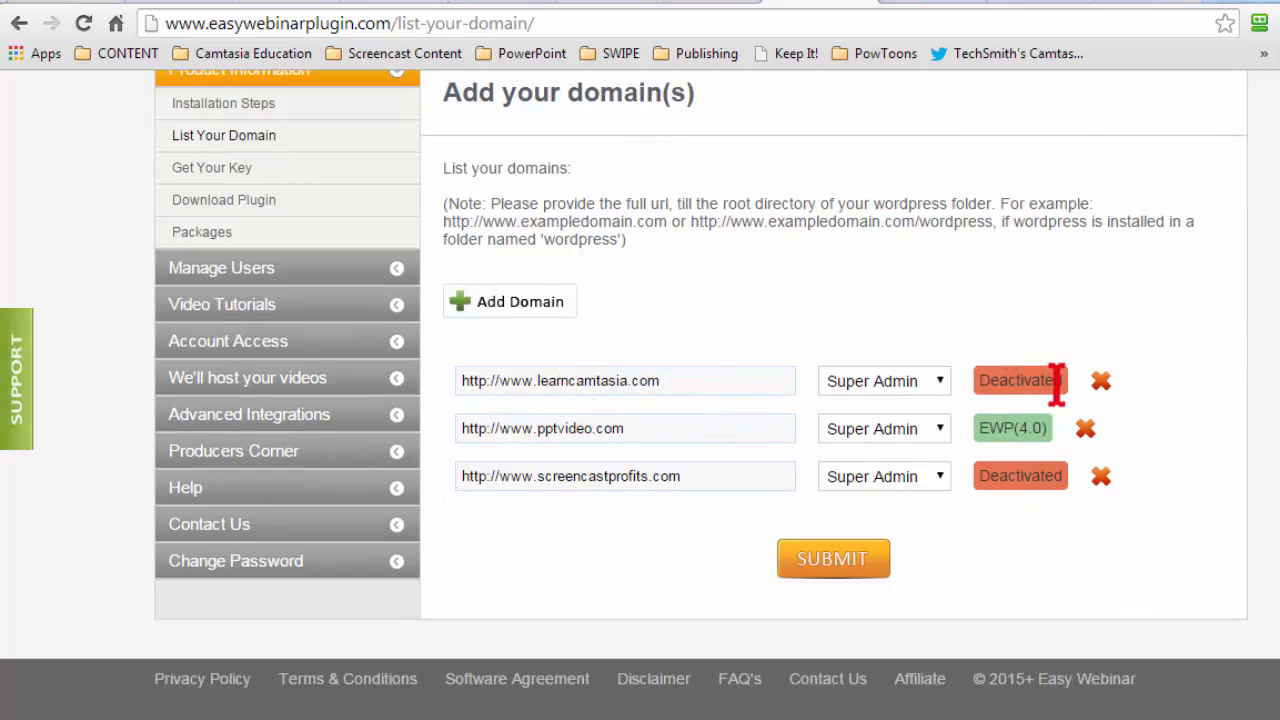
click(1100, 380)
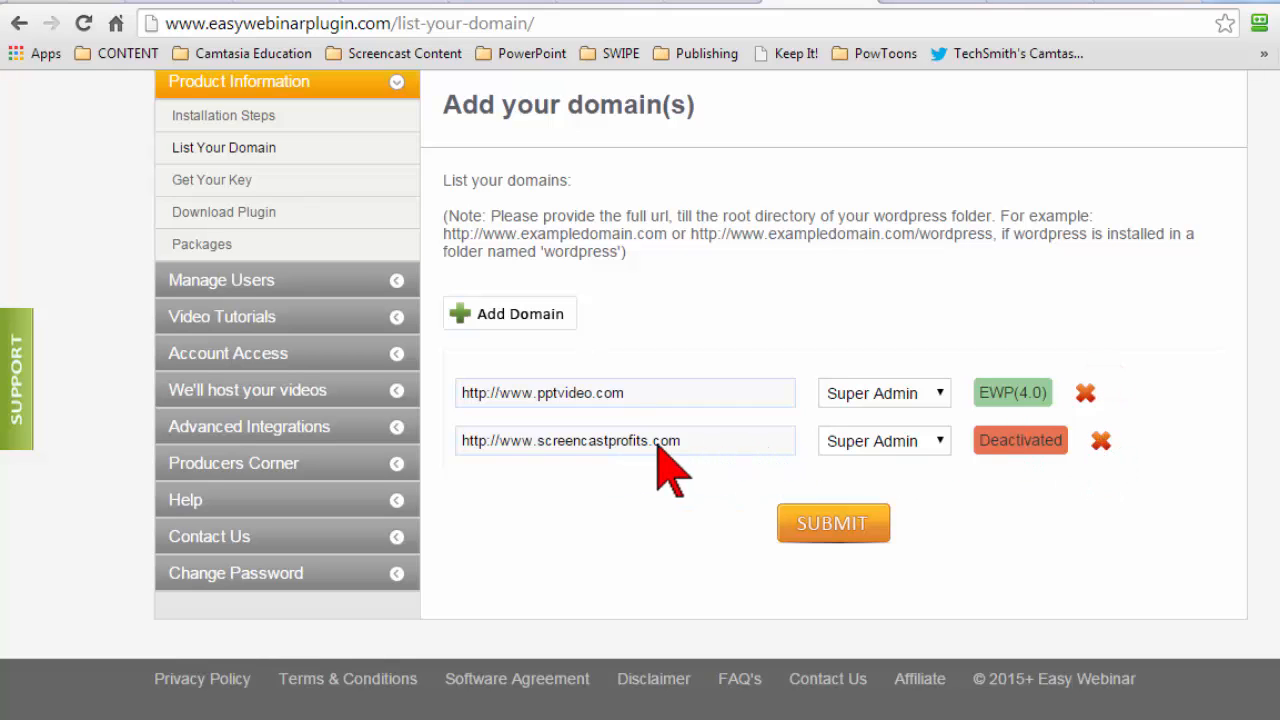
mouse_move(1100, 440)
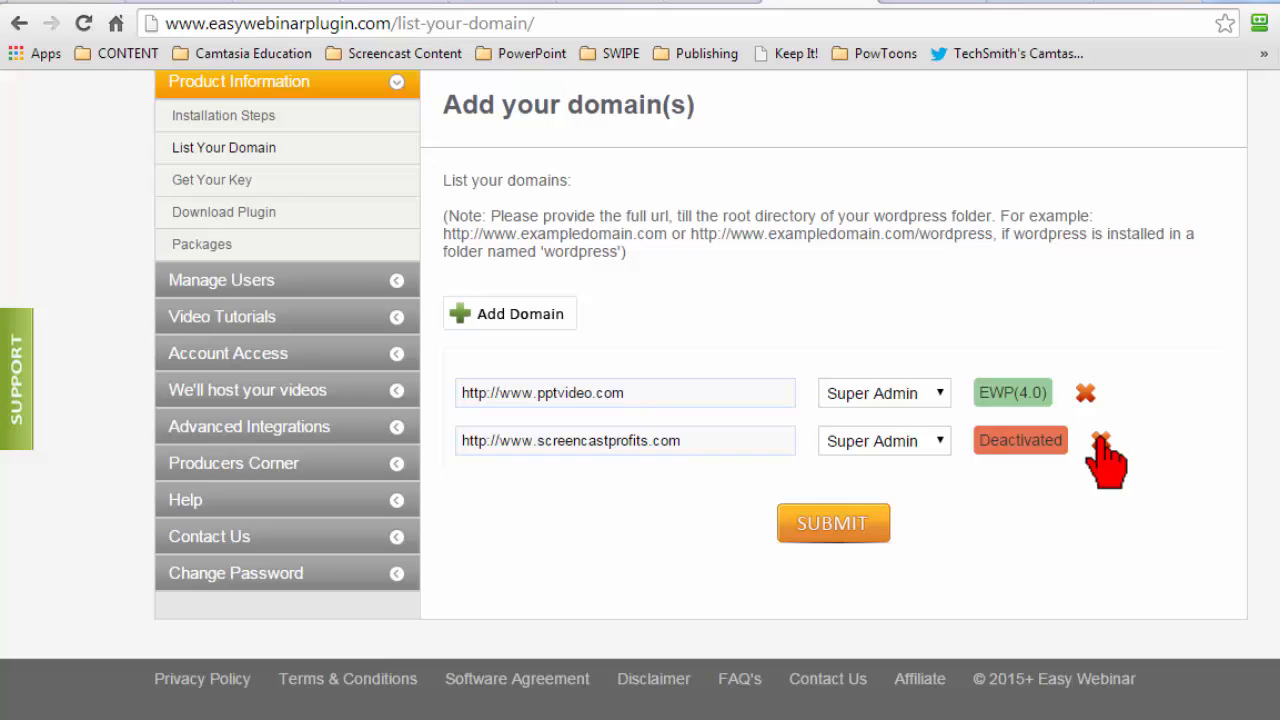
click(1102, 440)
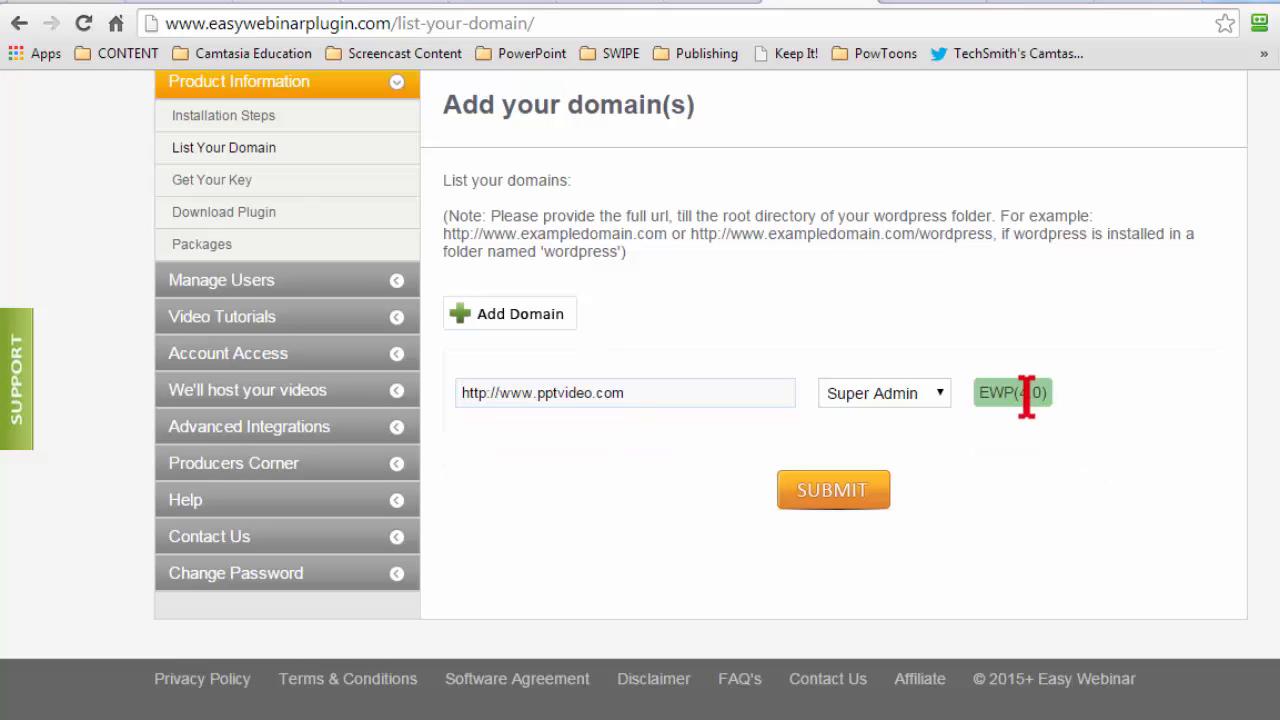
mouse_move(606, 418)
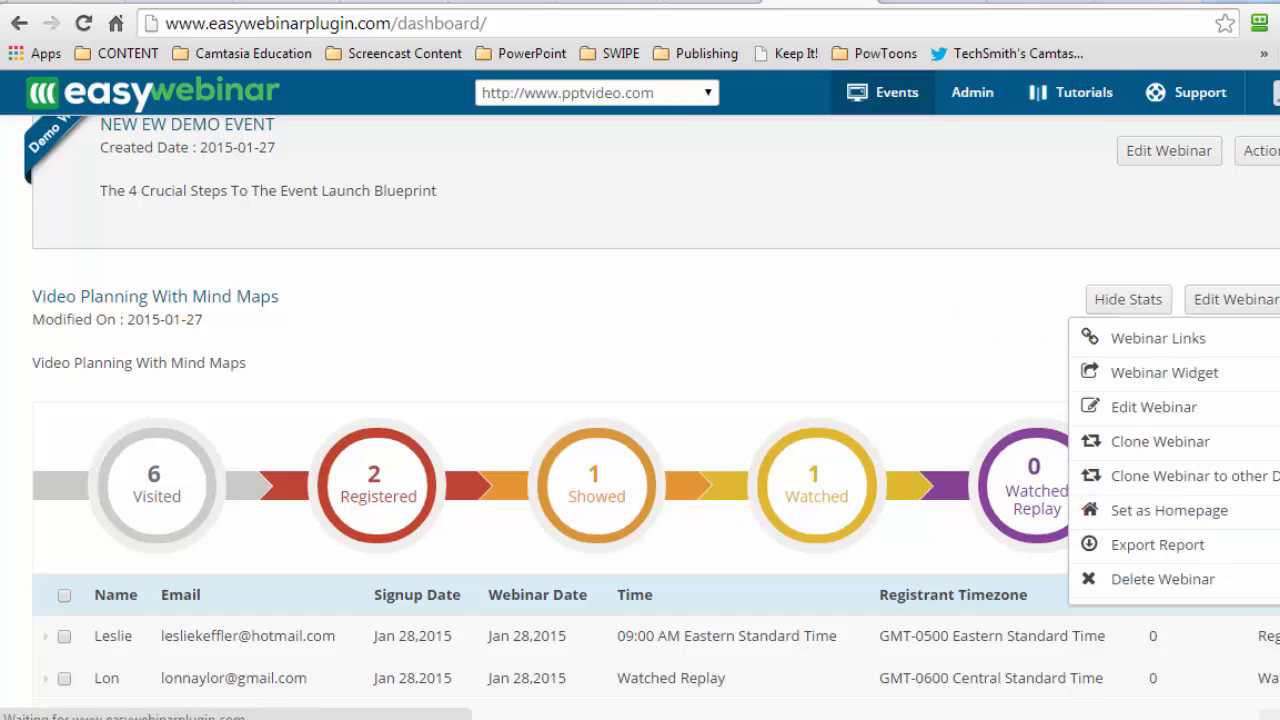
mouse_move(176, 324)
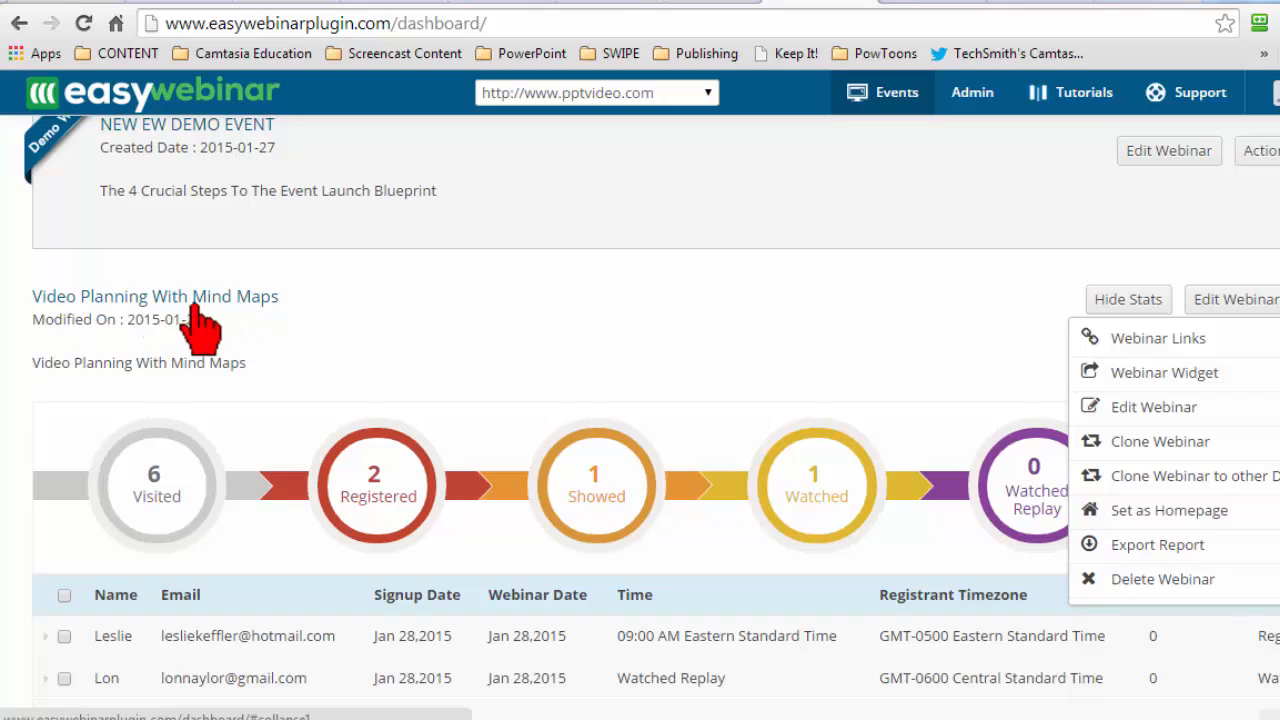
mouse_move(228, 308)
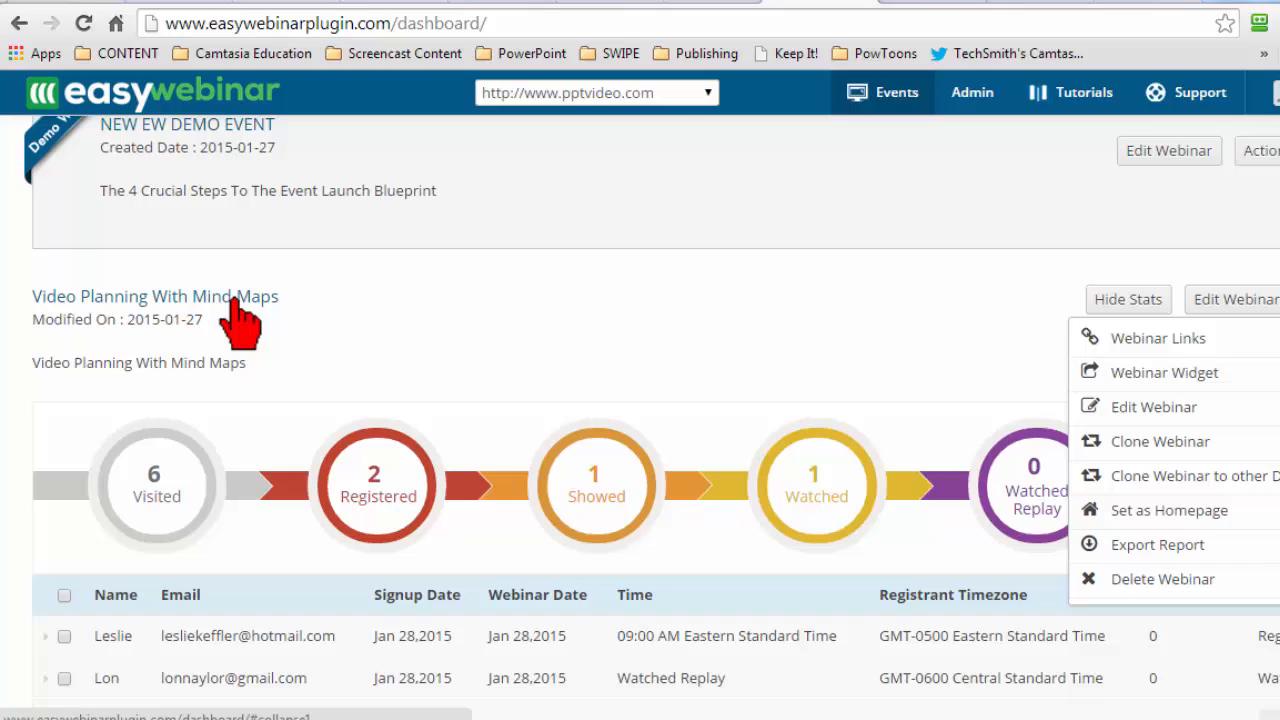
mouse_move(70, 320)
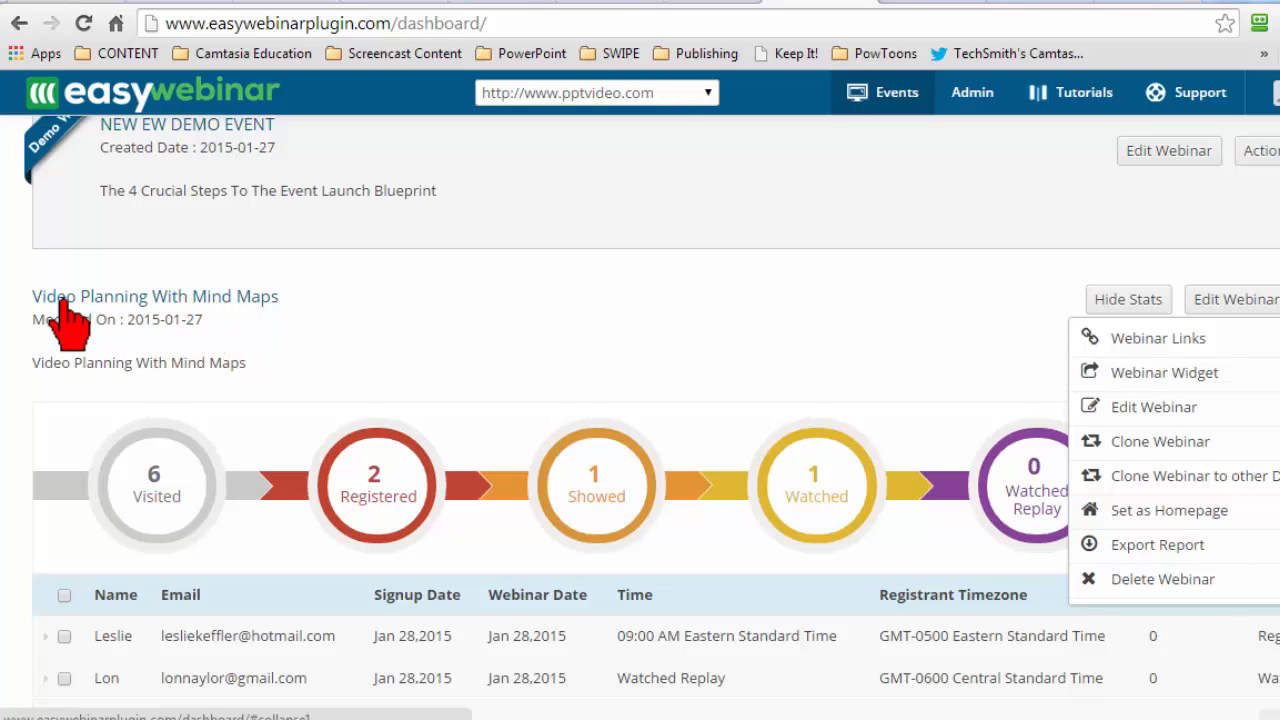
mouse_move(588, 356)
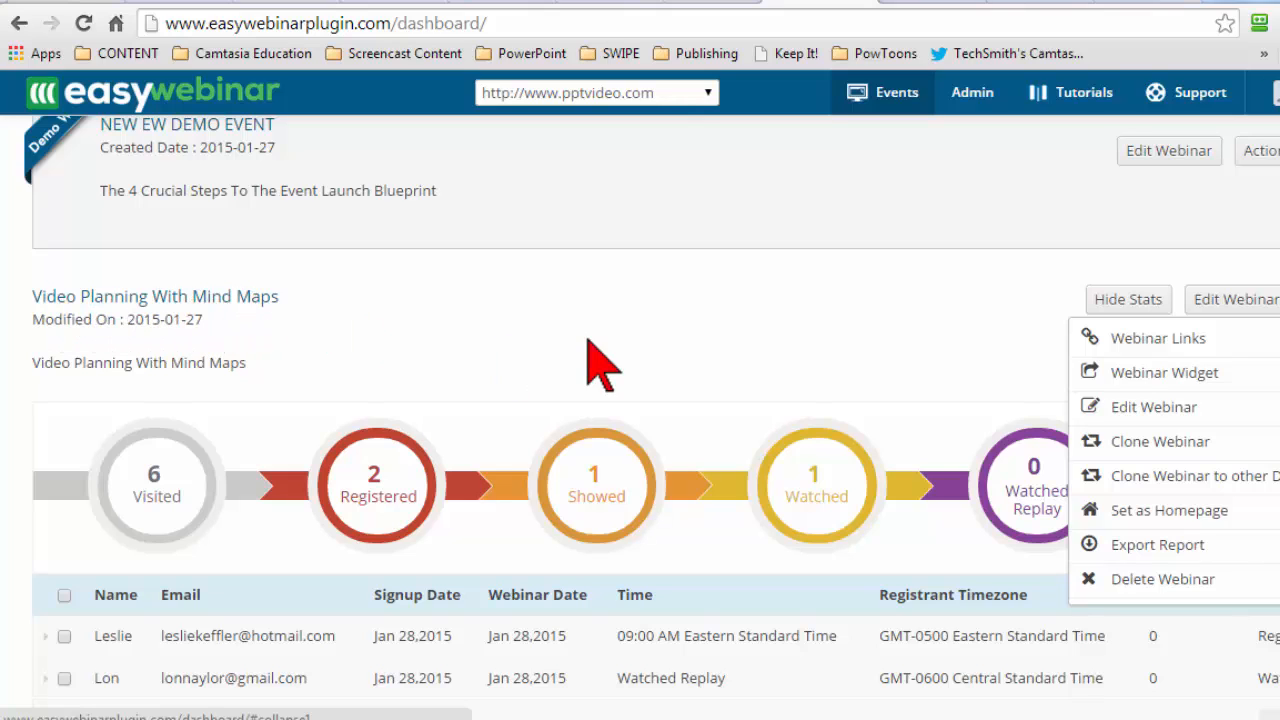
mouse_move(1158, 338)
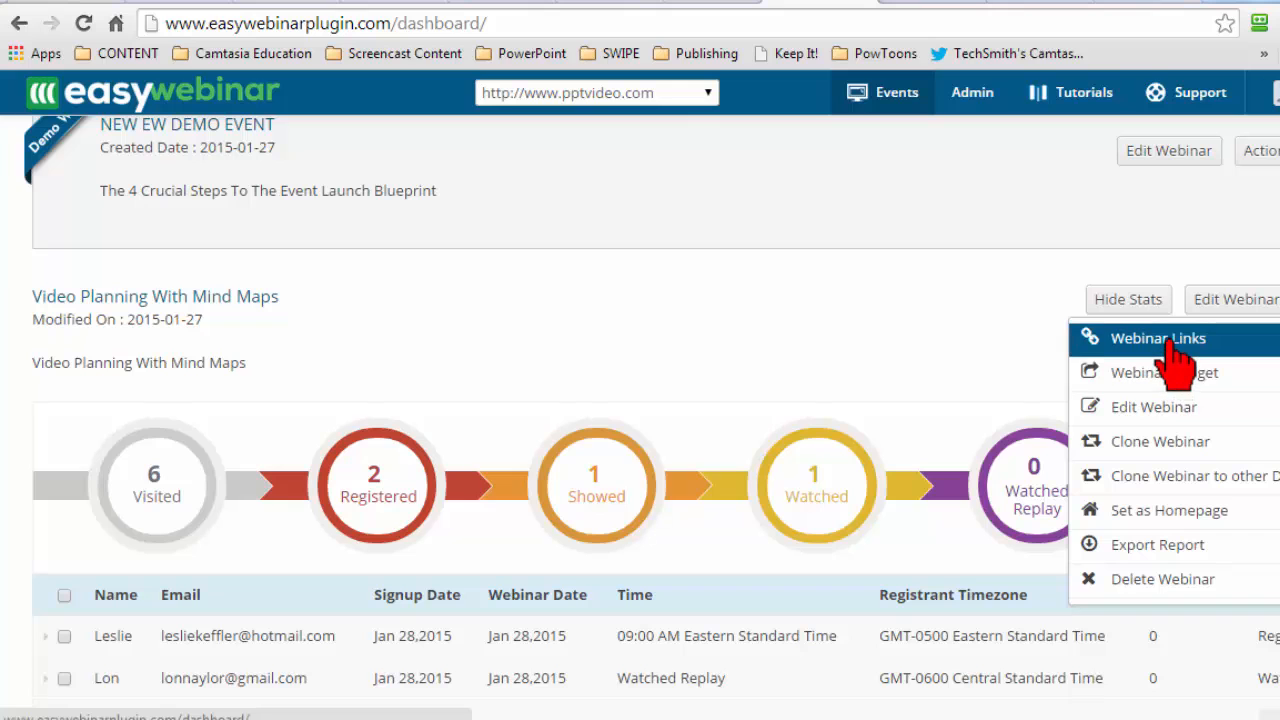
Show the webinar's page links and copy the registration page address.
click(1176, 344)
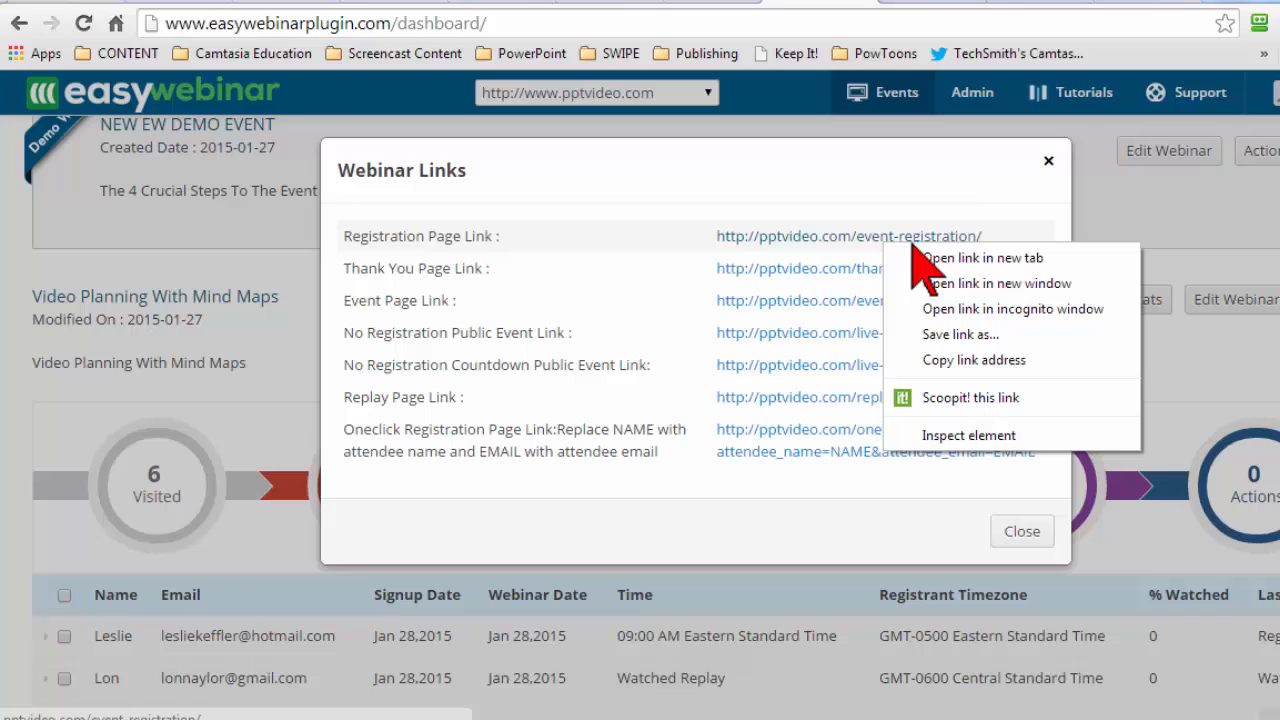
mouse_move(988, 376)
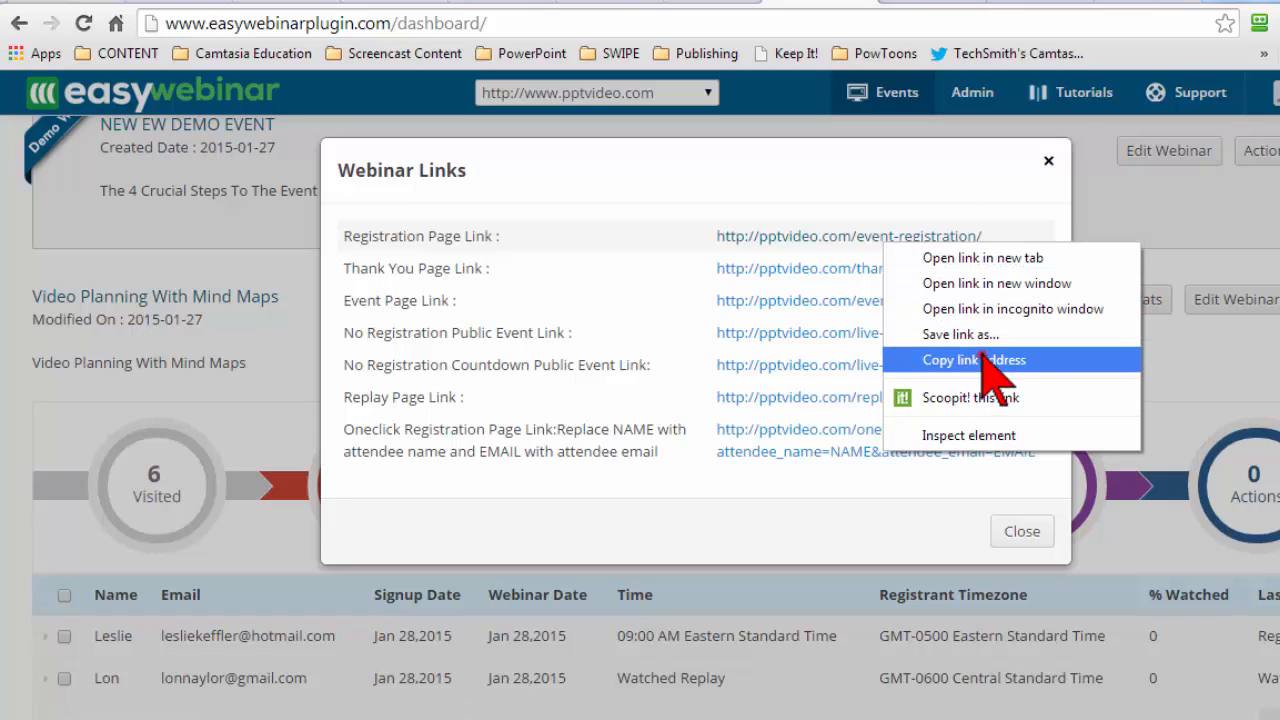
click(972, 360)
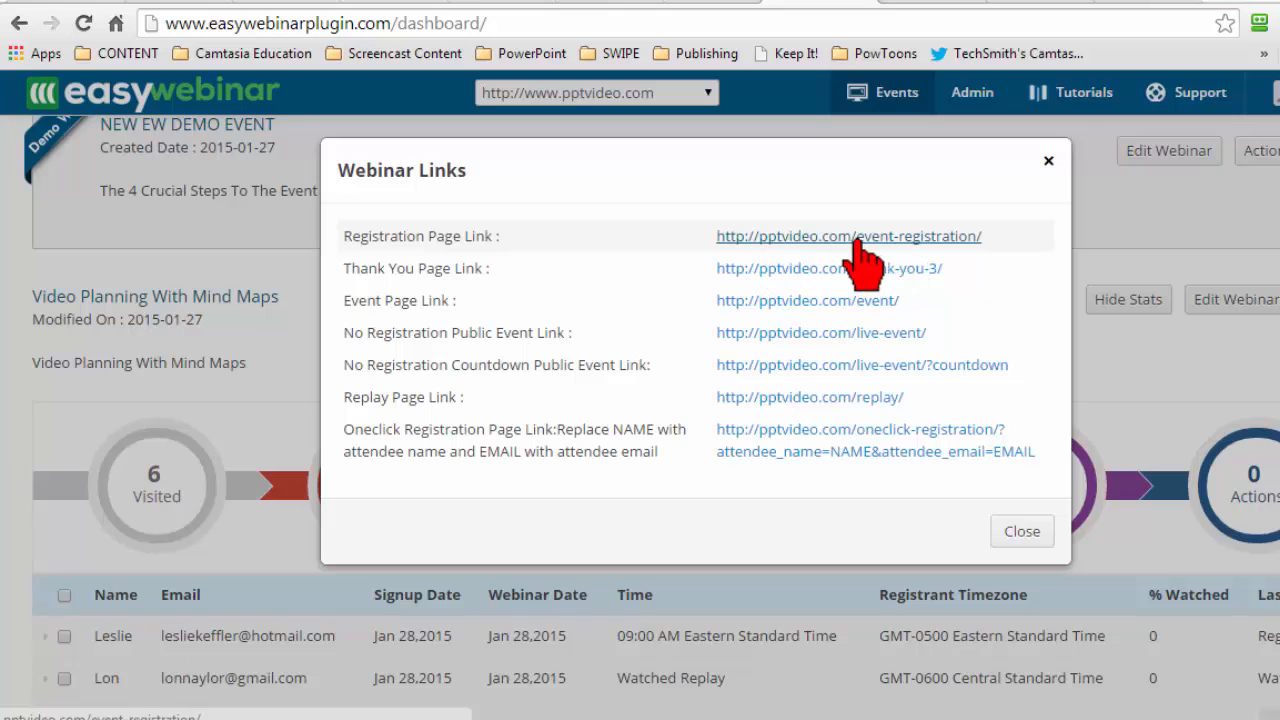
click(844, 236)
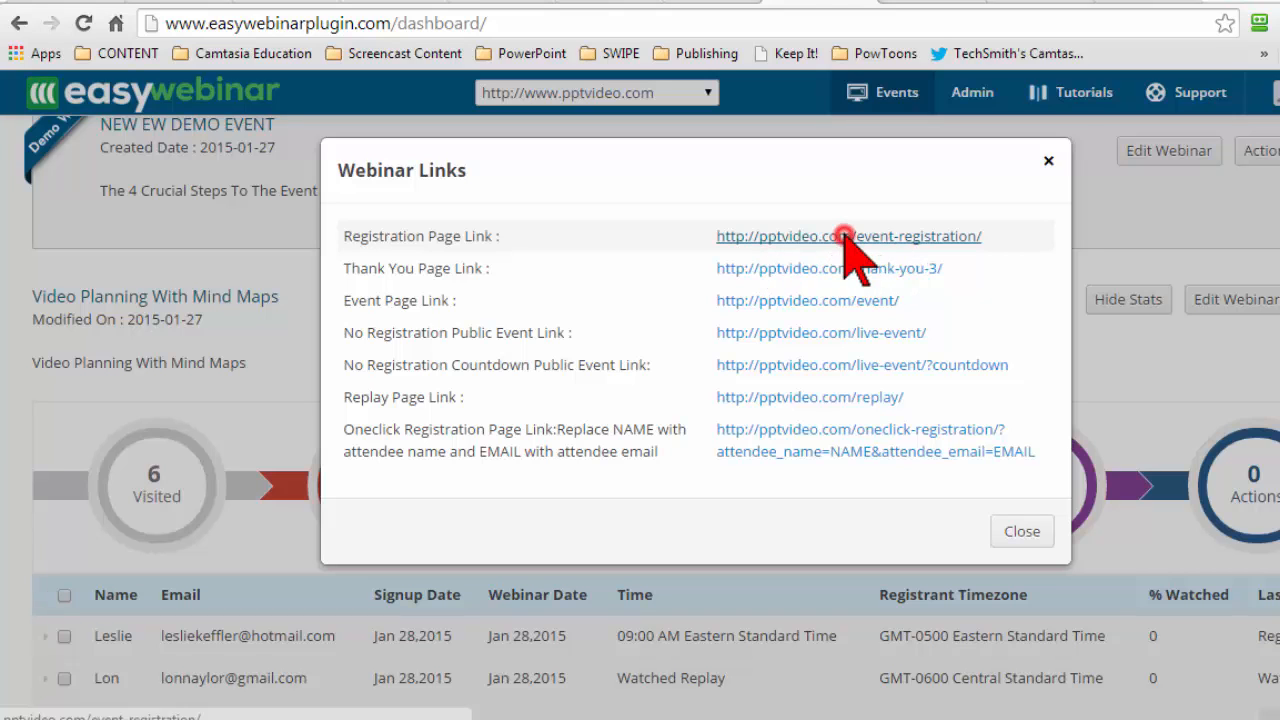
View the finished registration page for the webinar.
click(848, 236)
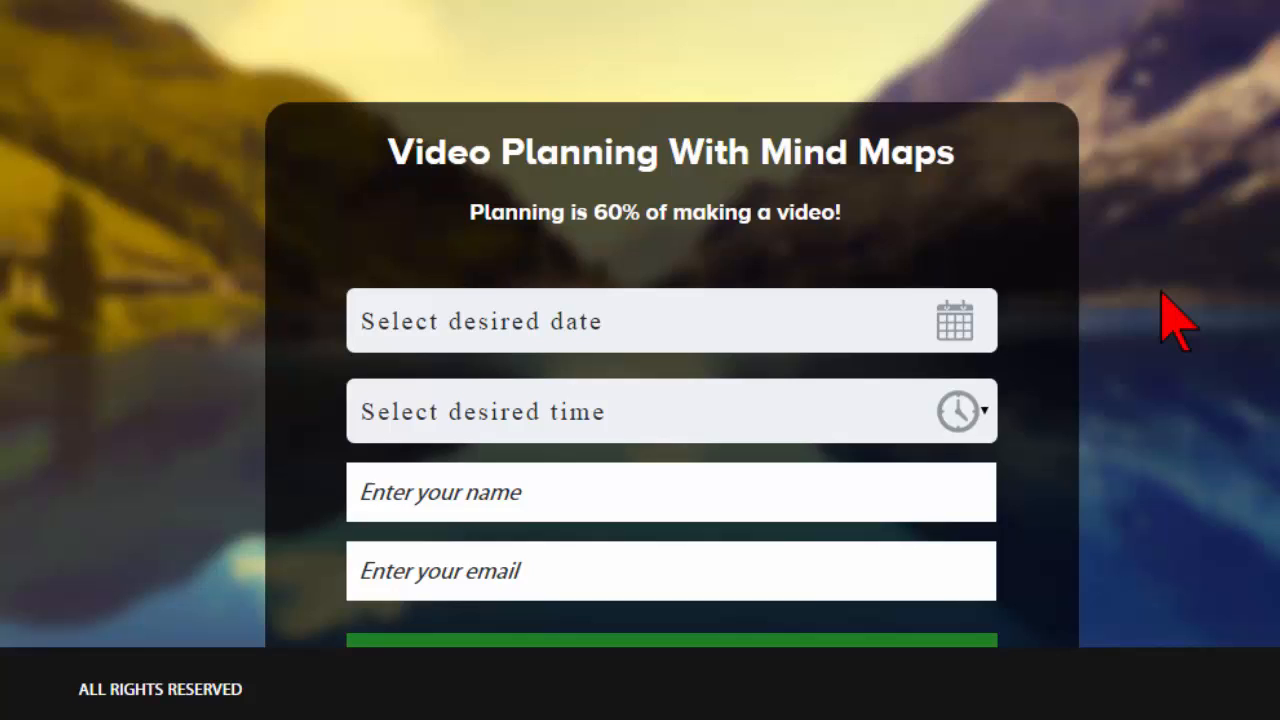
scroll(down, 3)
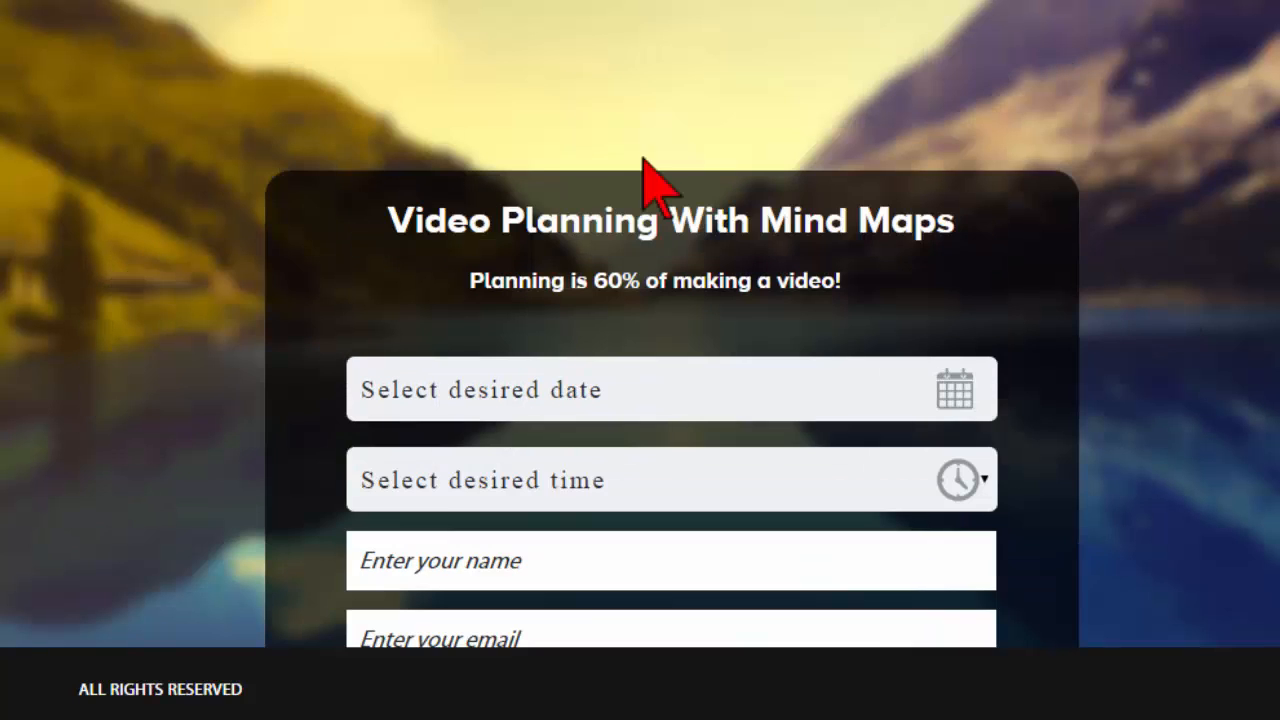
scroll(down, 3)
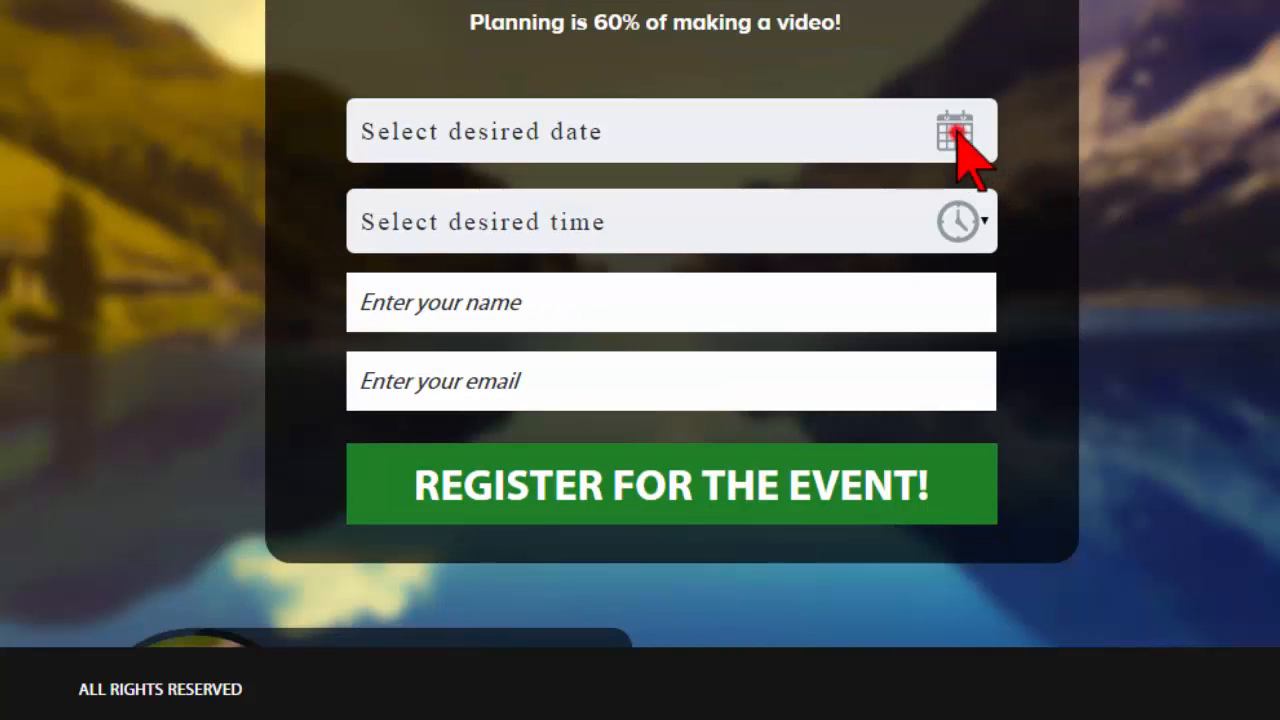
Check the date choices (January 28, 2015 and replay), then return to the dashboard stats.
click(670, 132)
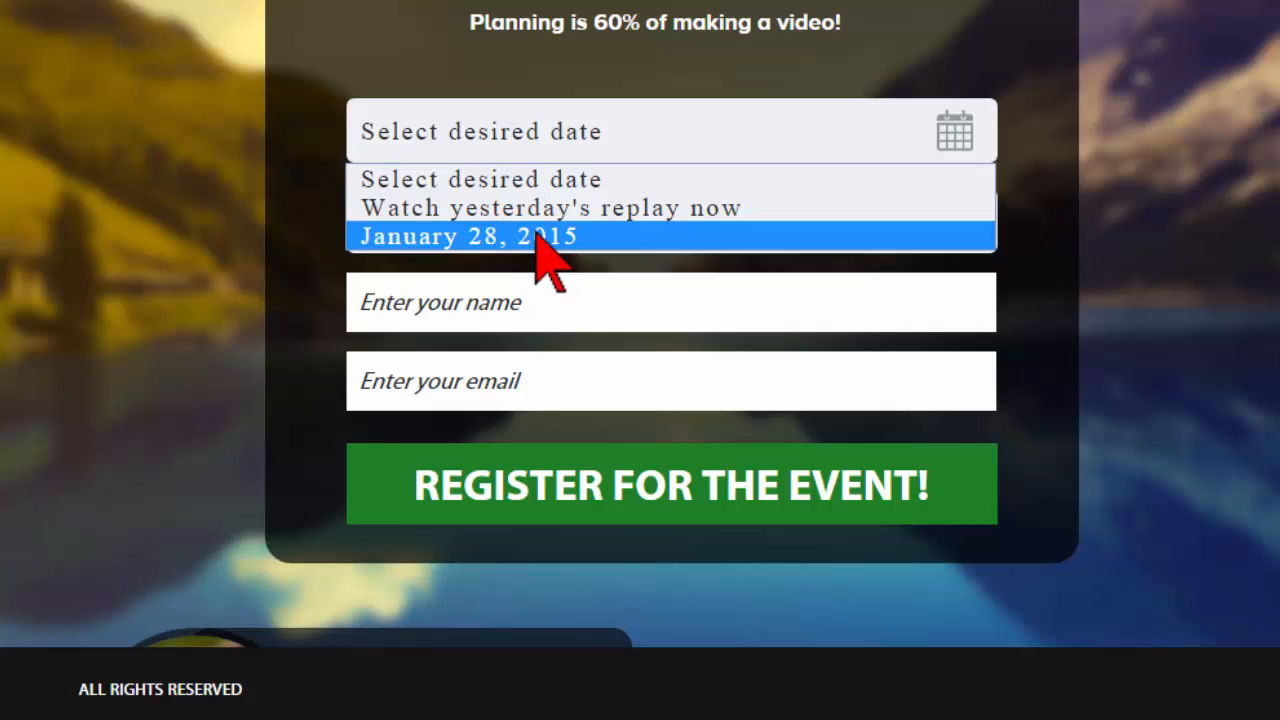
mouse_move(436, 224)
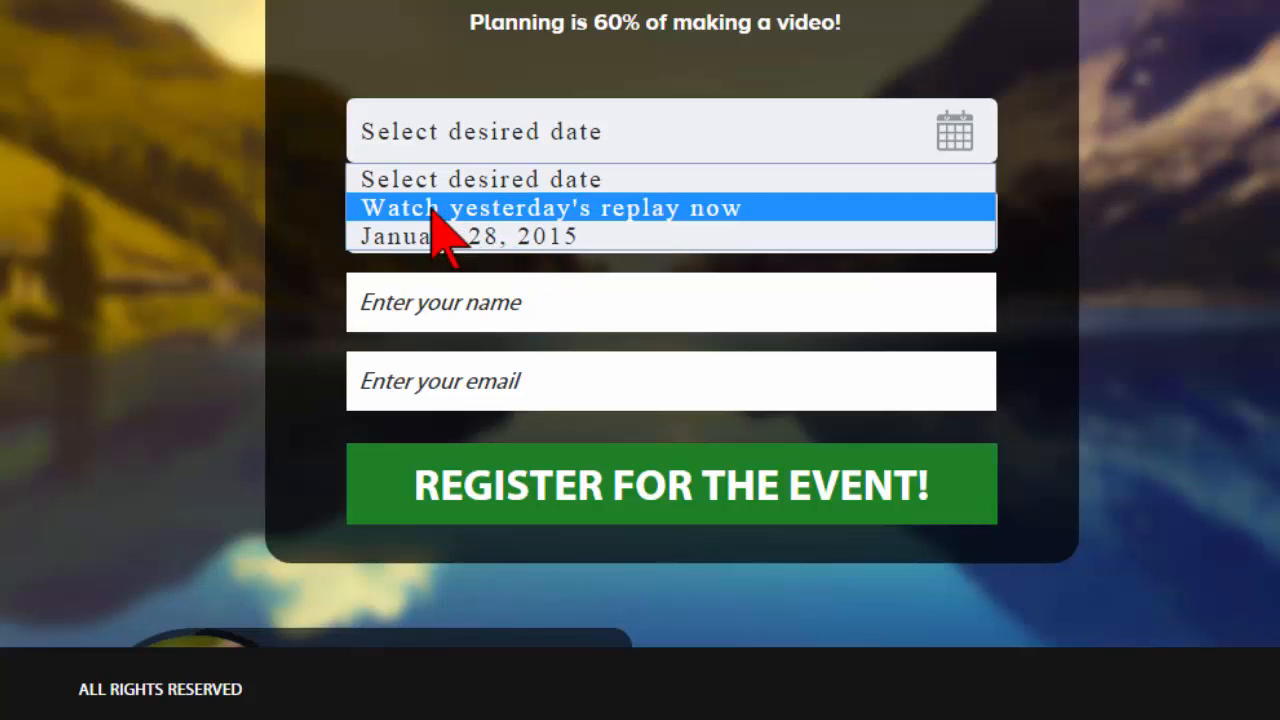
mouse_move(700, 224)
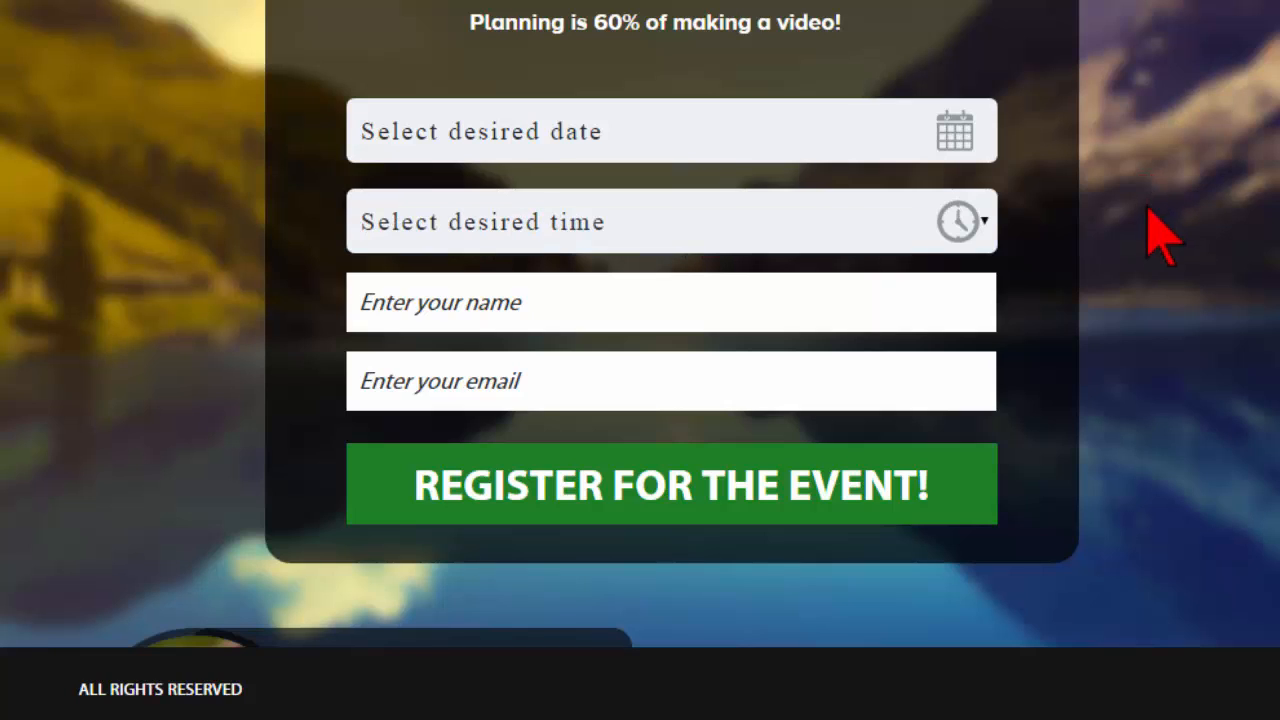
mouse_move(620, 184)
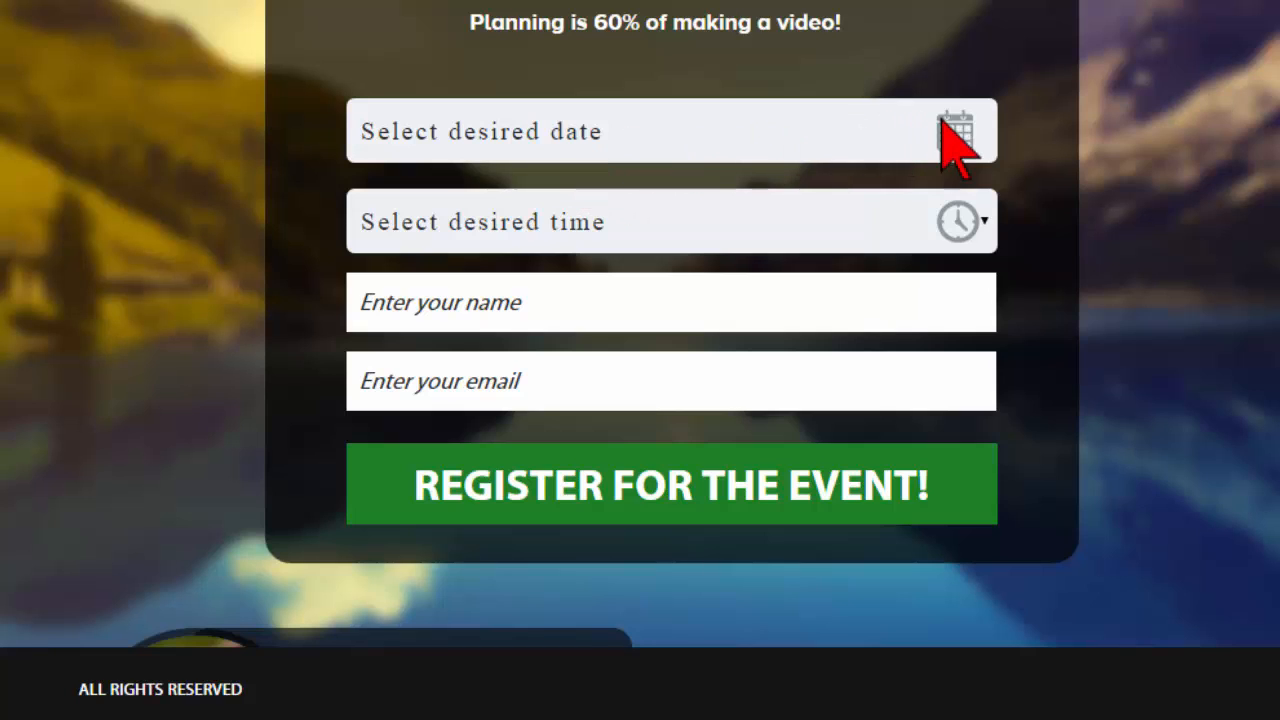
click(670, 132)
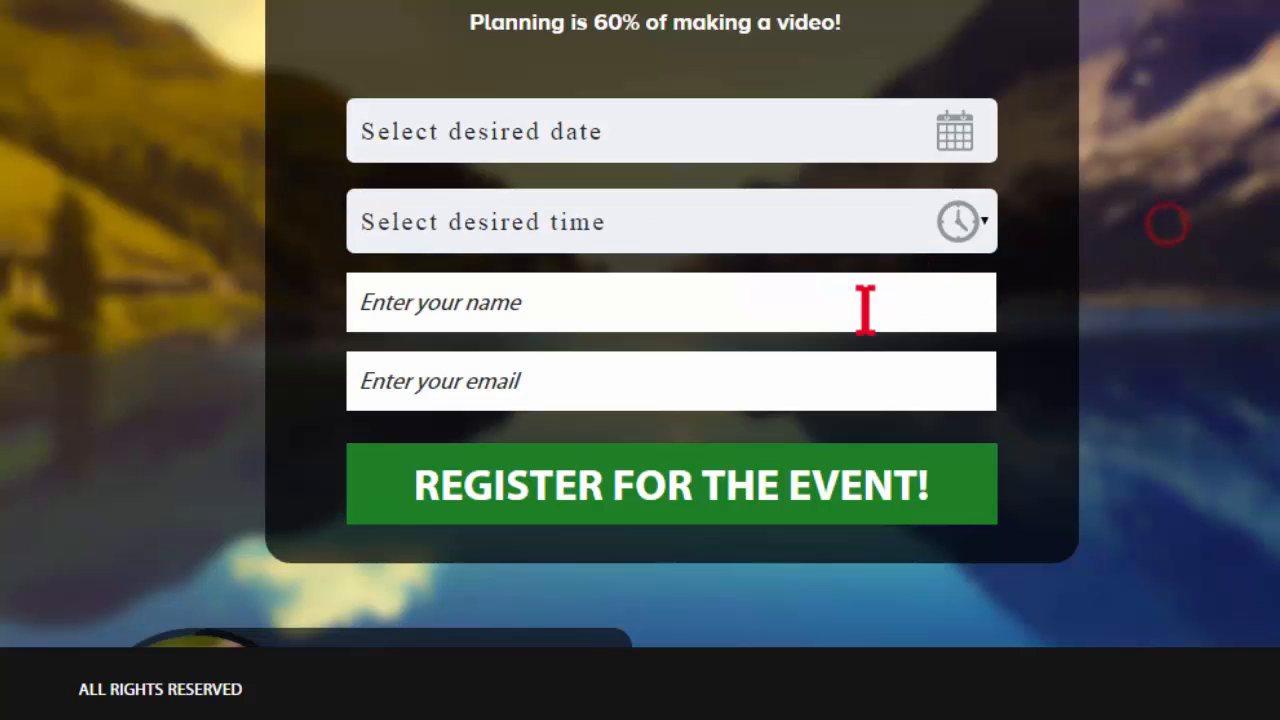
scroll(down, 3)
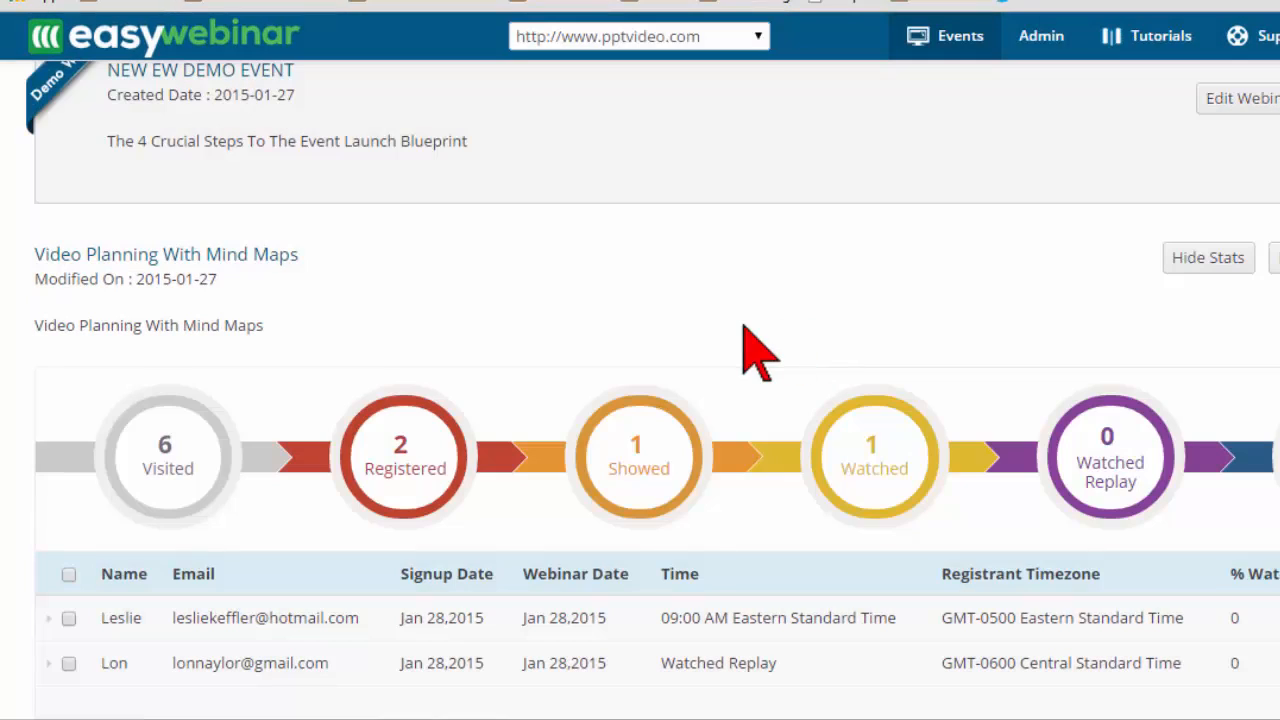
mouse_move(584, 330)
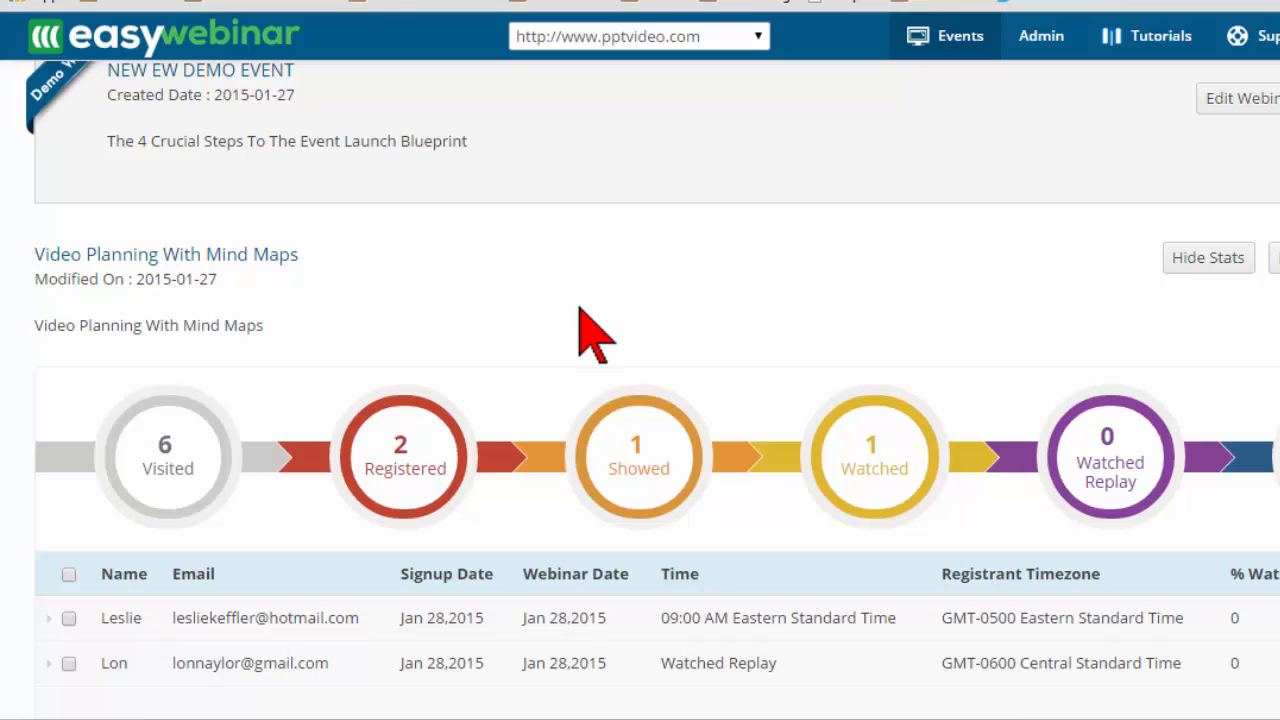
mouse_move(838, 304)
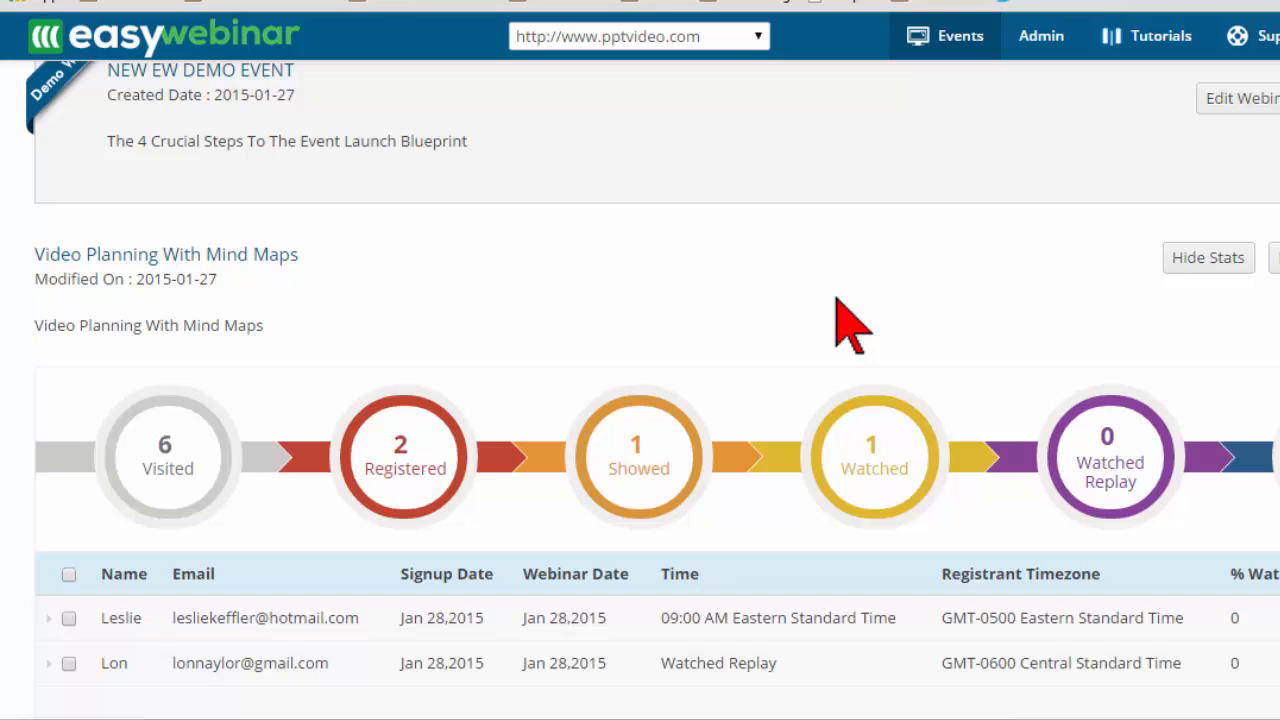
mouse_move(1050, 300)
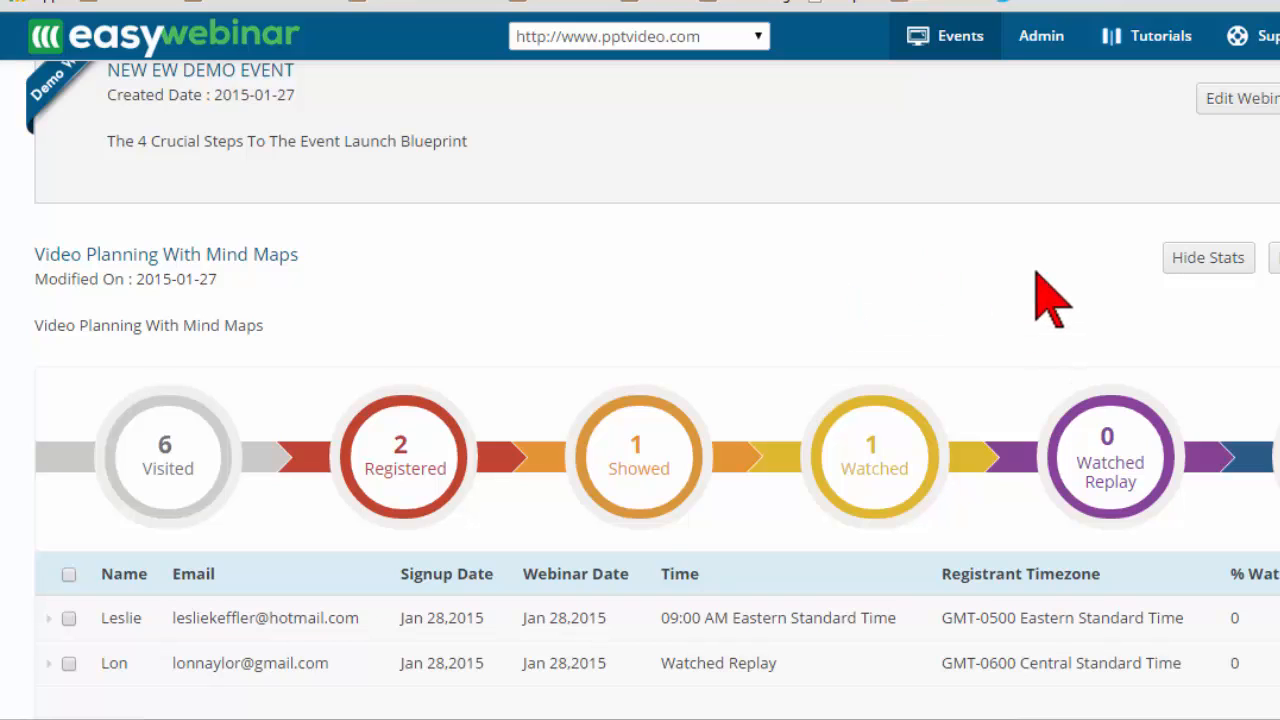
mouse_move(908, 210)
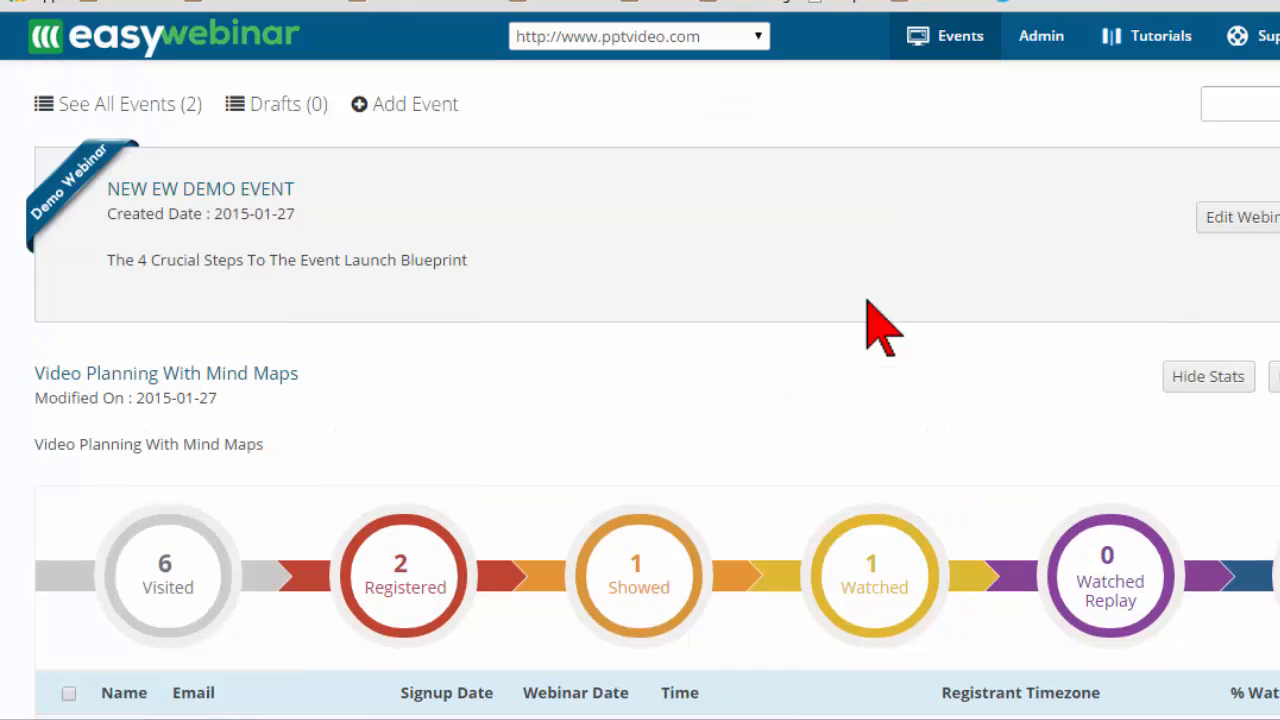
mouse_move(960, 270)
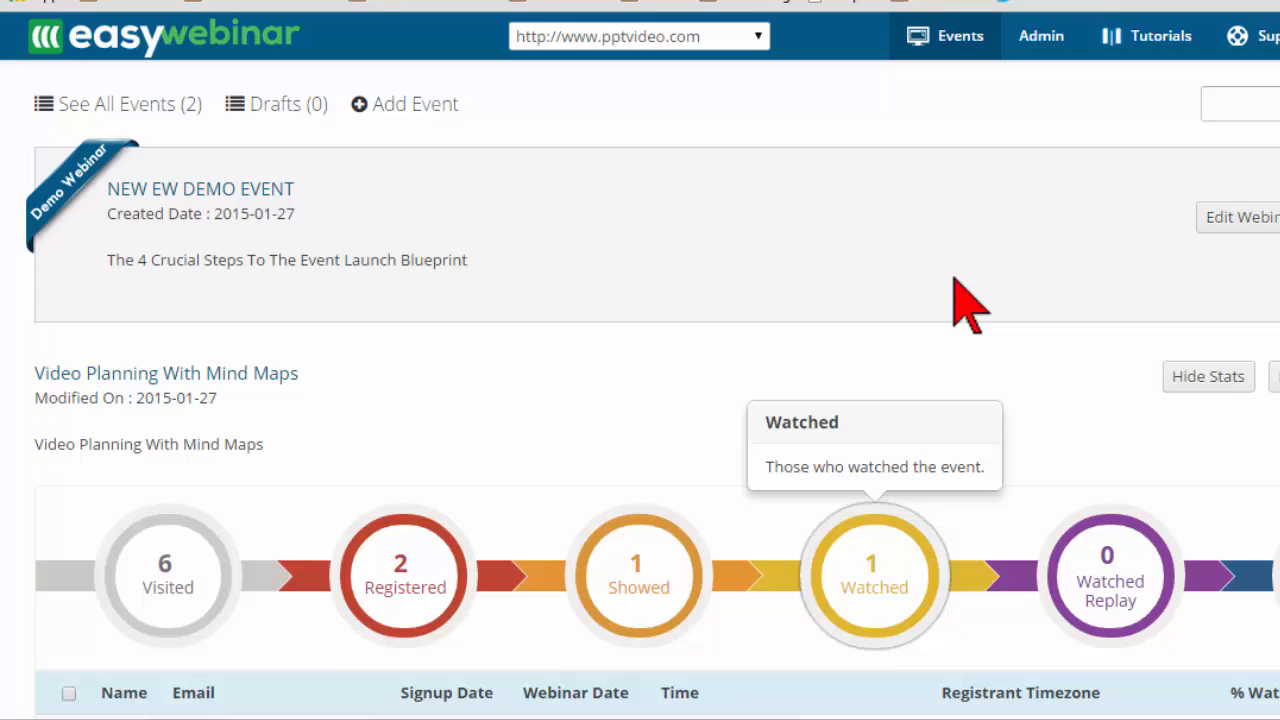
mouse_move(756, 280)
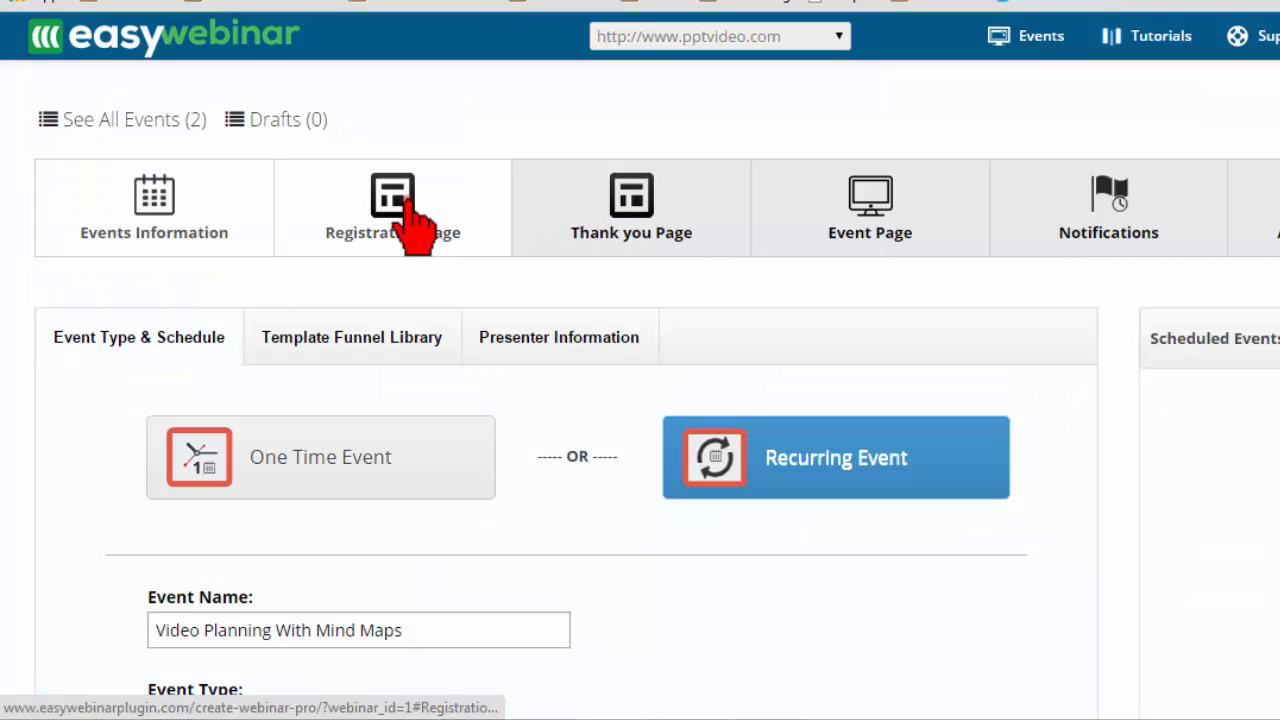
Review the registration page settings, then move to the thank-you page settings.
click(392, 206)
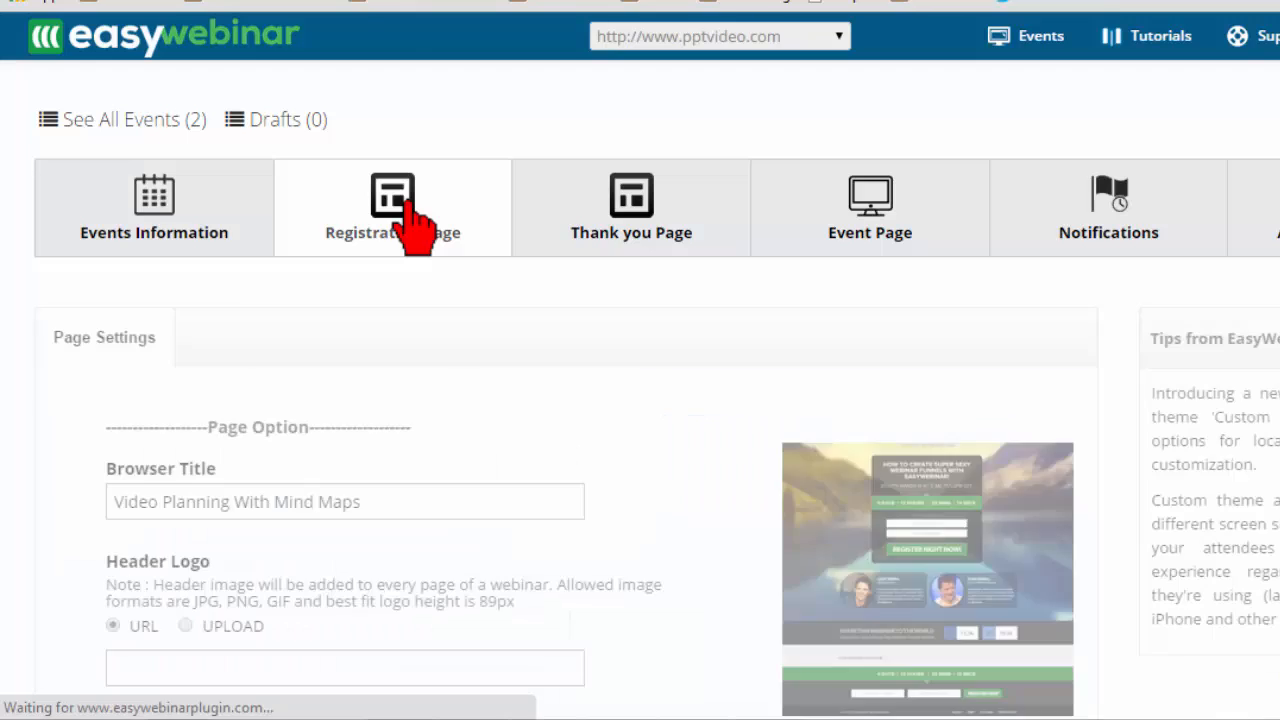
scroll(down, 3)
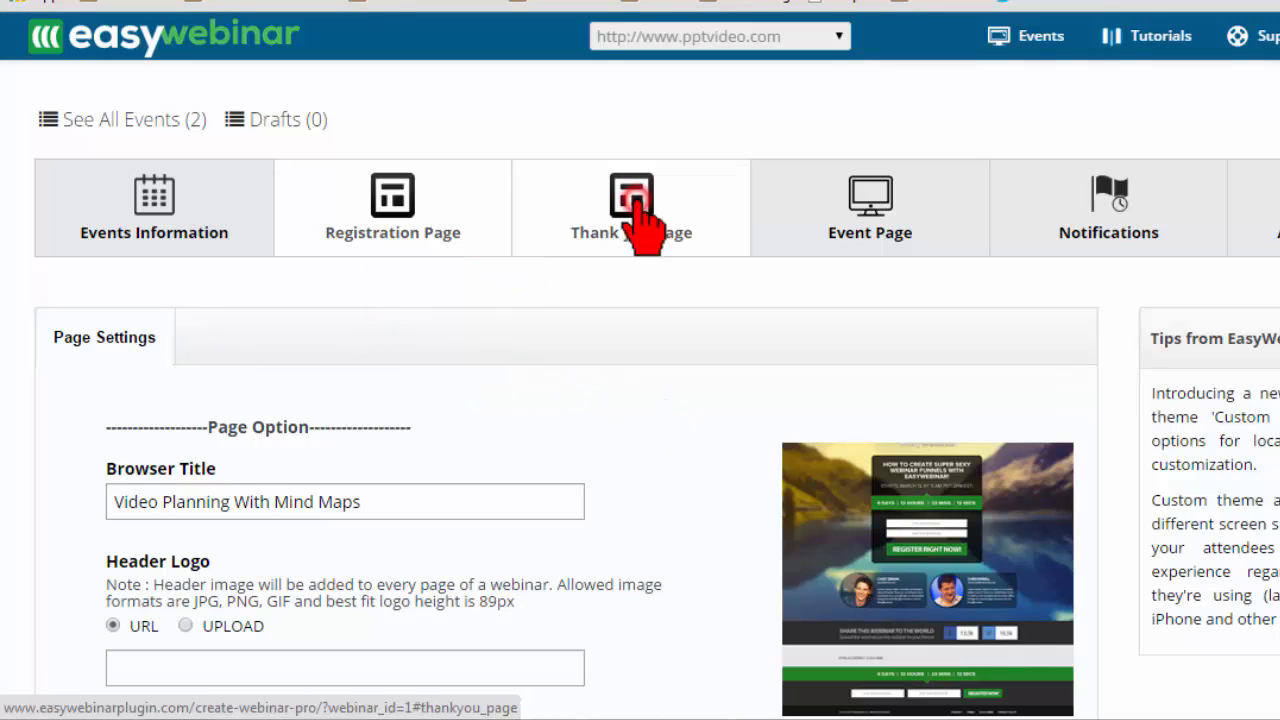
click(392, 206)
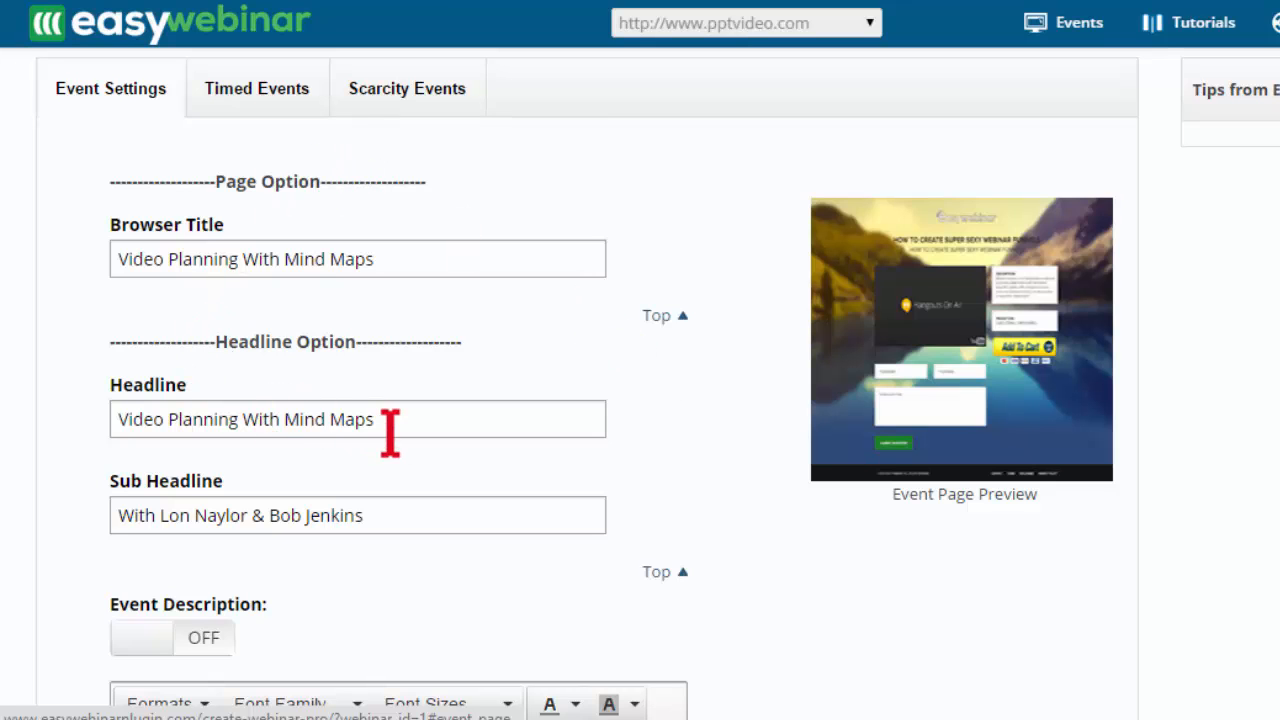
scroll(down, 3)
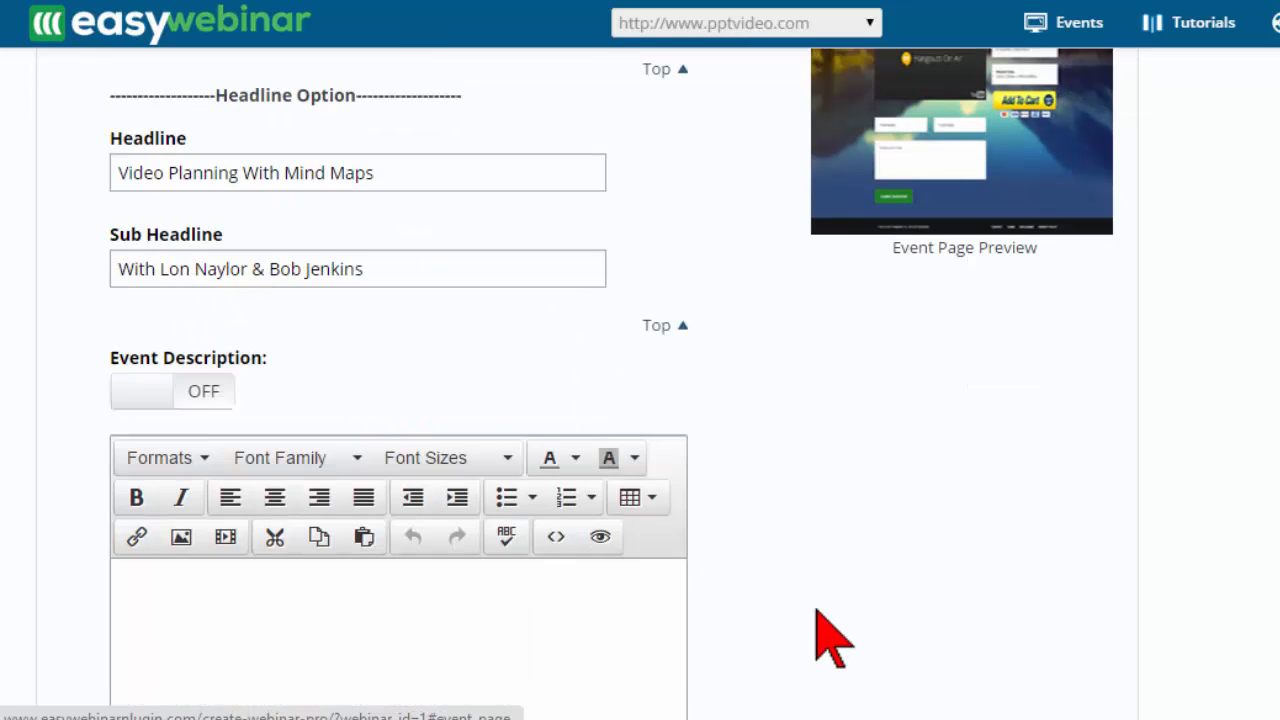
scroll(down, 3)
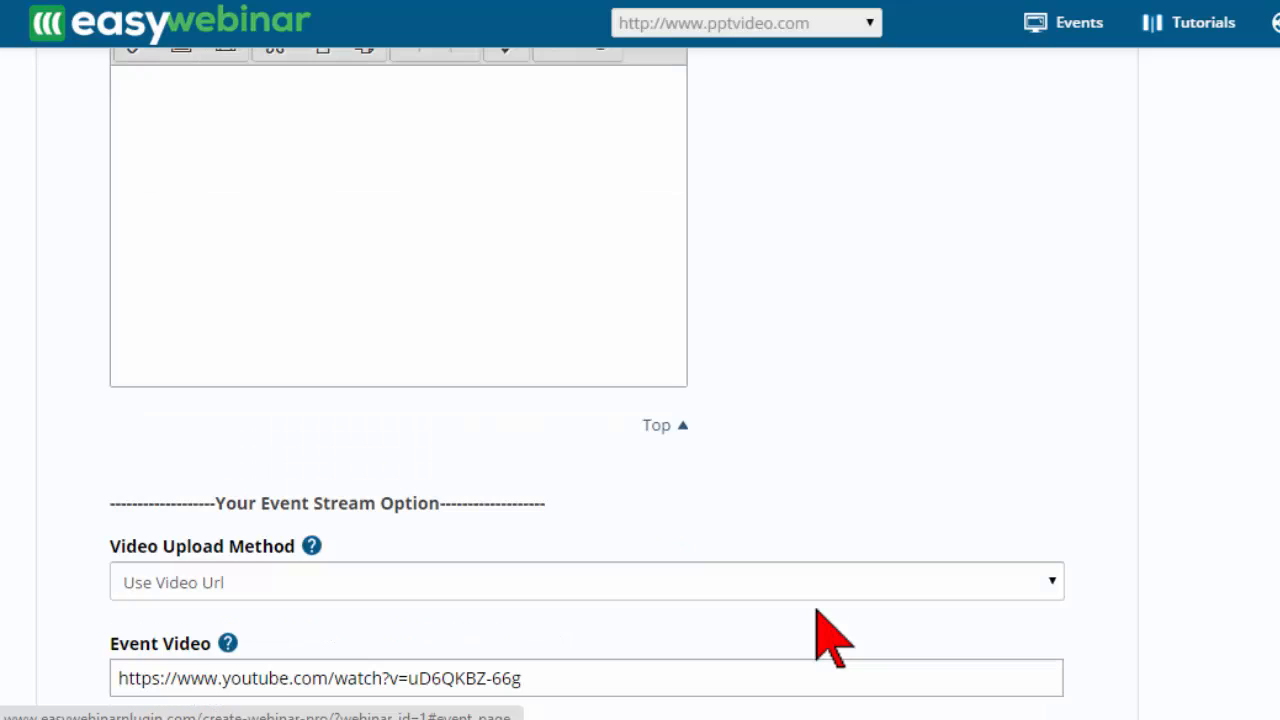
scroll(down, 3)
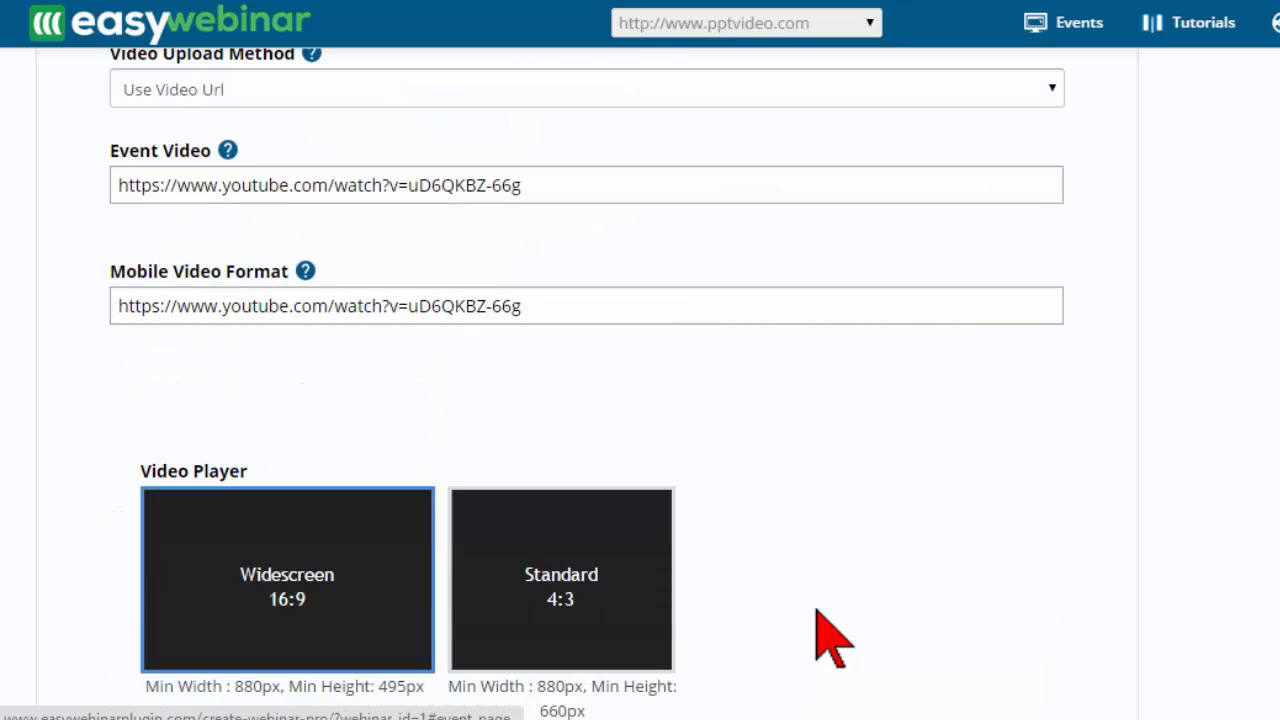
scroll(down, 3)
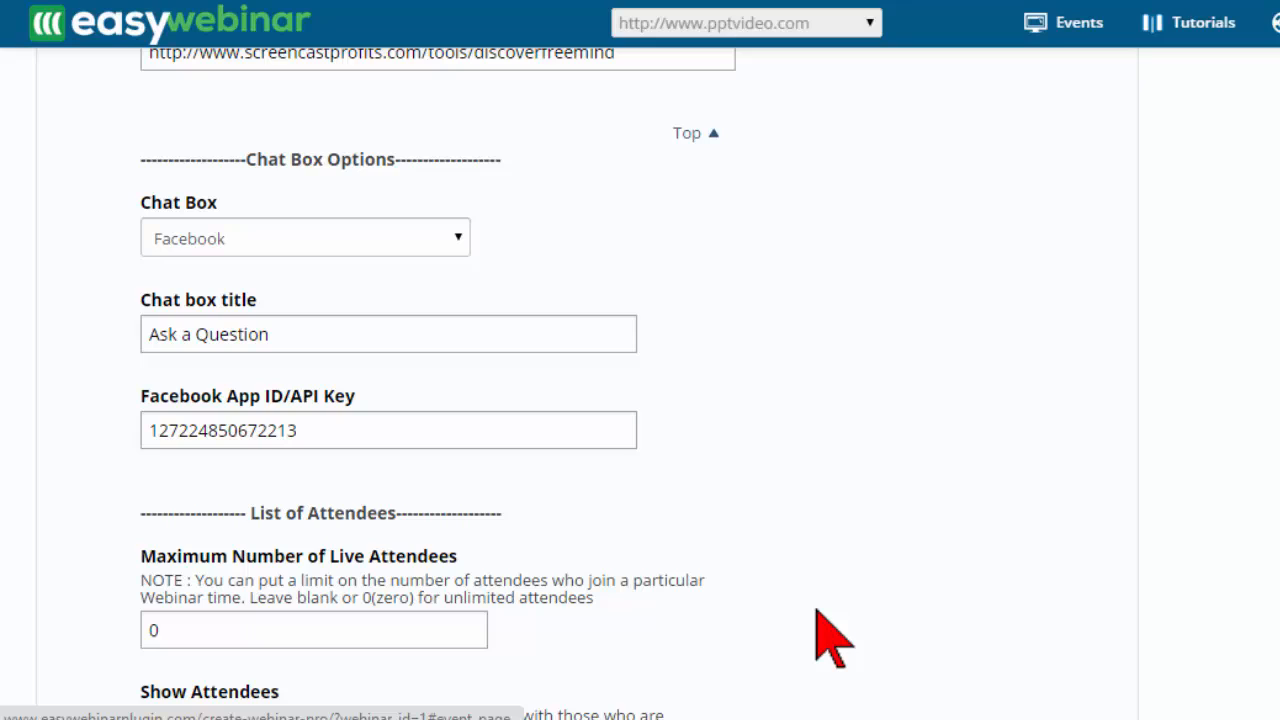
scroll(down, 3)
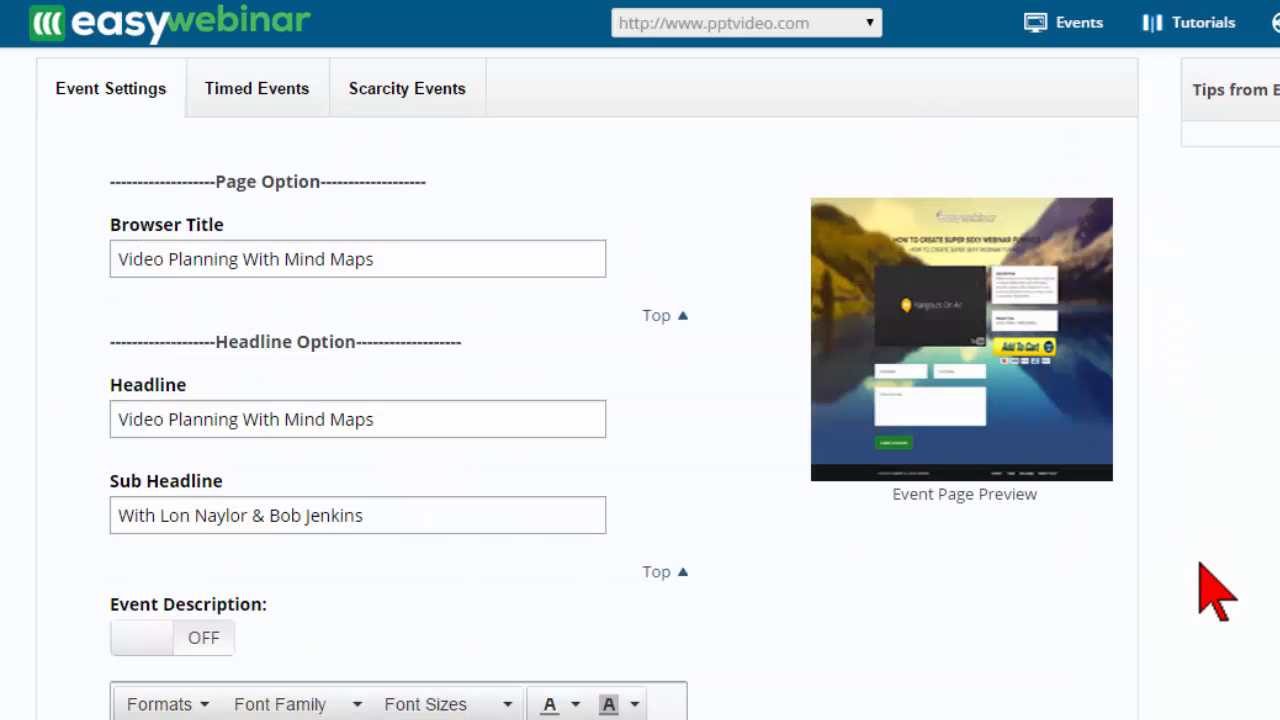
Turn the Scarcity Event ON and review its timing, text and number options.
click(406, 334)
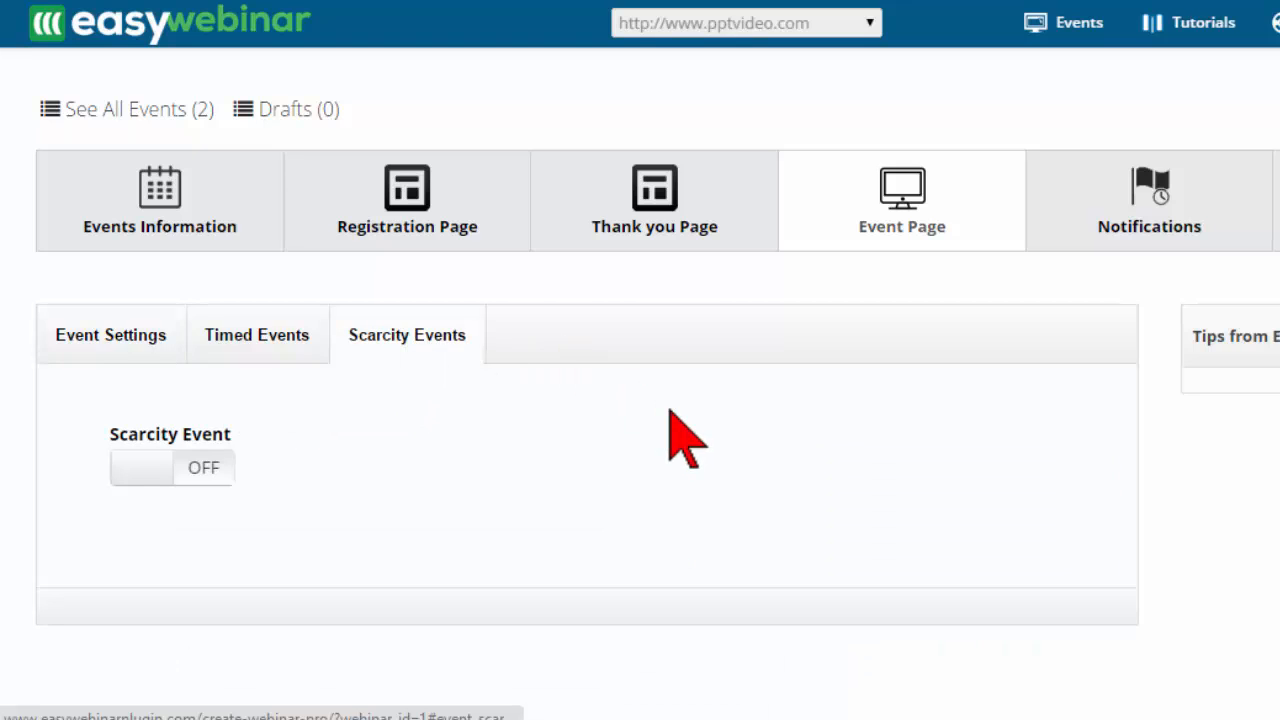
click(170, 468)
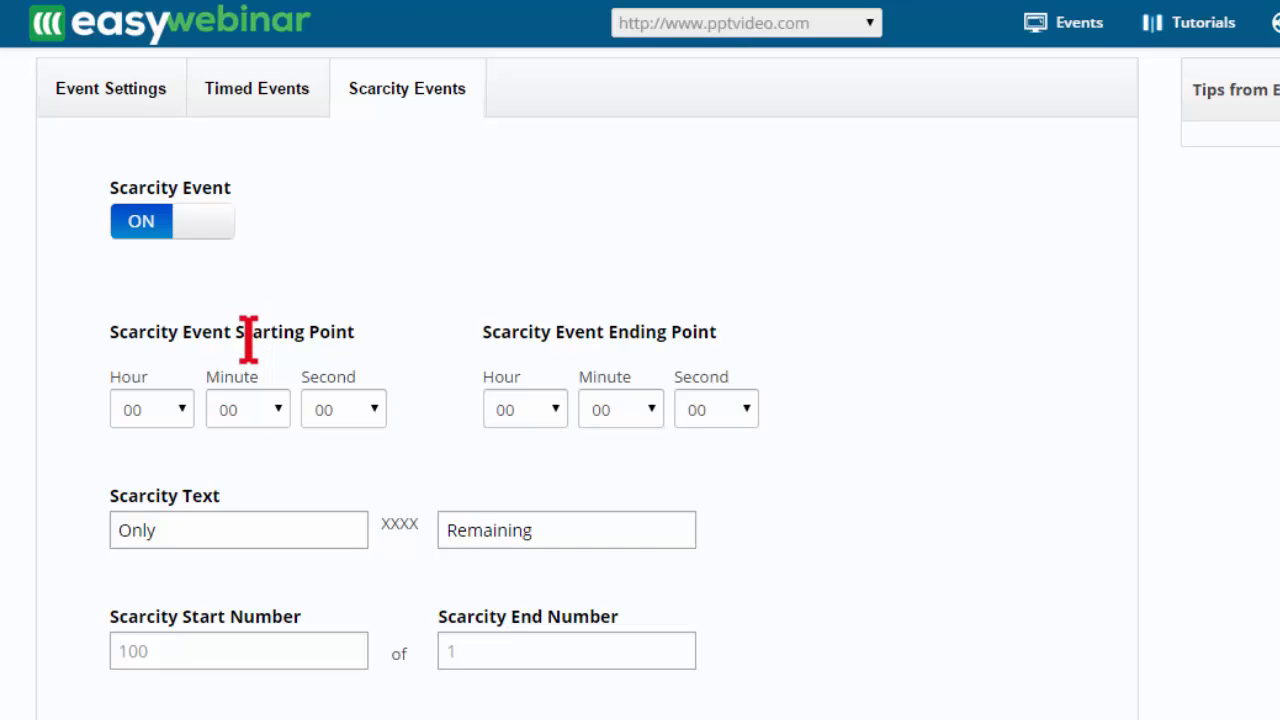
mouse_move(188, 580)
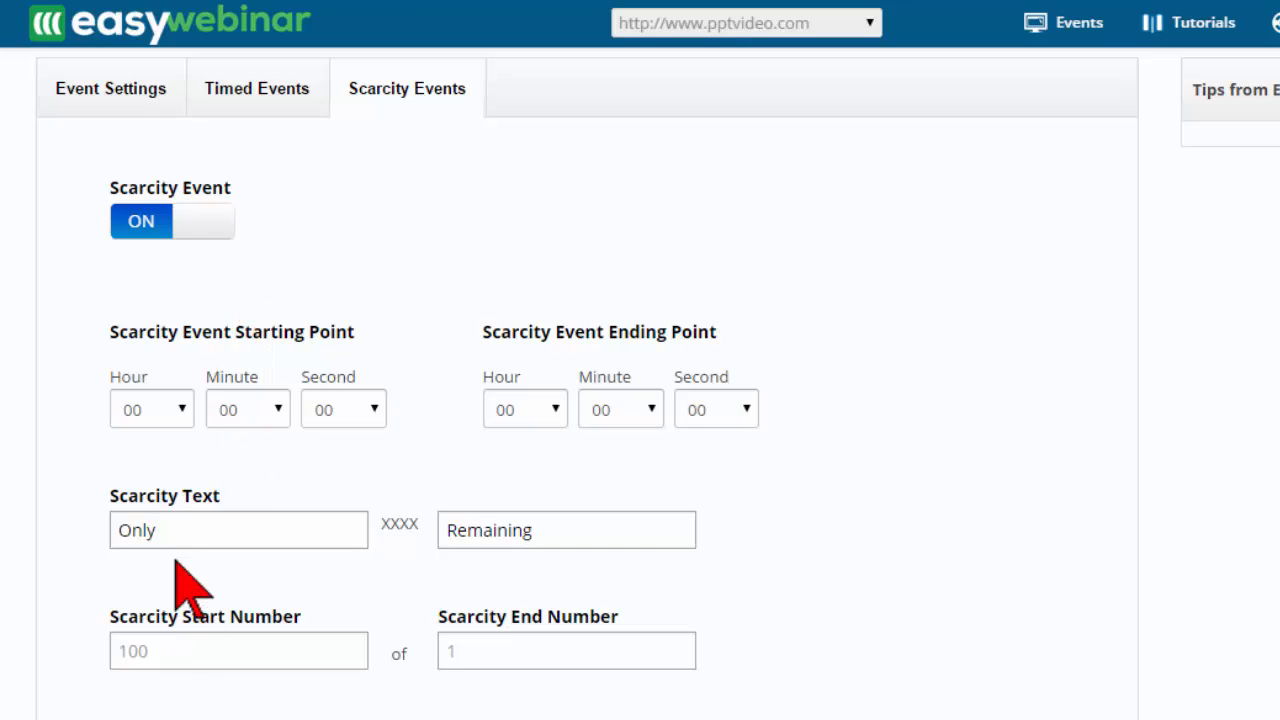
scroll(down, 3)
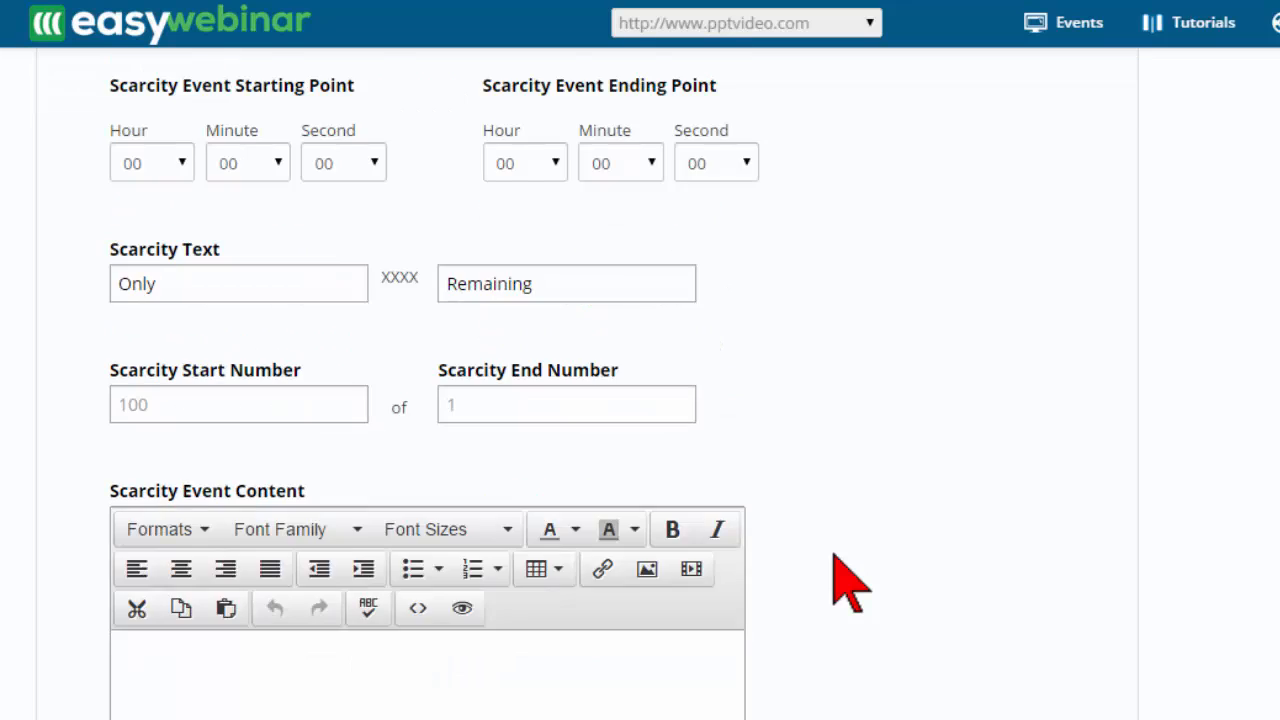
scroll(up, 3)
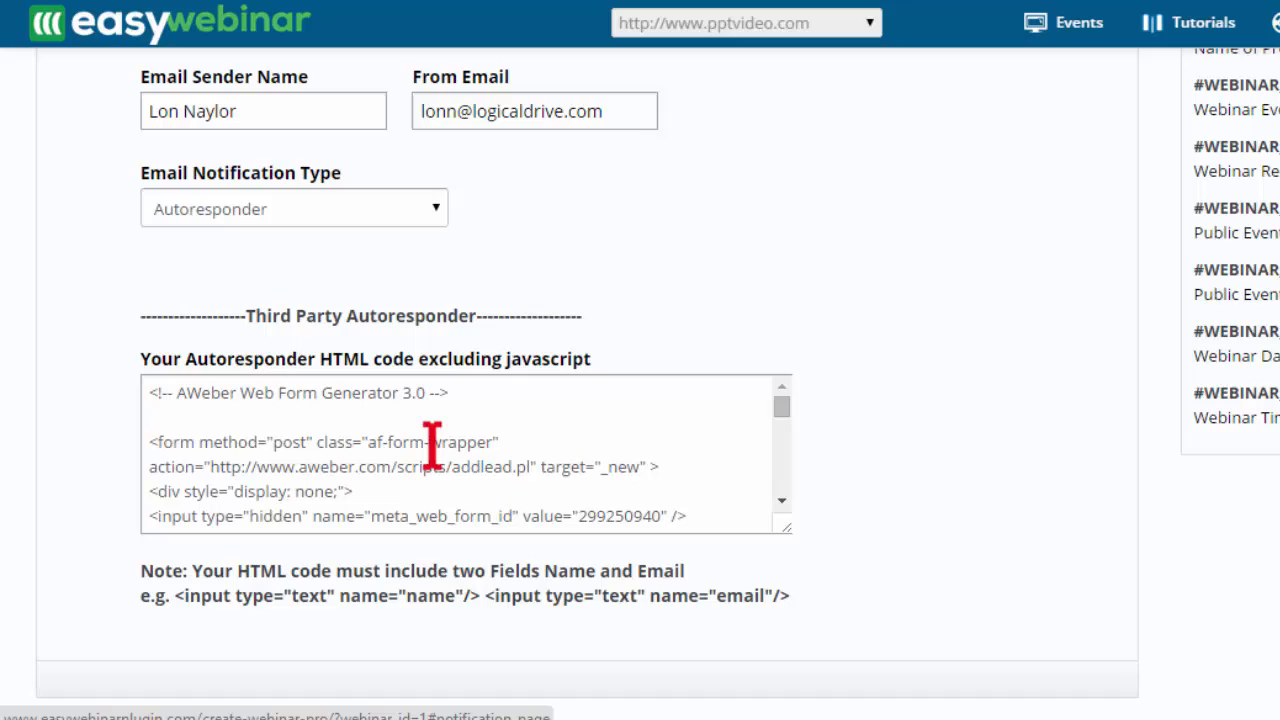
Review the autoresponder form code box and the event confirmation email settings.
click(172, 396)
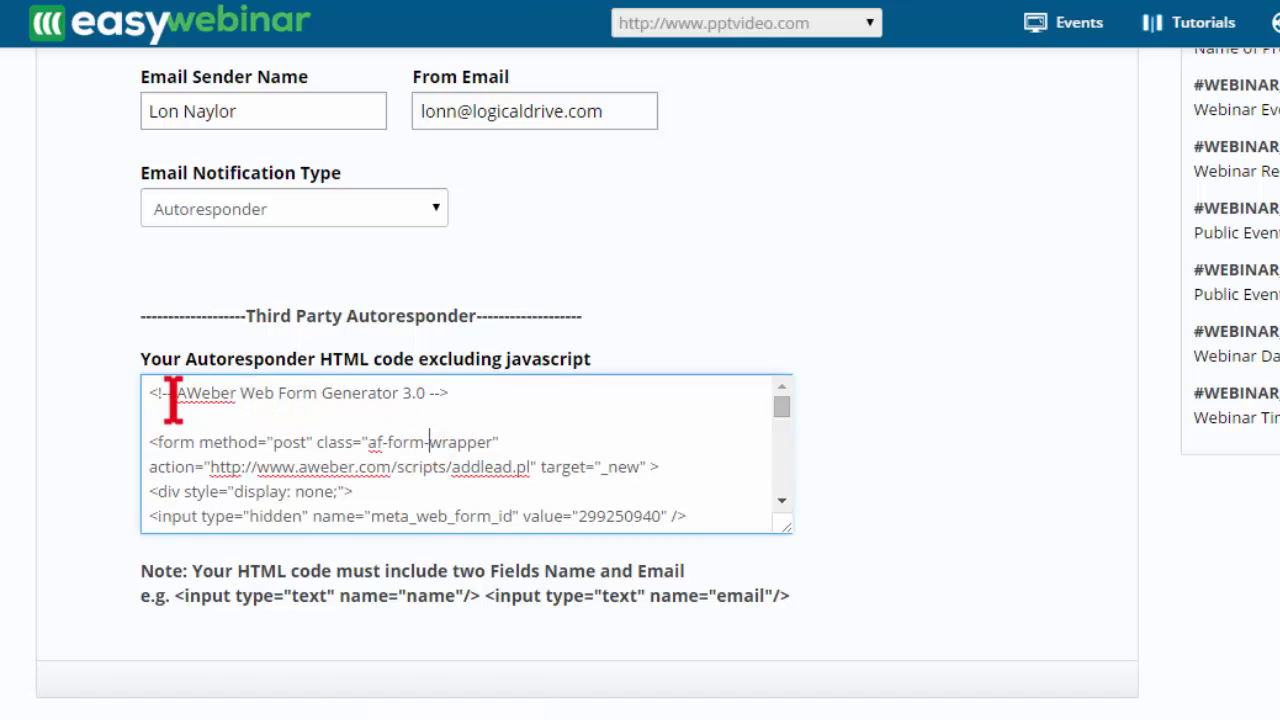
scroll(down, 3)
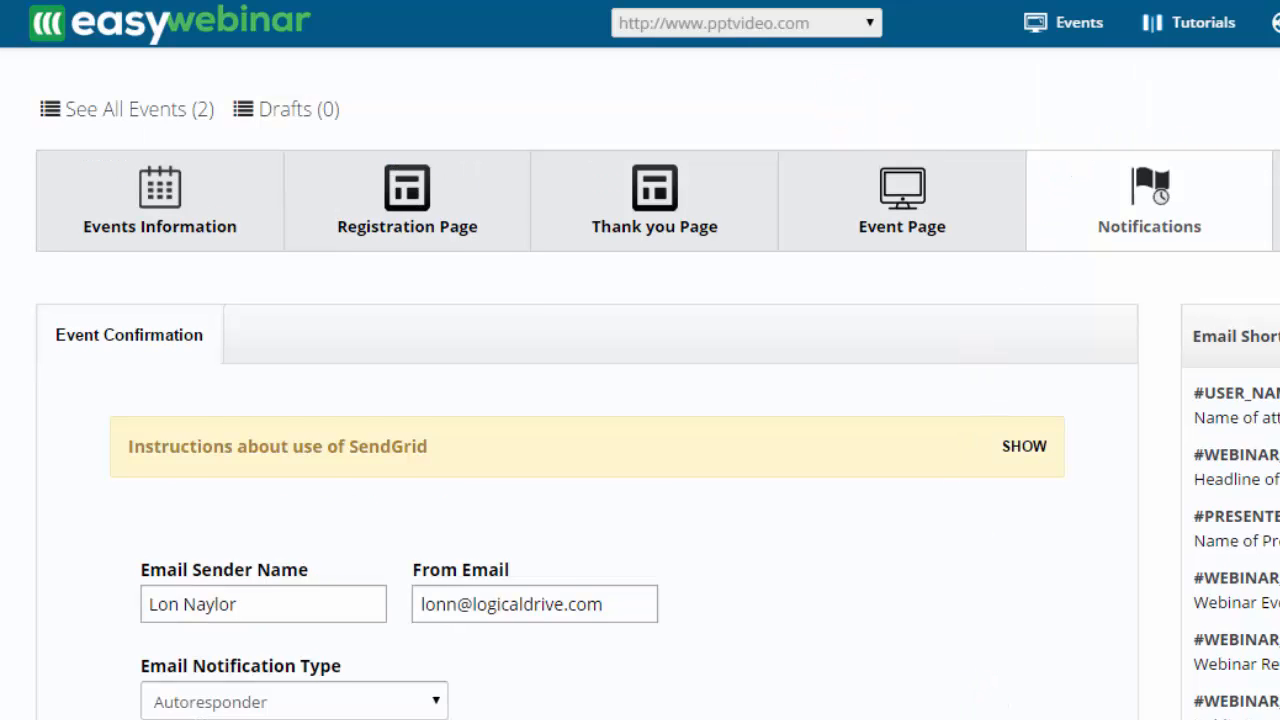
mouse_move(476, 304)
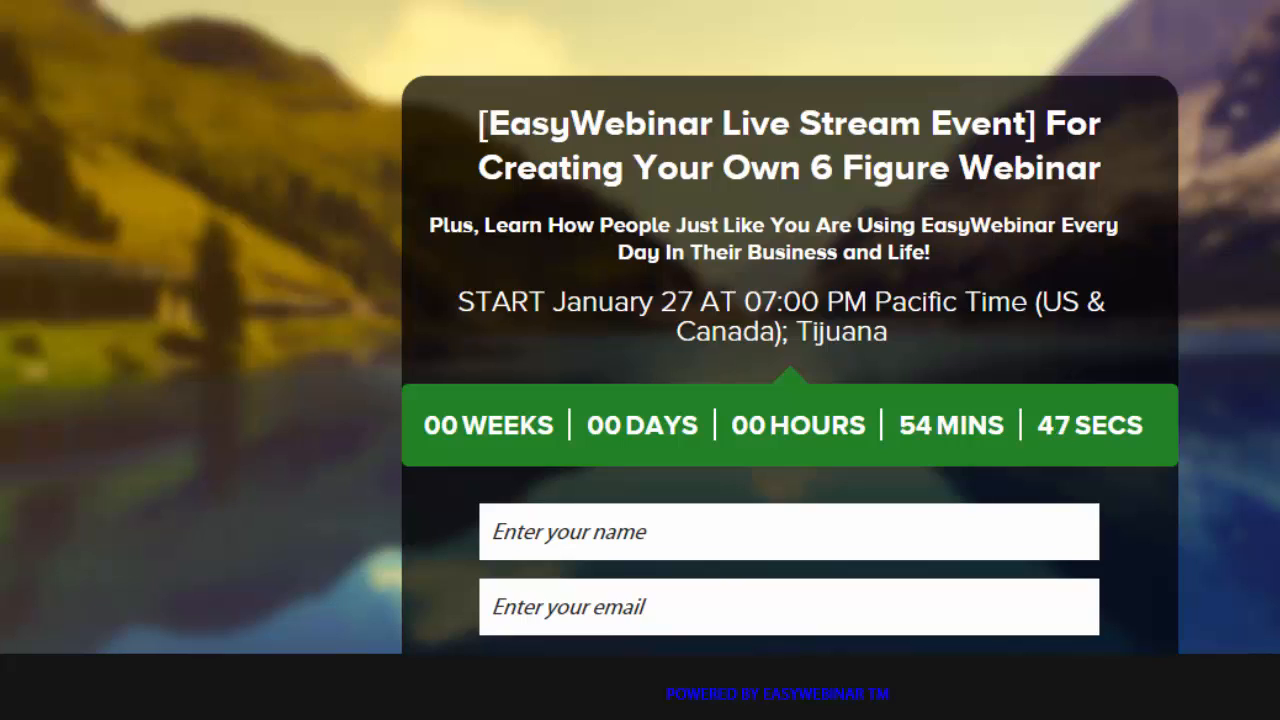
mouse_move(1140, 340)
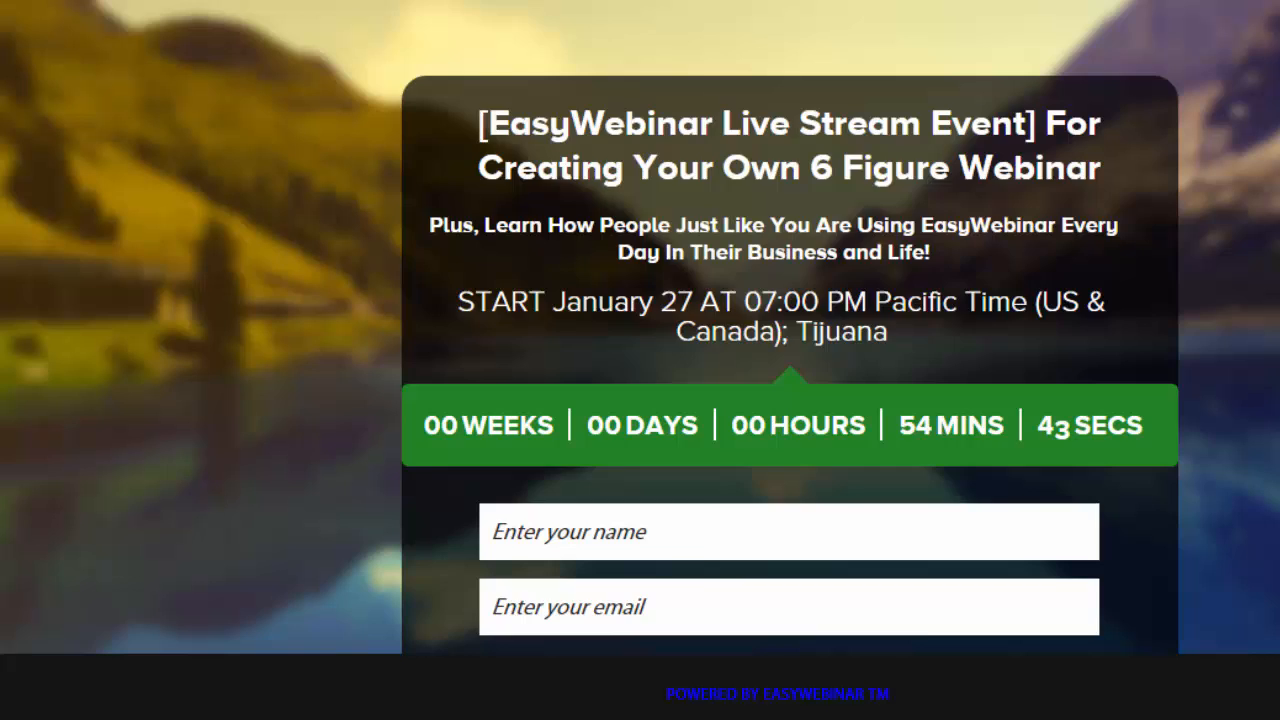
scroll(down, 3)
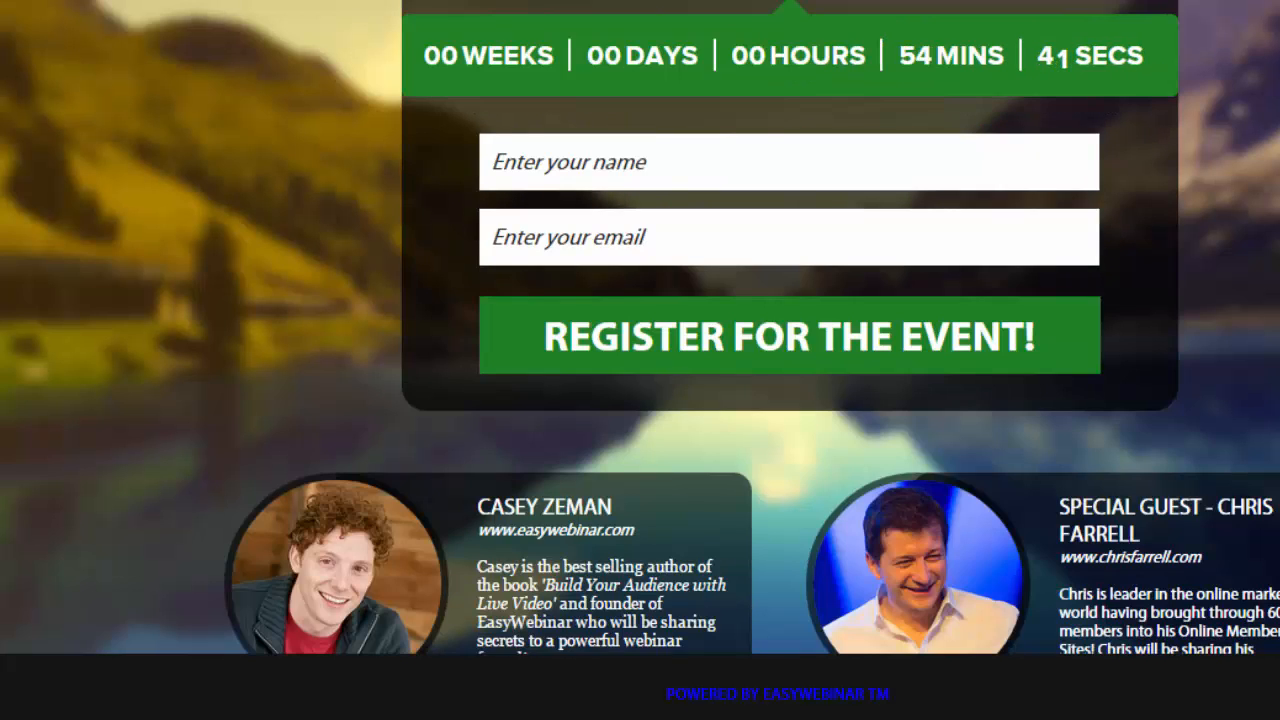
scroll(down, 3)
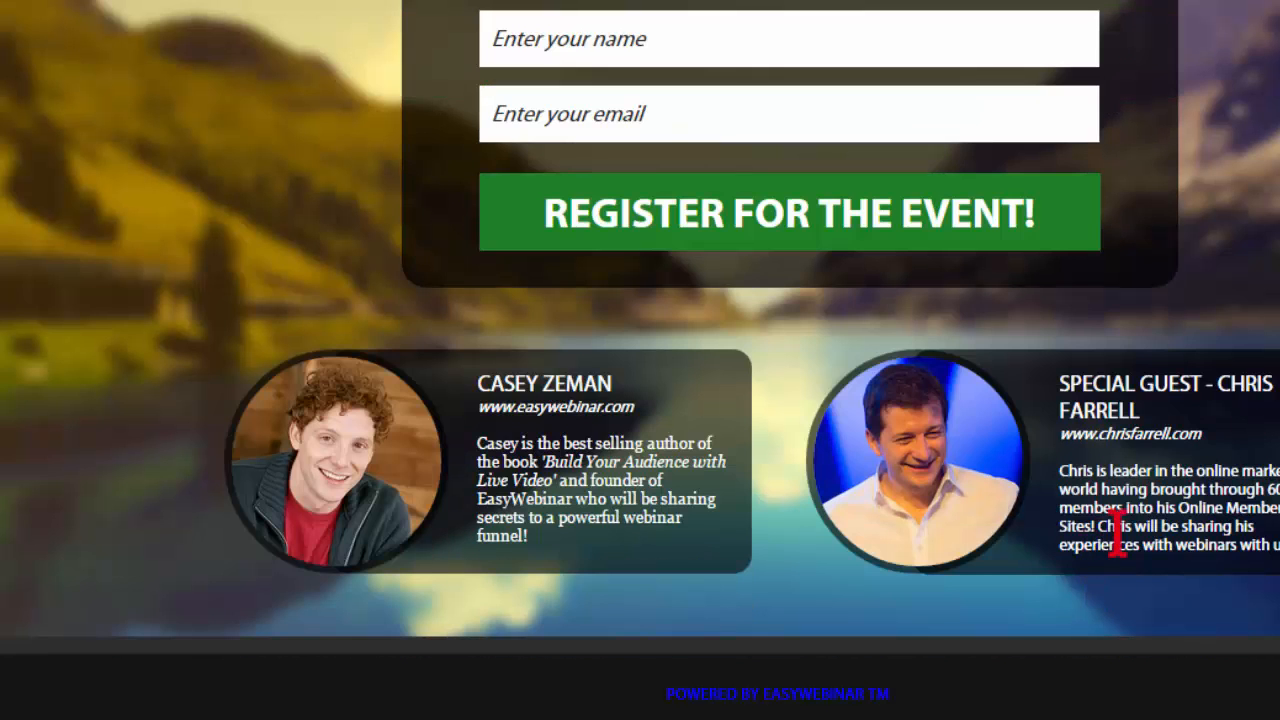
mouse_move(1116, 544)
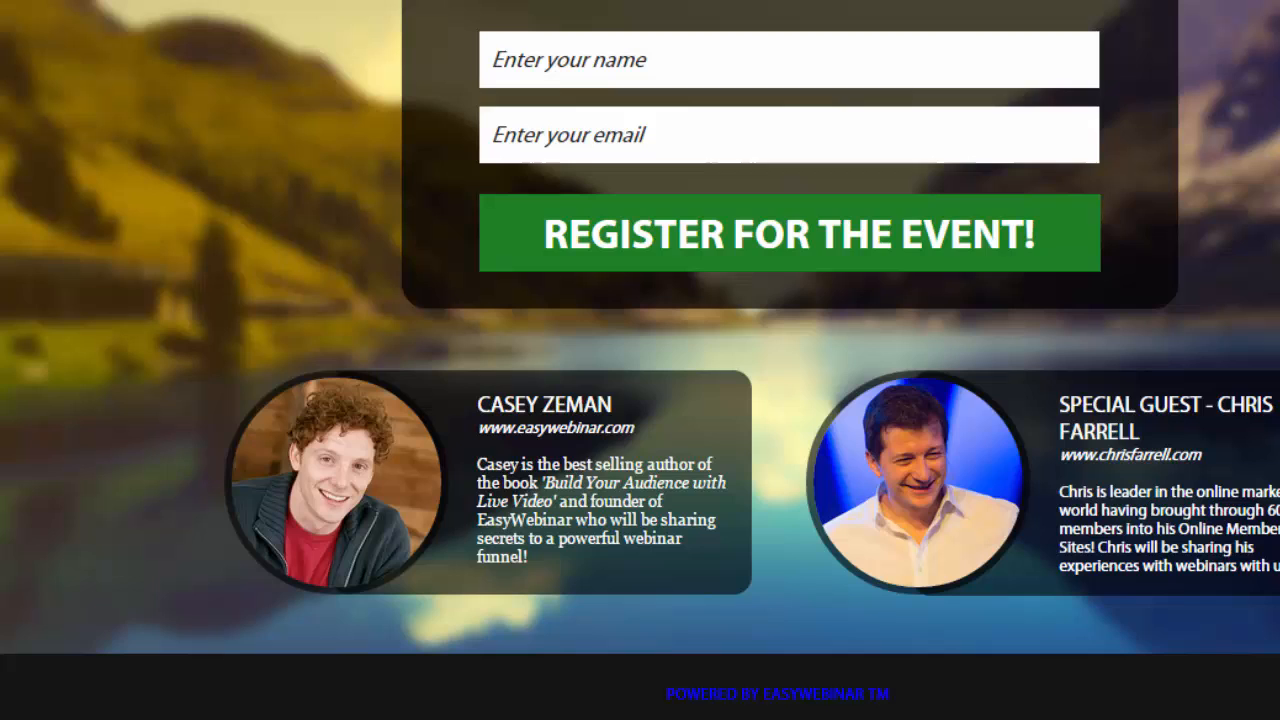
scroll(down, 3)
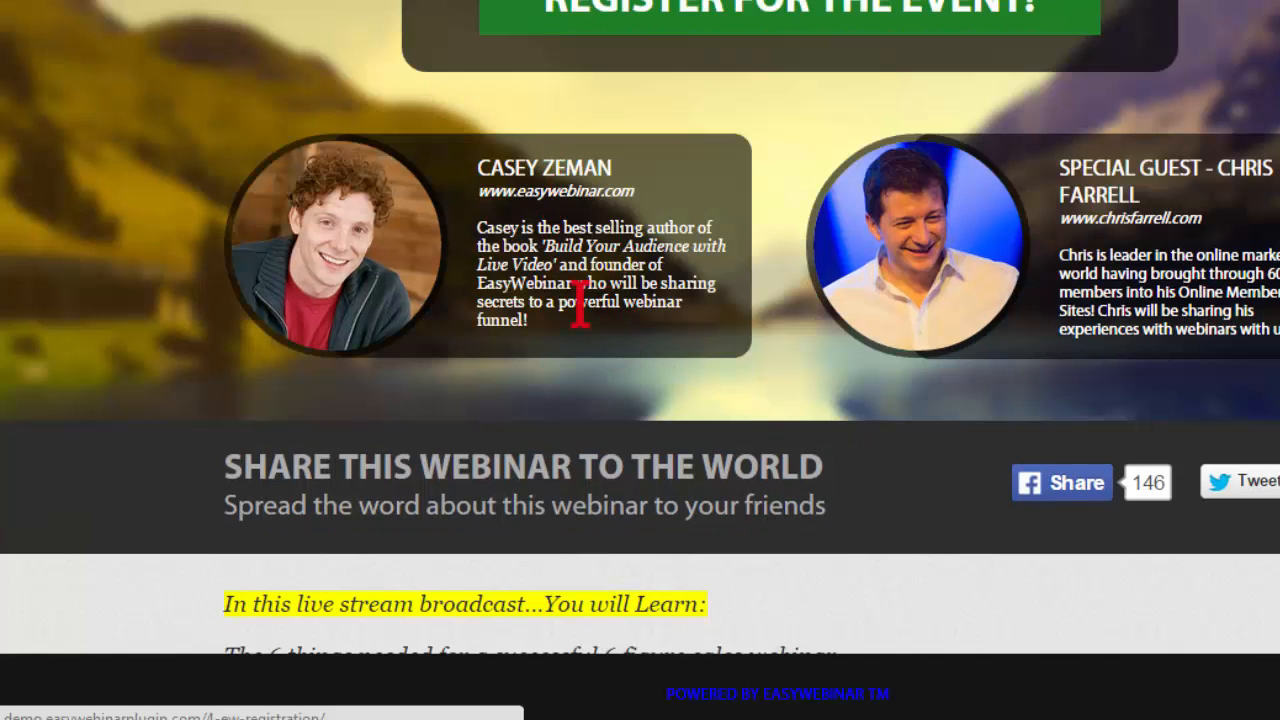
mouse_move(548, 232)
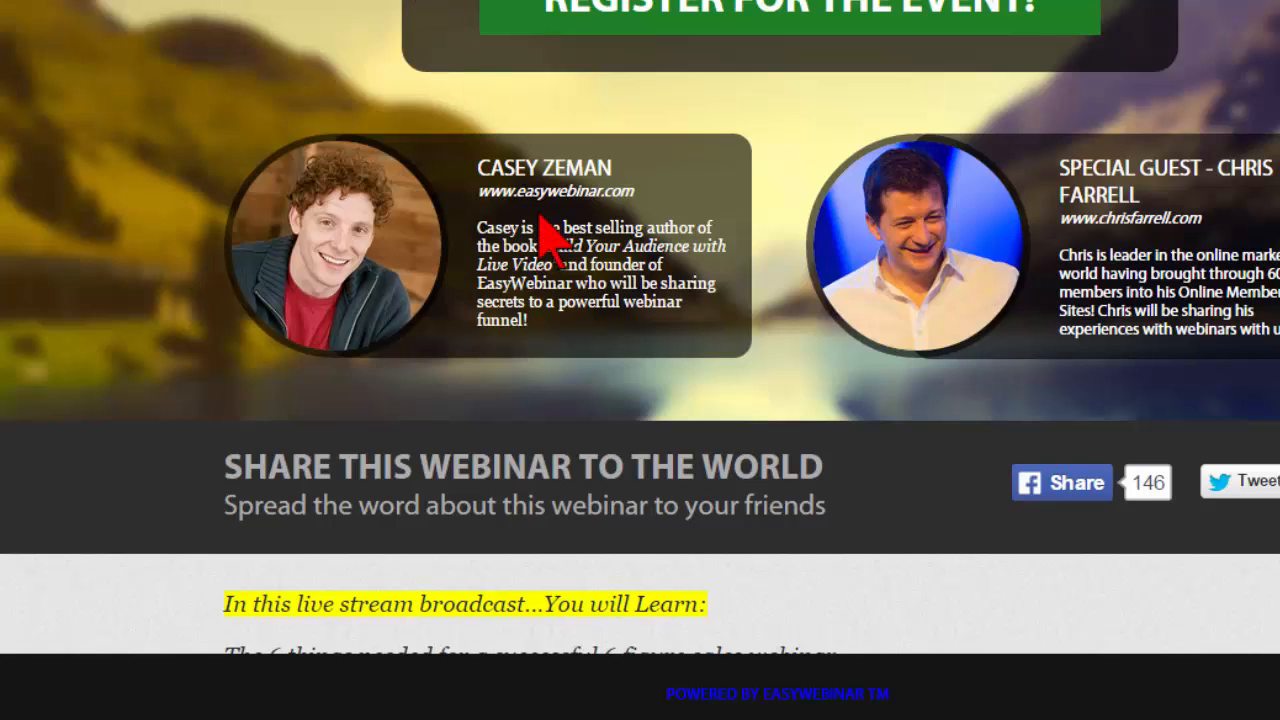
mouse_move(146, 252)
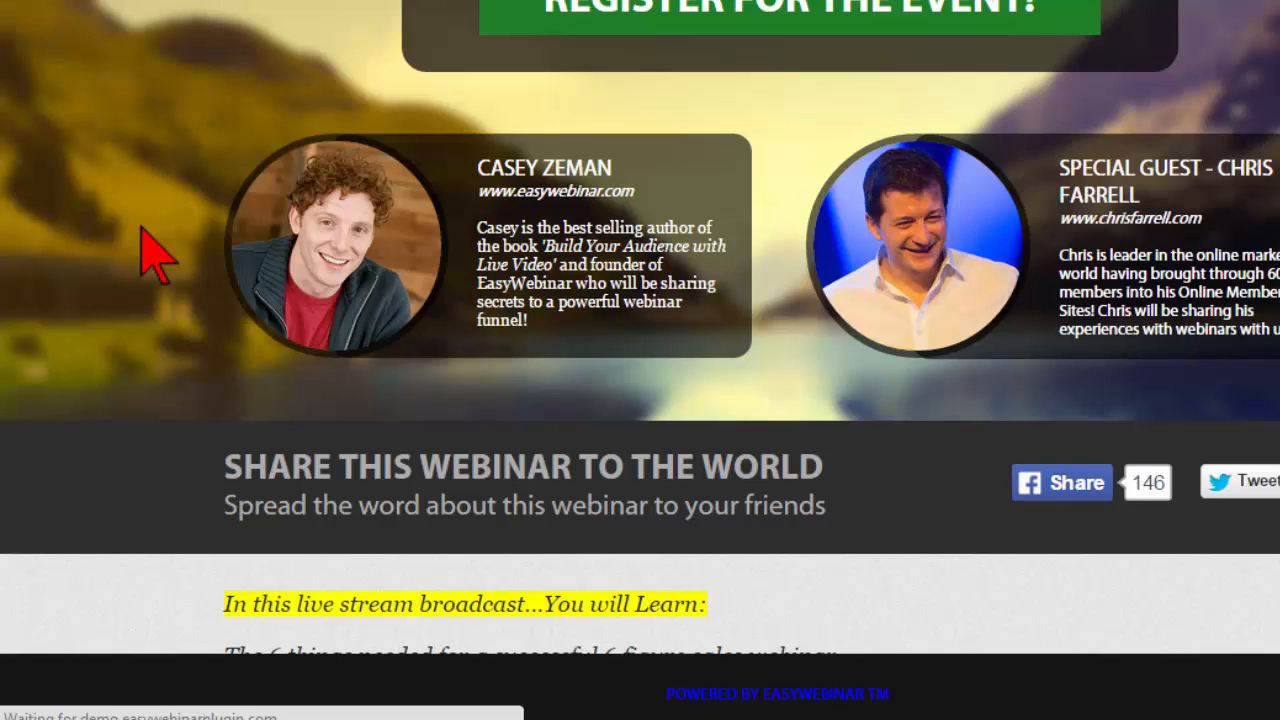
click(1060, 482)
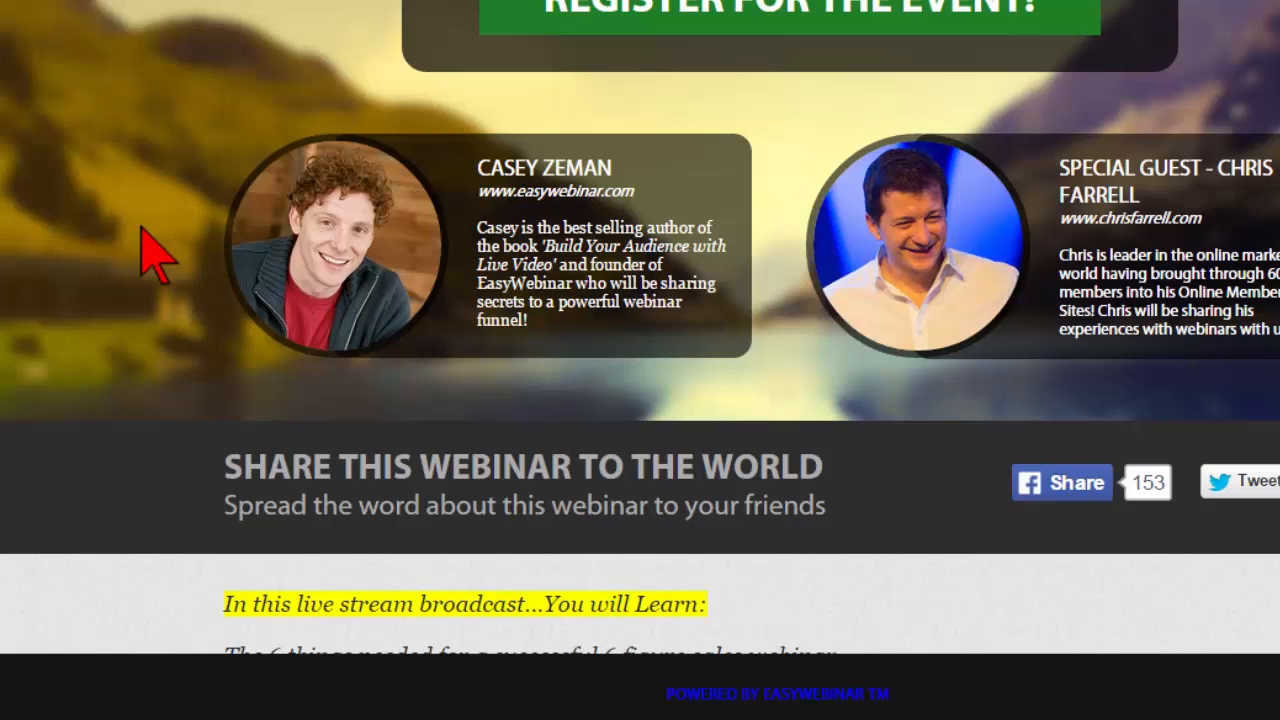
mouse_move(246, 258)
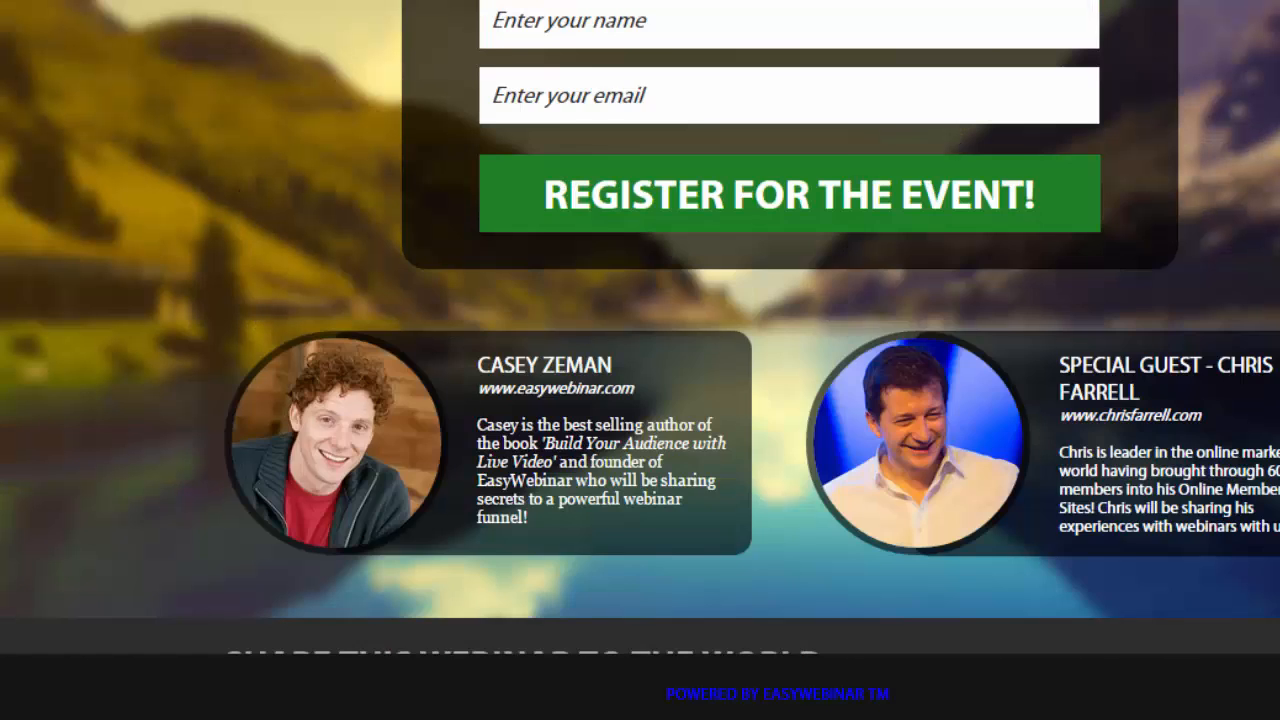
scroll(up, 3)
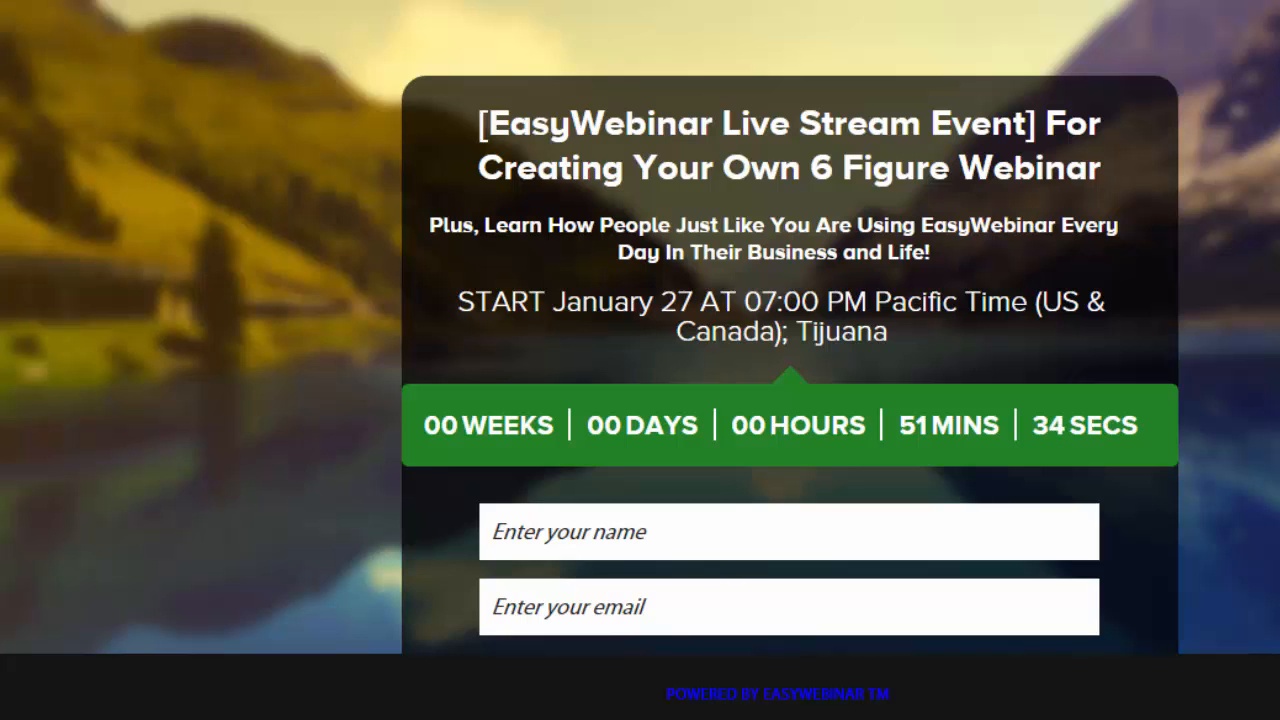
scroll(down, 3)
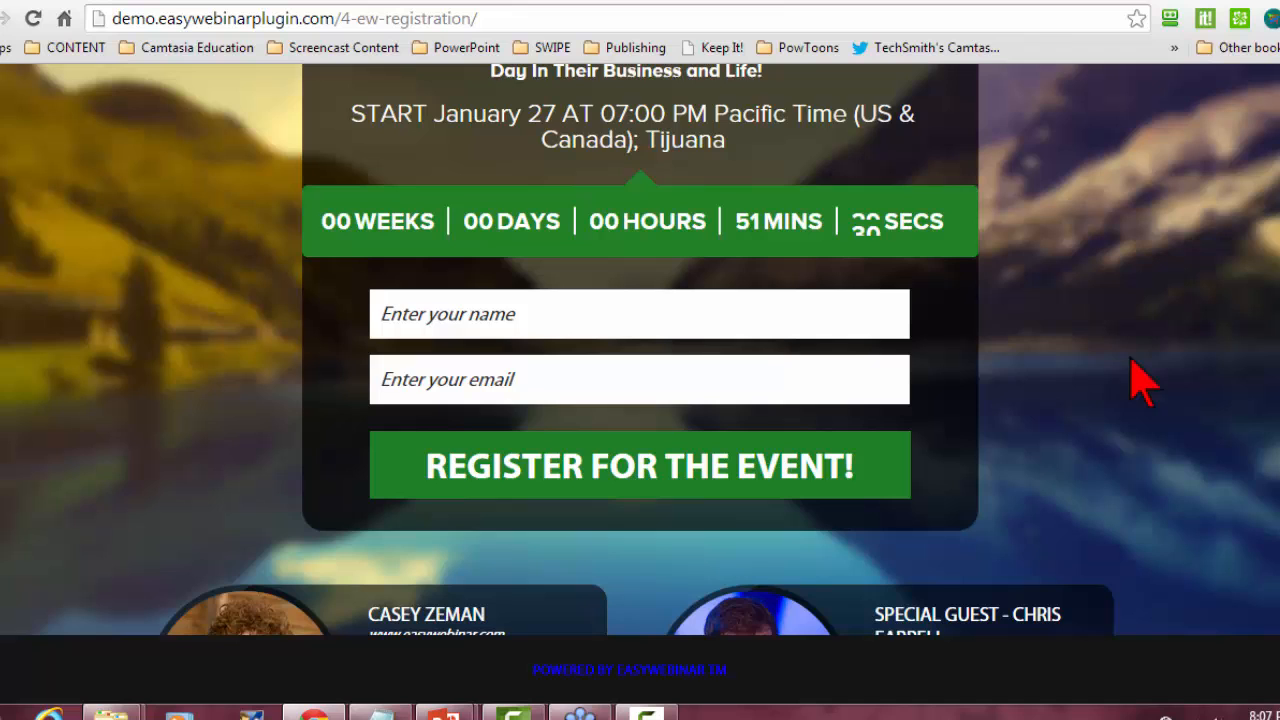
mouse_move(1110, 390)
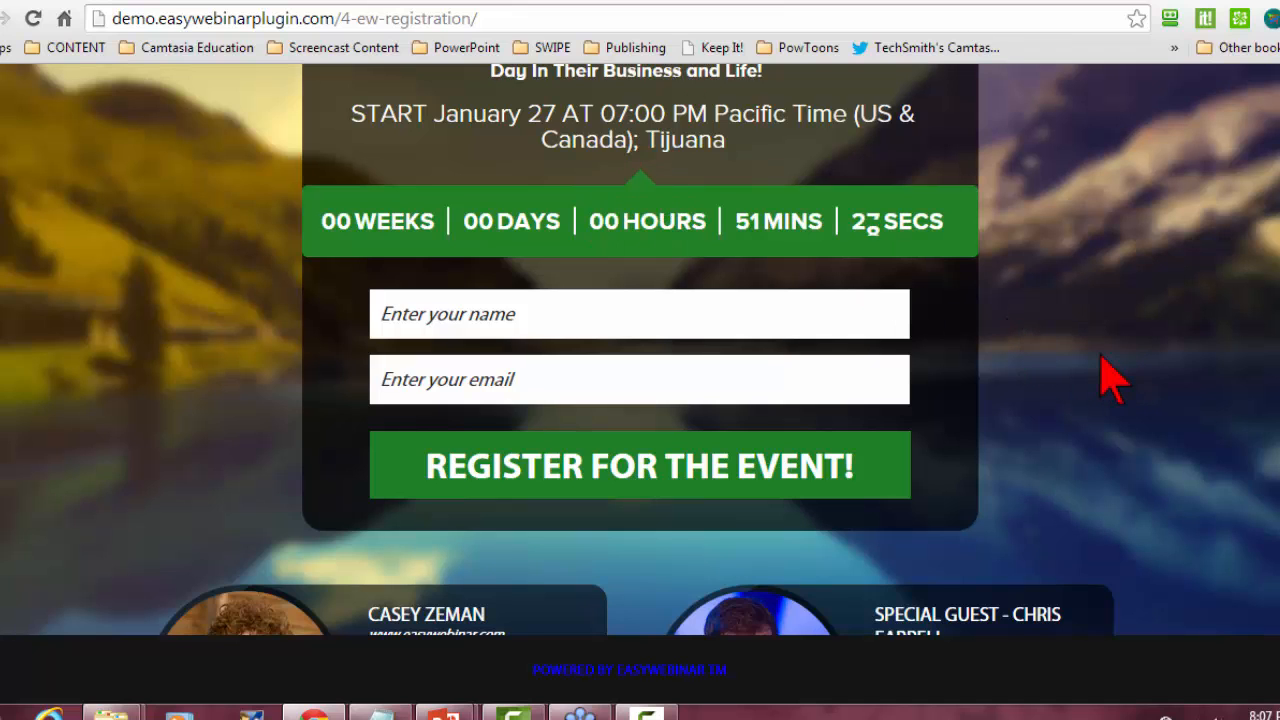
scroll(down, 3)
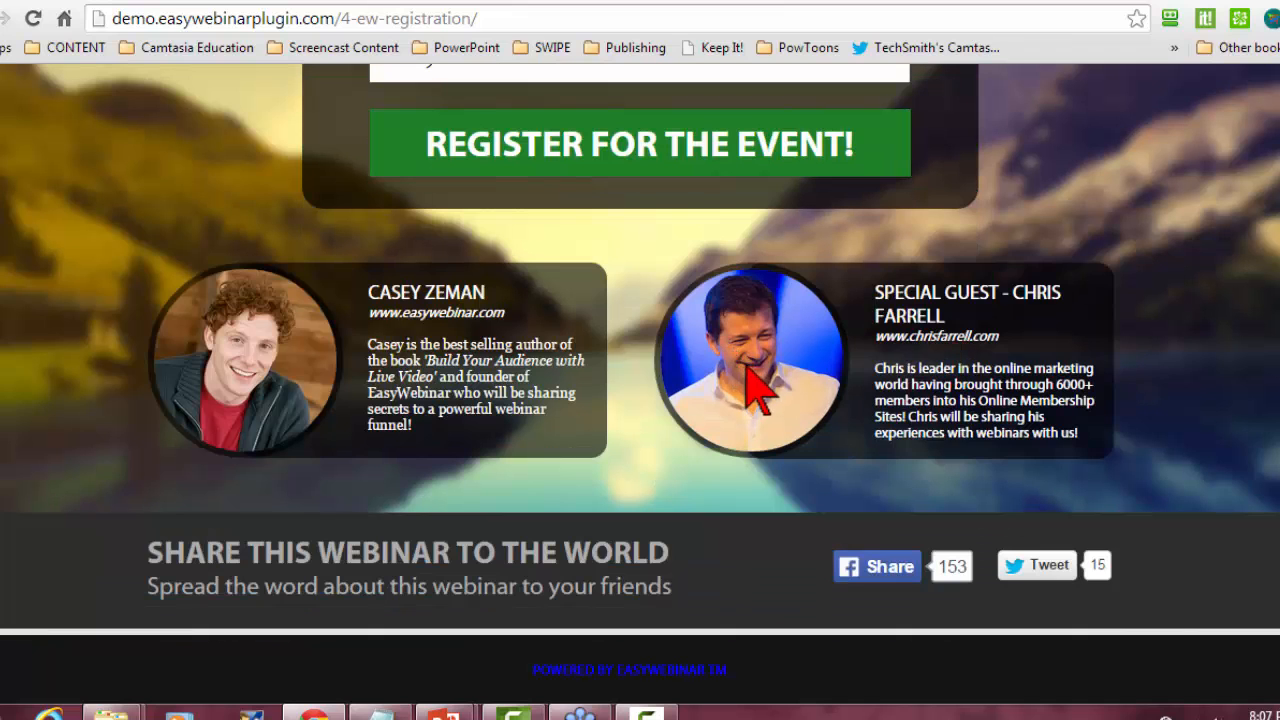
mouse_move(1204, 480)
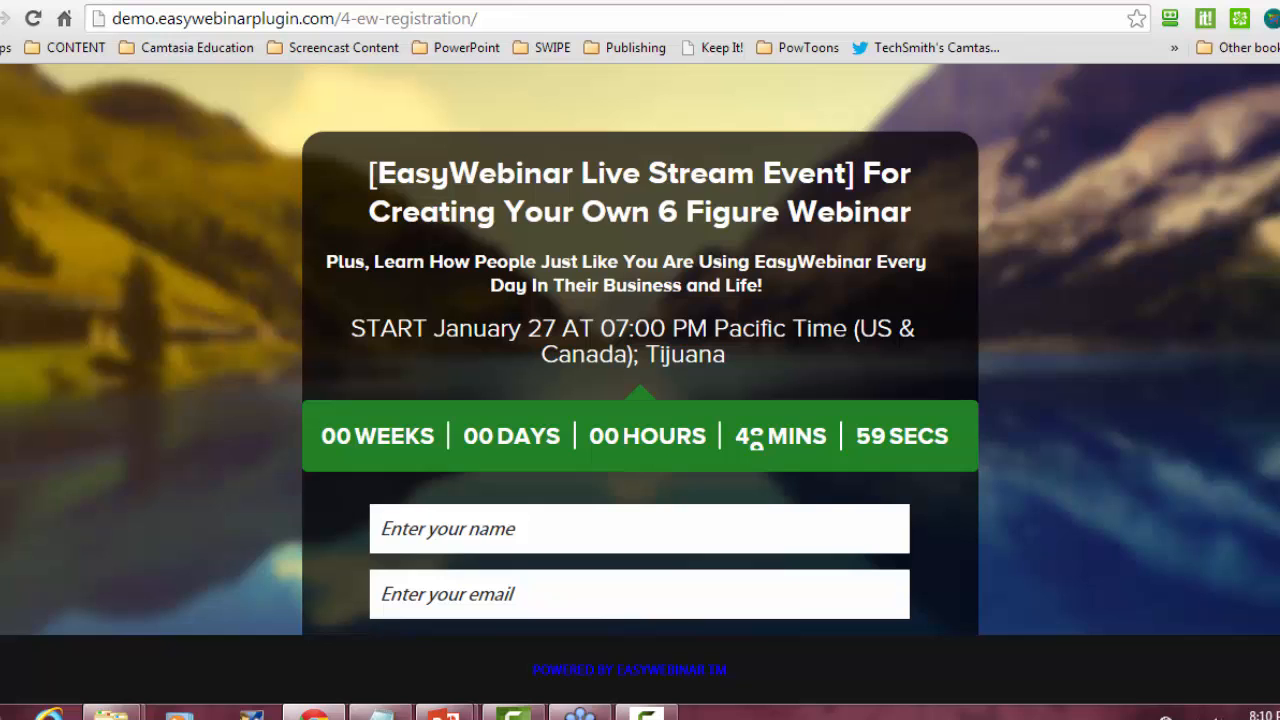
mouse_move(652, 260)
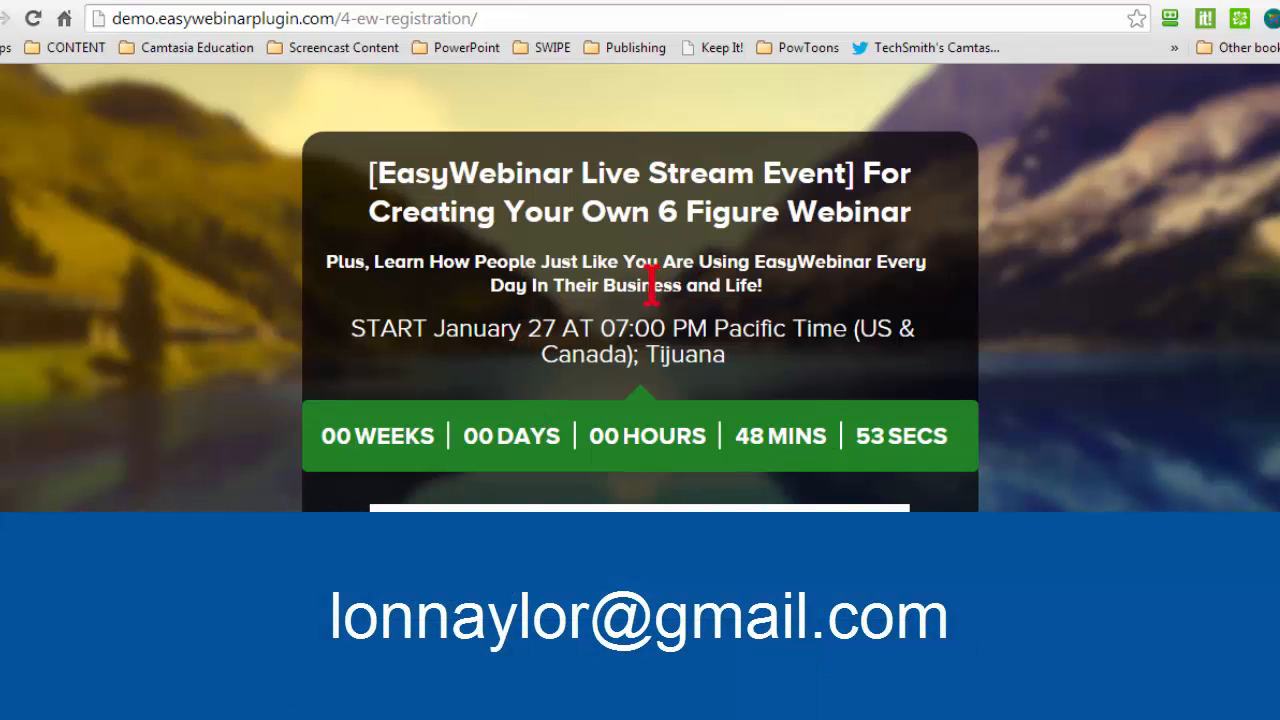
mouse_move(1184, 420)
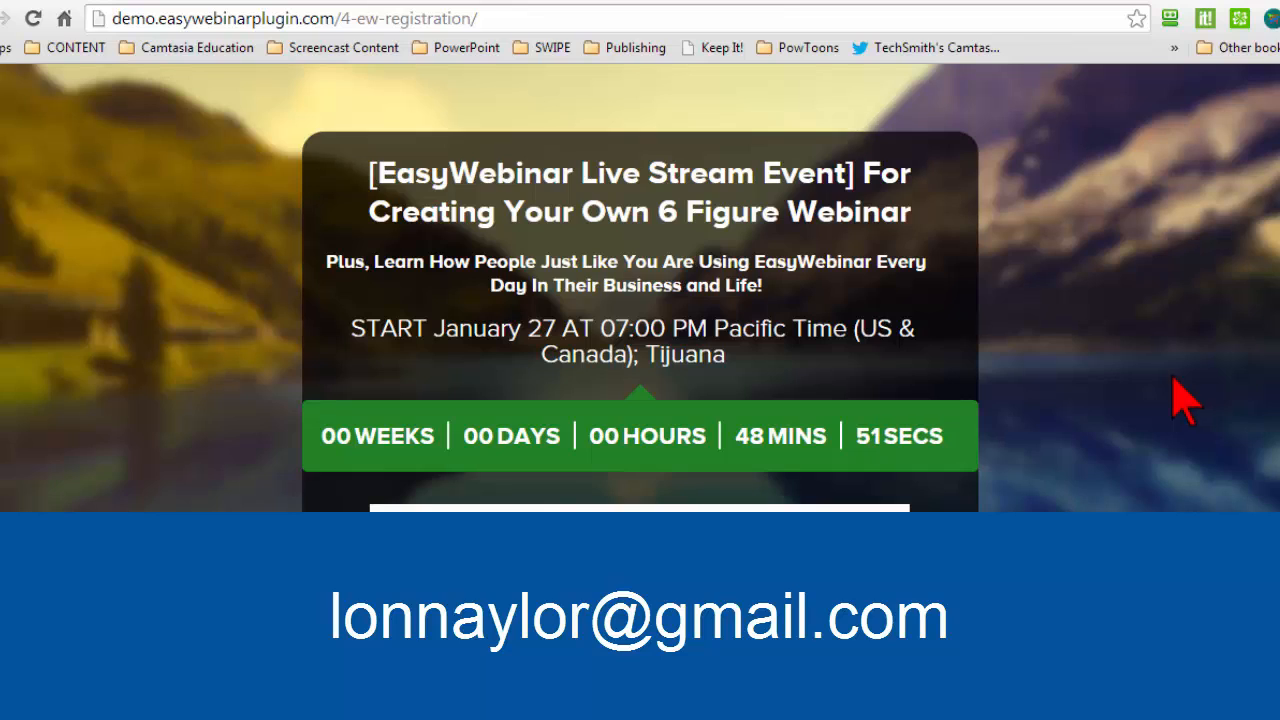